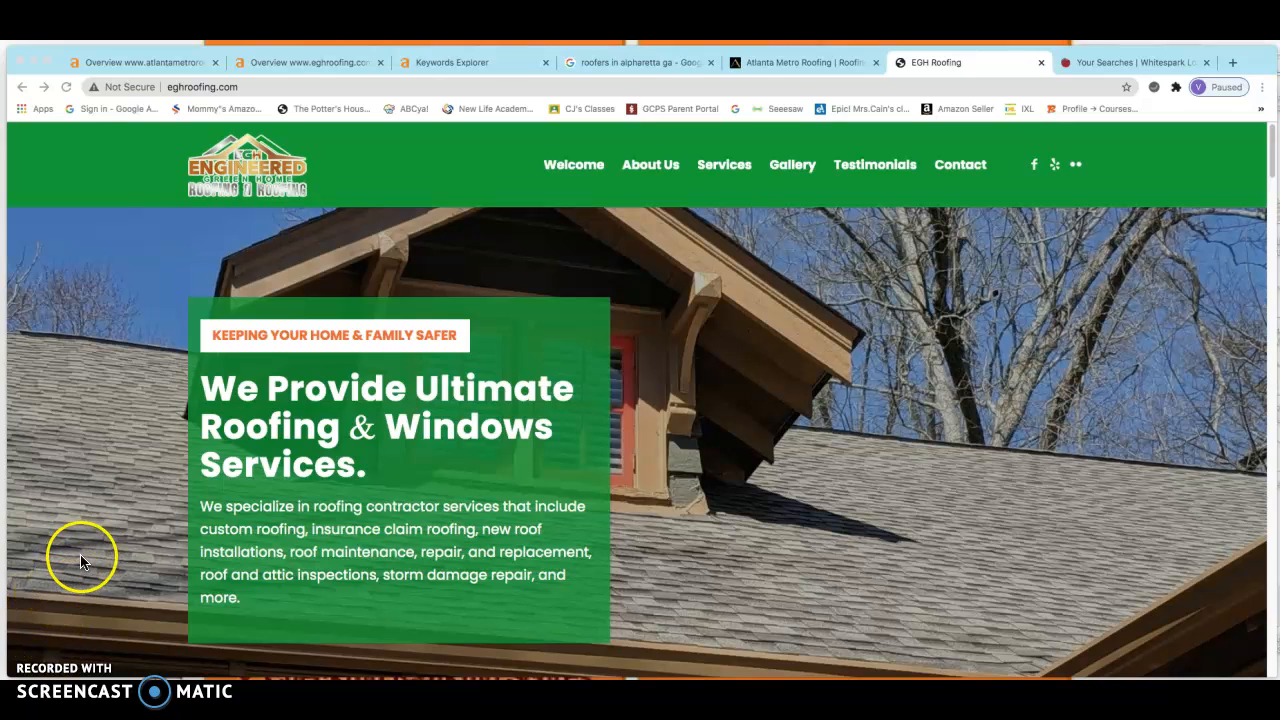
{"action": "mouse_move", "coordinate": [132, 496]}
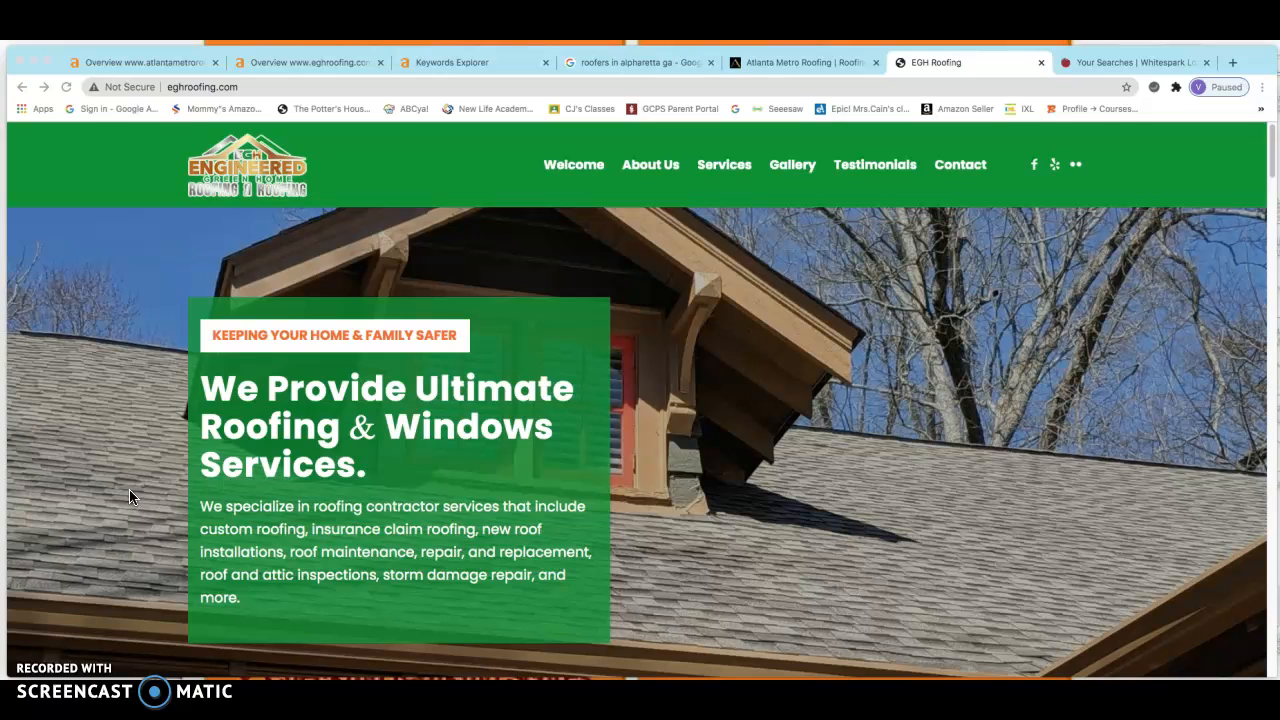
{"action": "mouse_move", "coordinate": [136, 486]}
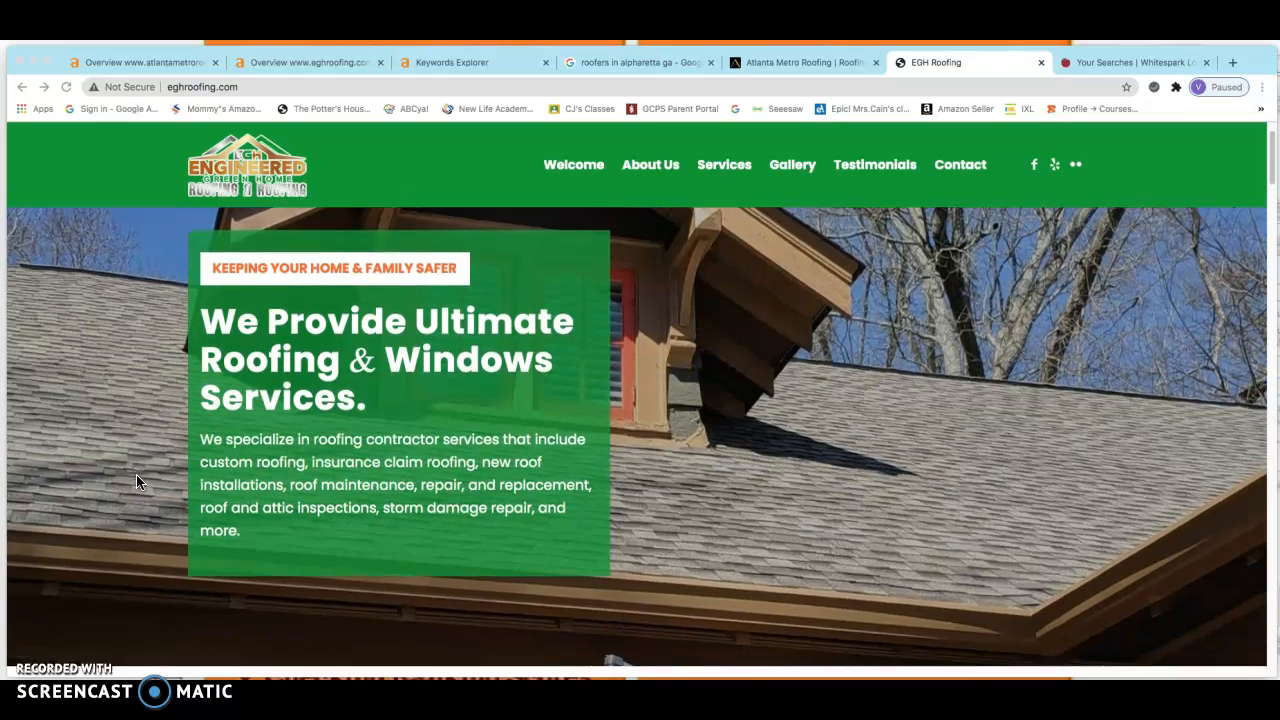
Scroll down through the current page's content before switching sites.
{"action": "scroll", "scroll_direction": "down", "scroll_amount": 3}
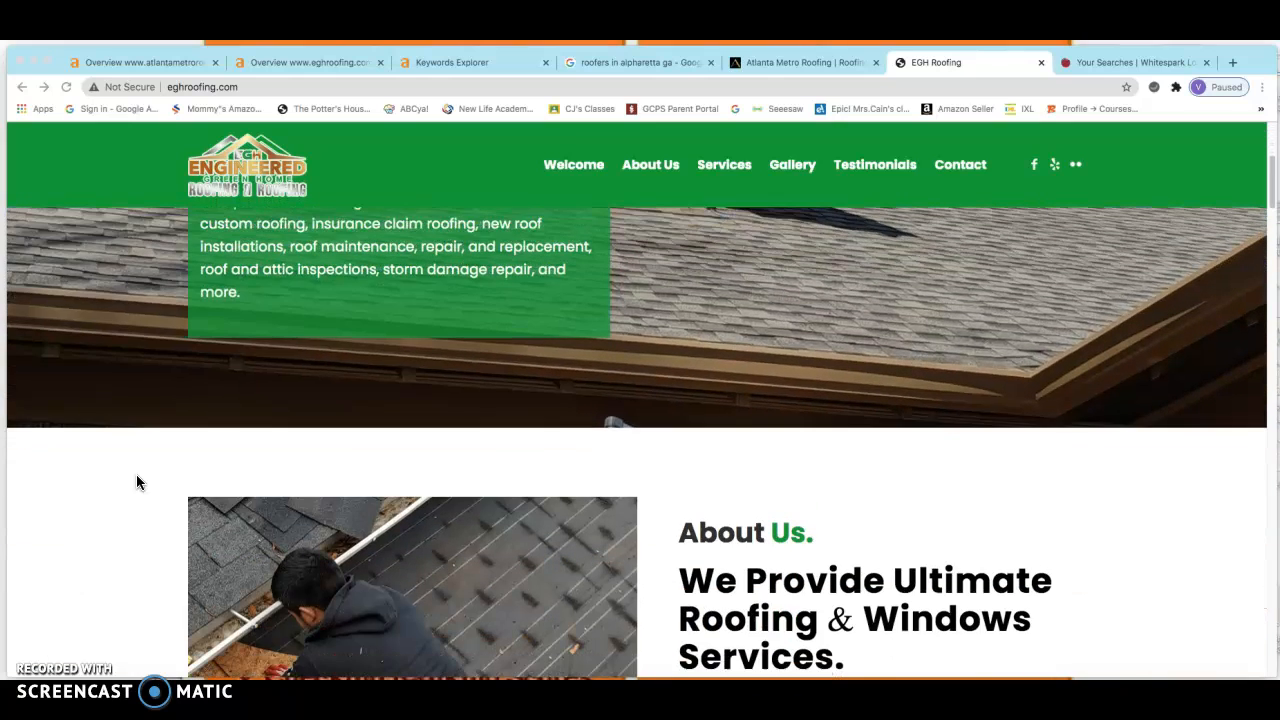
{"action": "scroll", "scroll_direction": "down", "scroll_amount": 3}
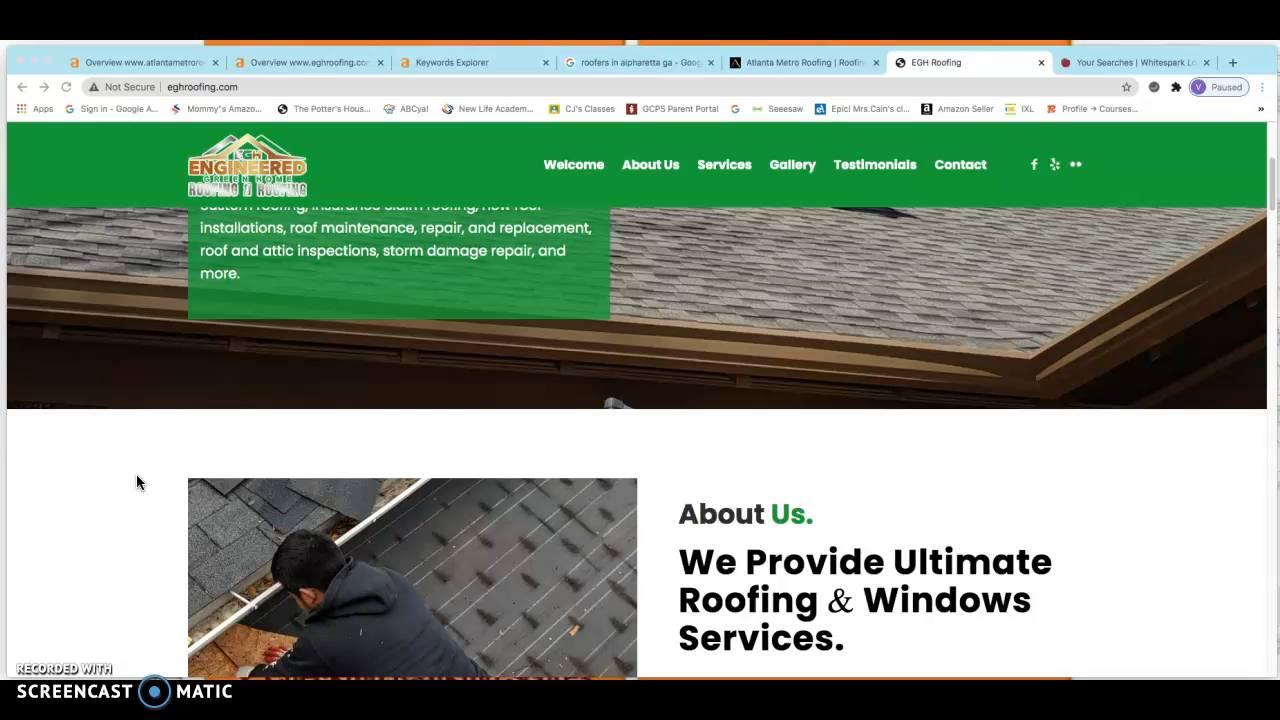
{"action": "scroll", "scroll_direction": "down", "scroll_amount": 3}
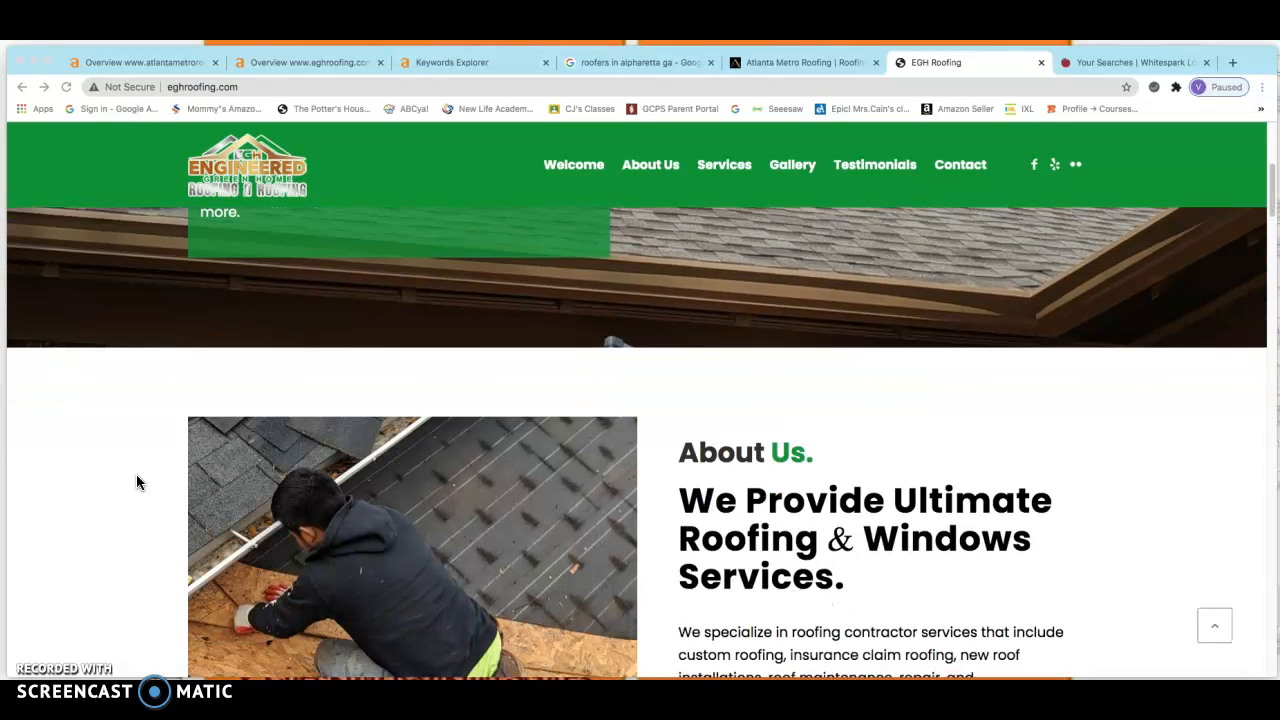
{"action": "scroll", "scroll_direction": "down", "scroll_amount": 3}
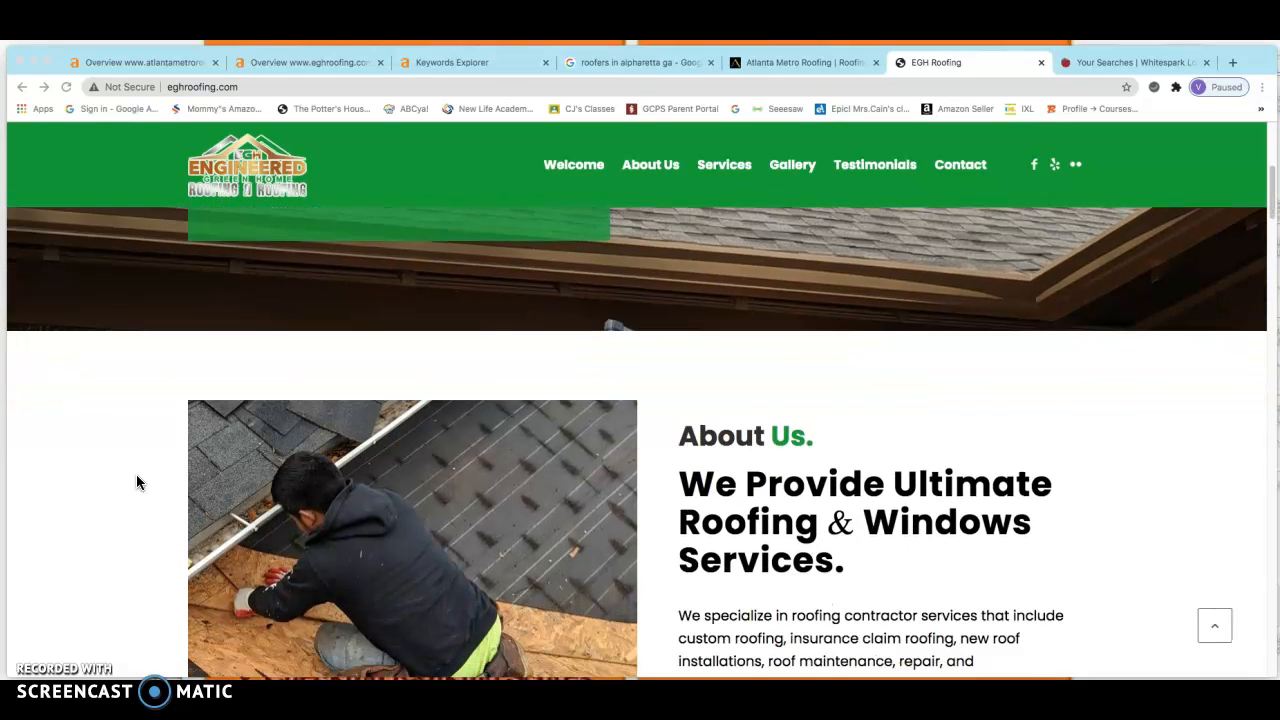
{"action": "scroll", "scroll_direction": "down", "scroll_amount": 3}
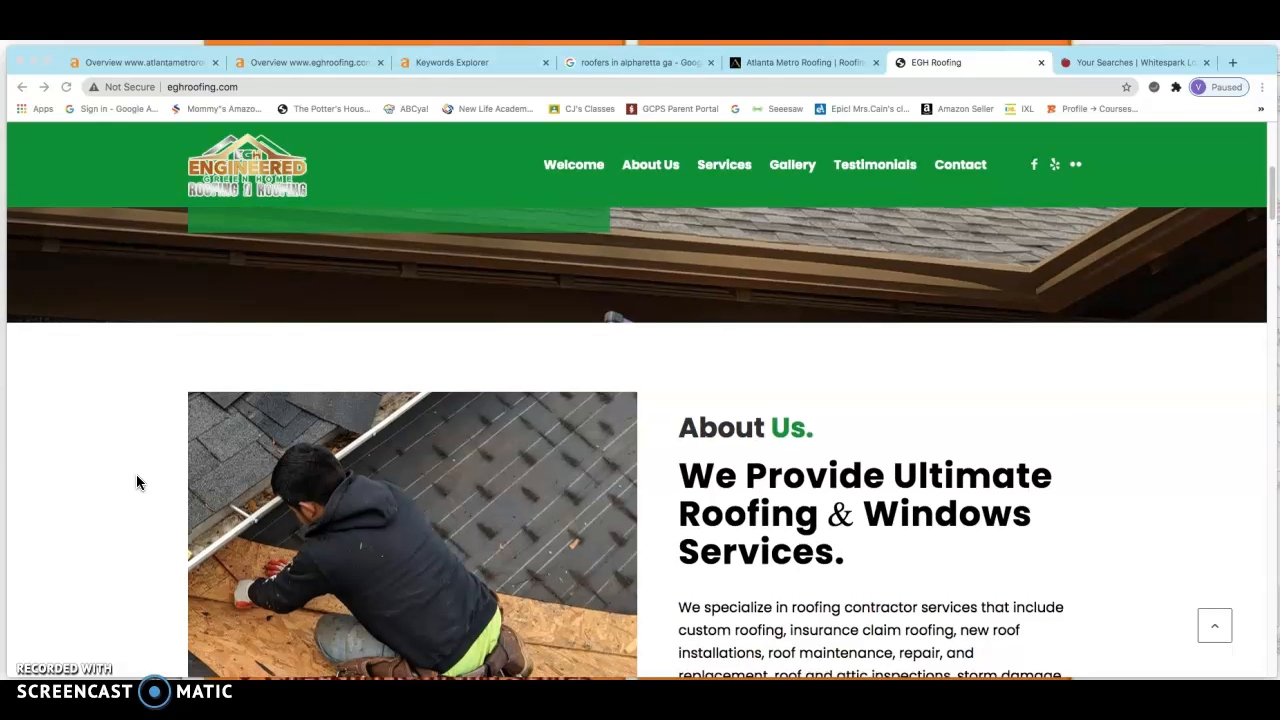
{"action": "scroll", "scroll_direction": "down", "scroll_amount": 3}
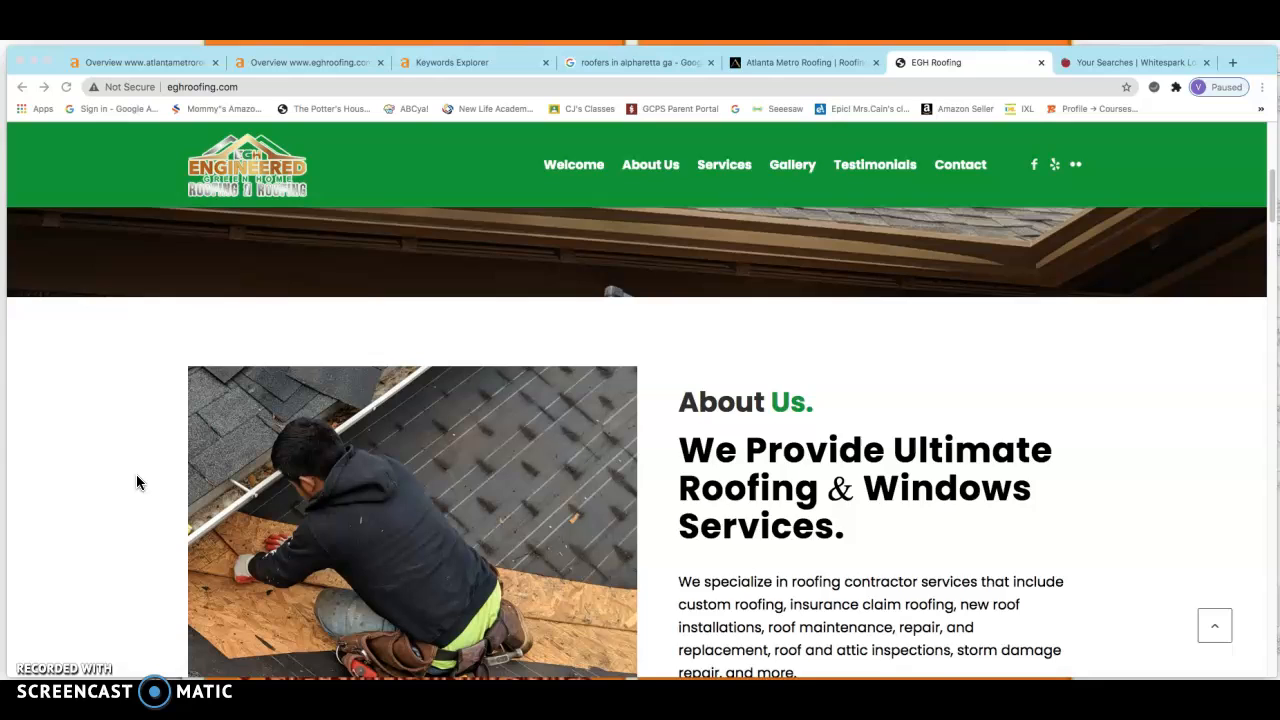
{"action": "scroll", "scroll_direction": "down", "scroll_amount": 3}
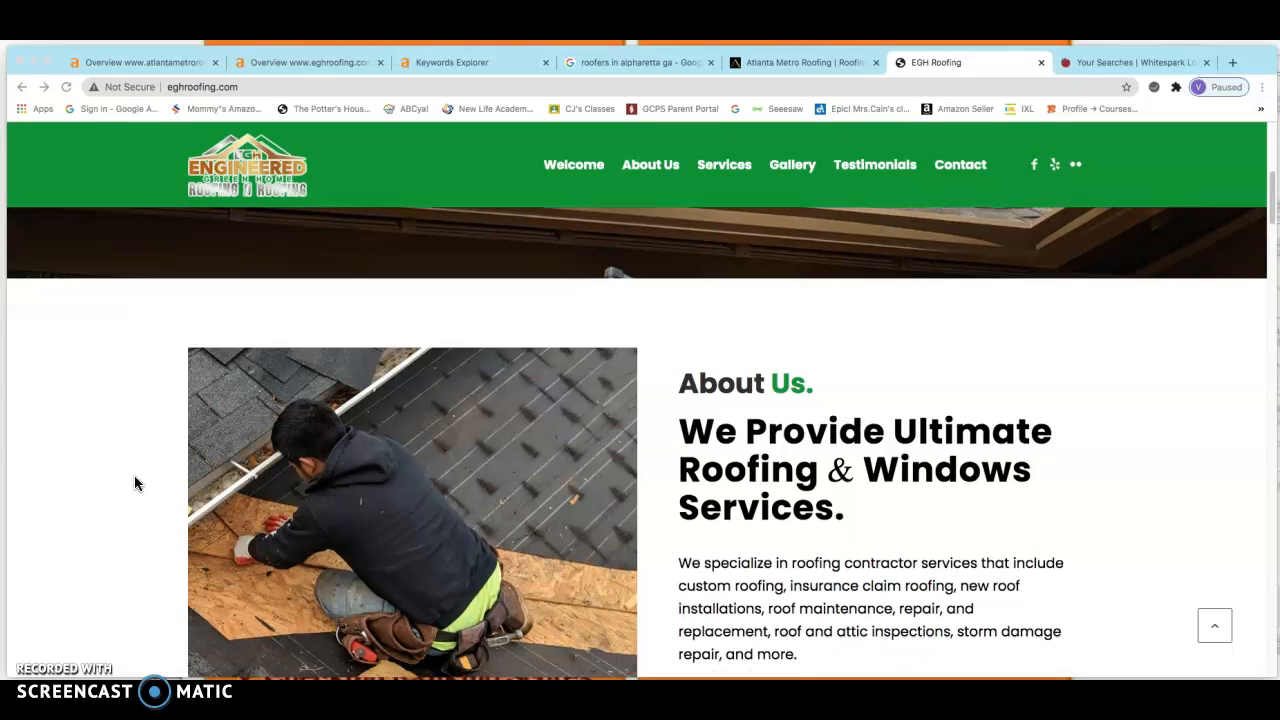
{"action": "scroll", "scroll_direction": "down", "scroll_amount": 3}
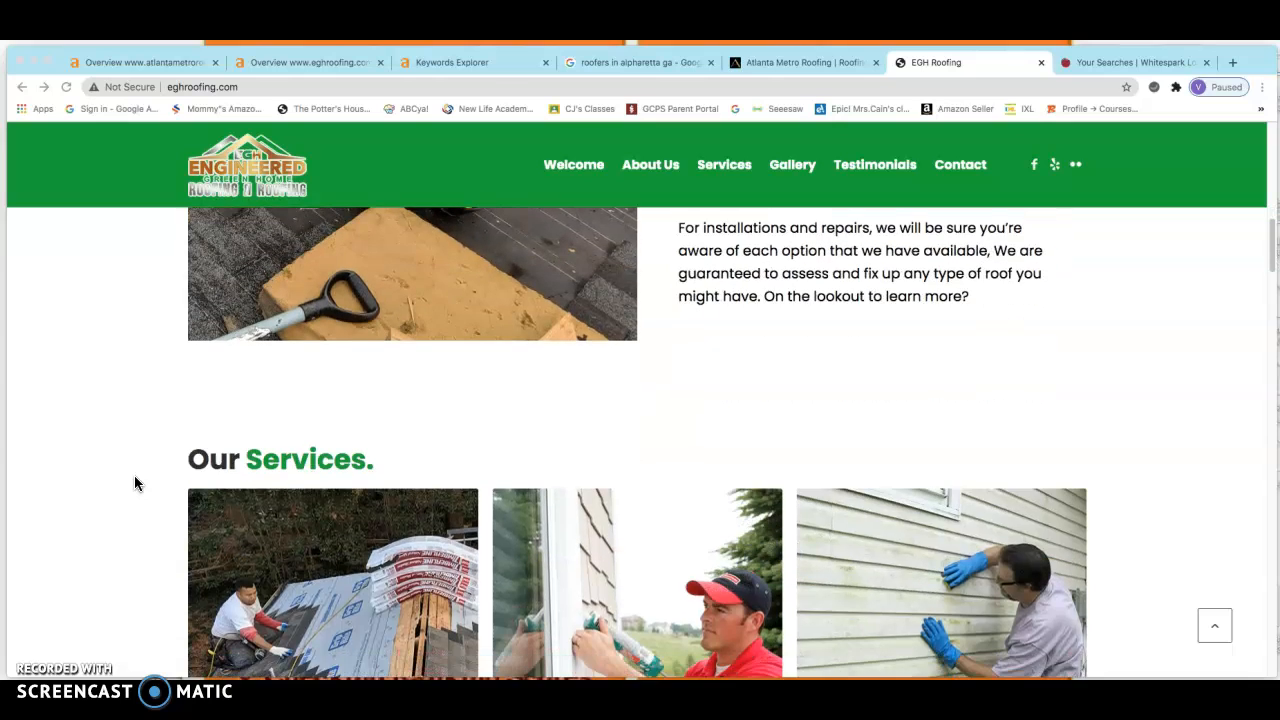
{"action": "scroll", "scroll_direction": "down", "scroll_amount": 3}
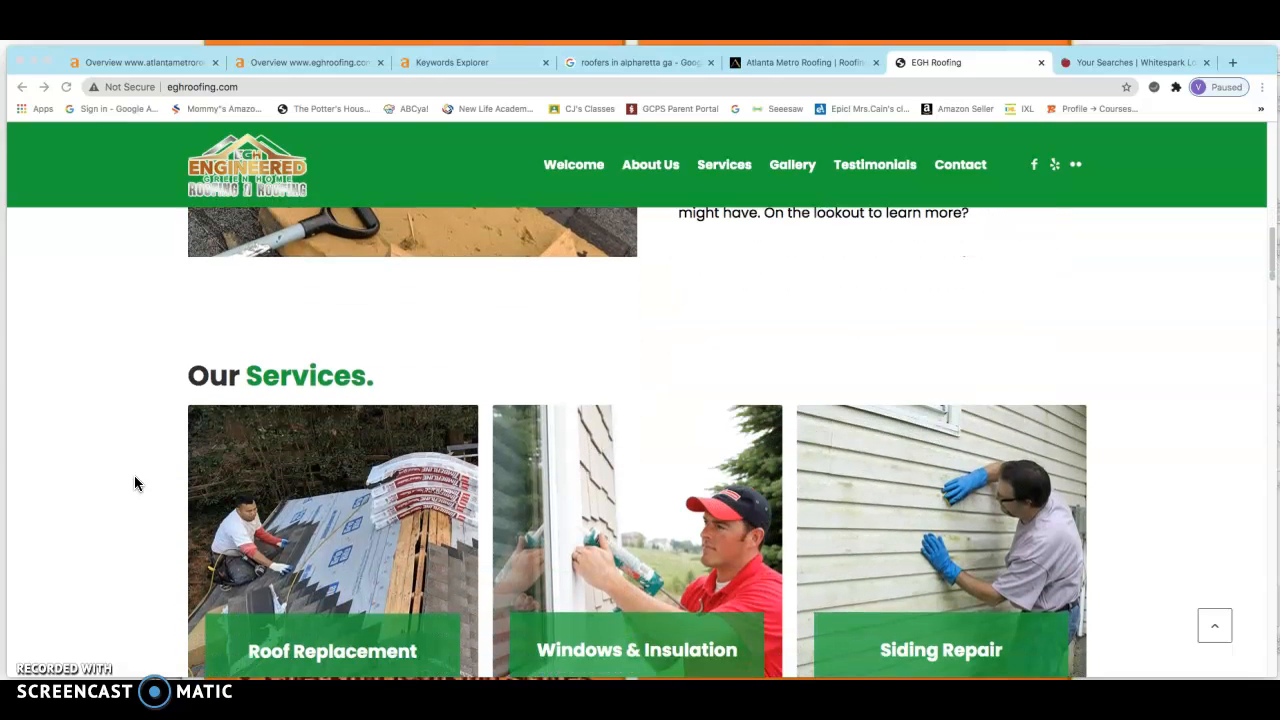
{"action": "scroll", "scroll_direction": "down", "scroll_amount": 3}
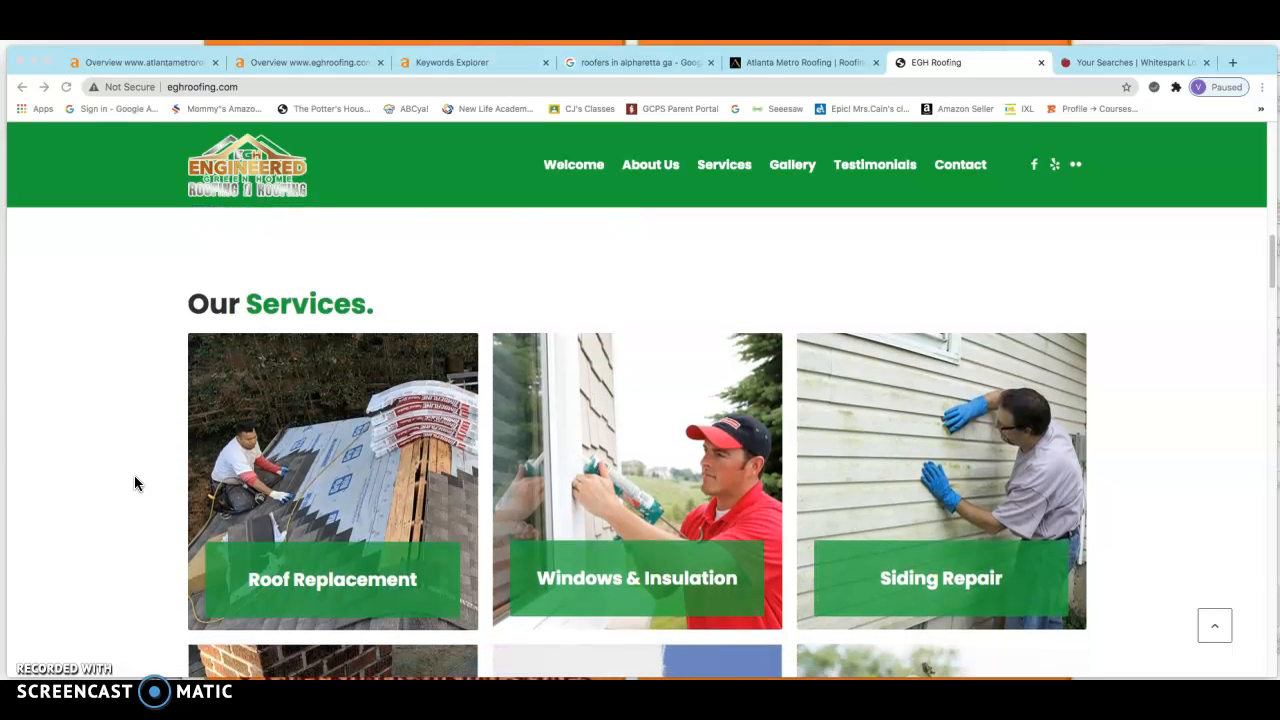
{"action": "scroll", "scroll_direction": "down", "scroll_amount": 3}
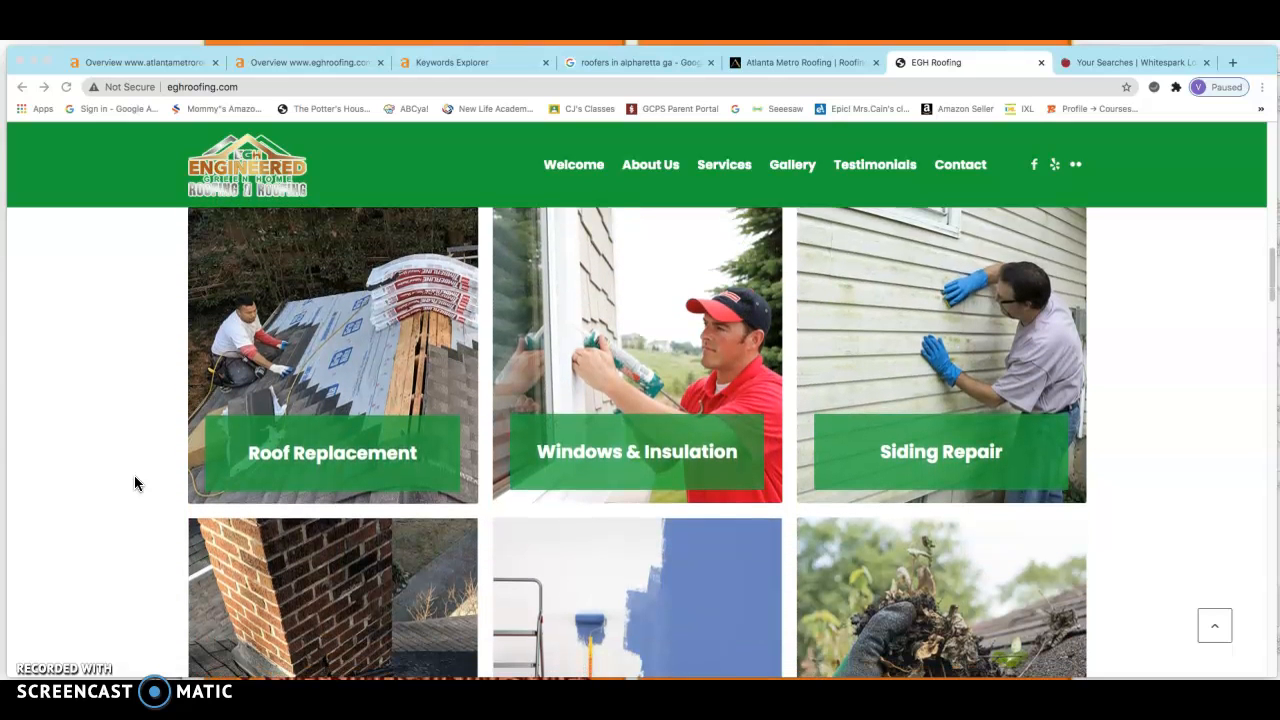
{"action": "scroll", "scroll_direction": "down", "scroll_amount": 3}
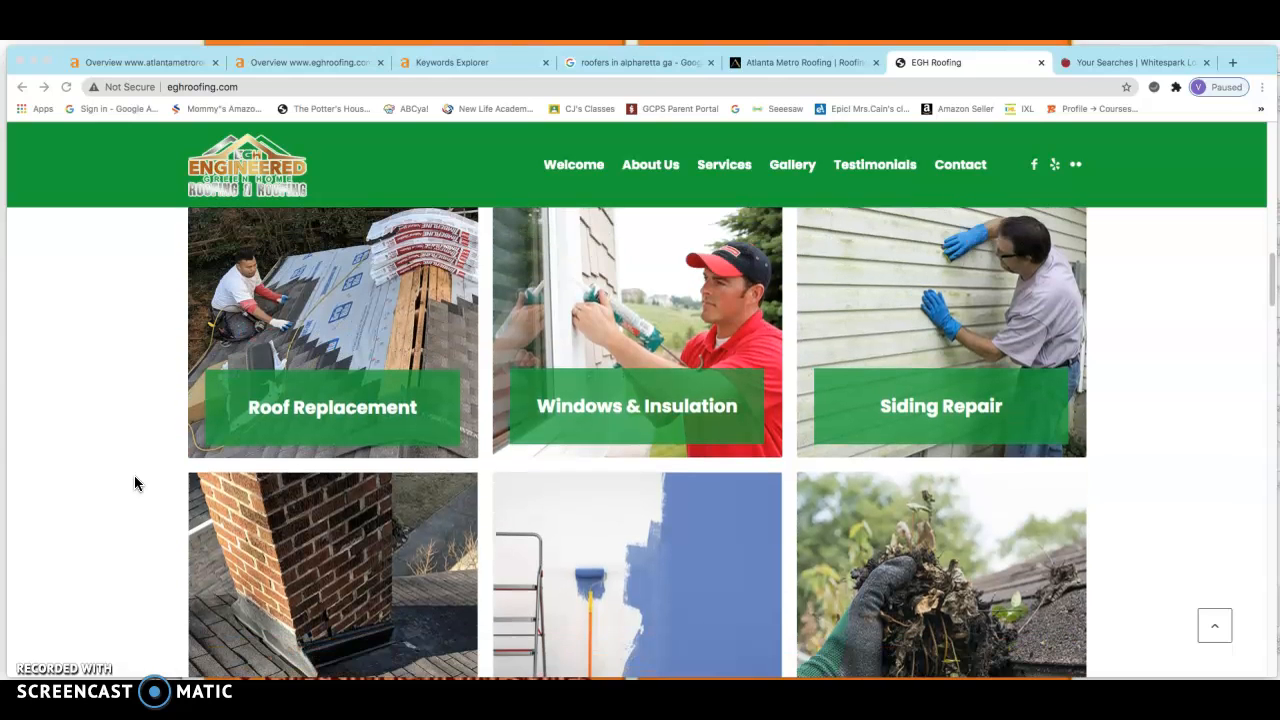
{"action": "scroll", "scroll_direction": "down", "scroll_amount": 3}
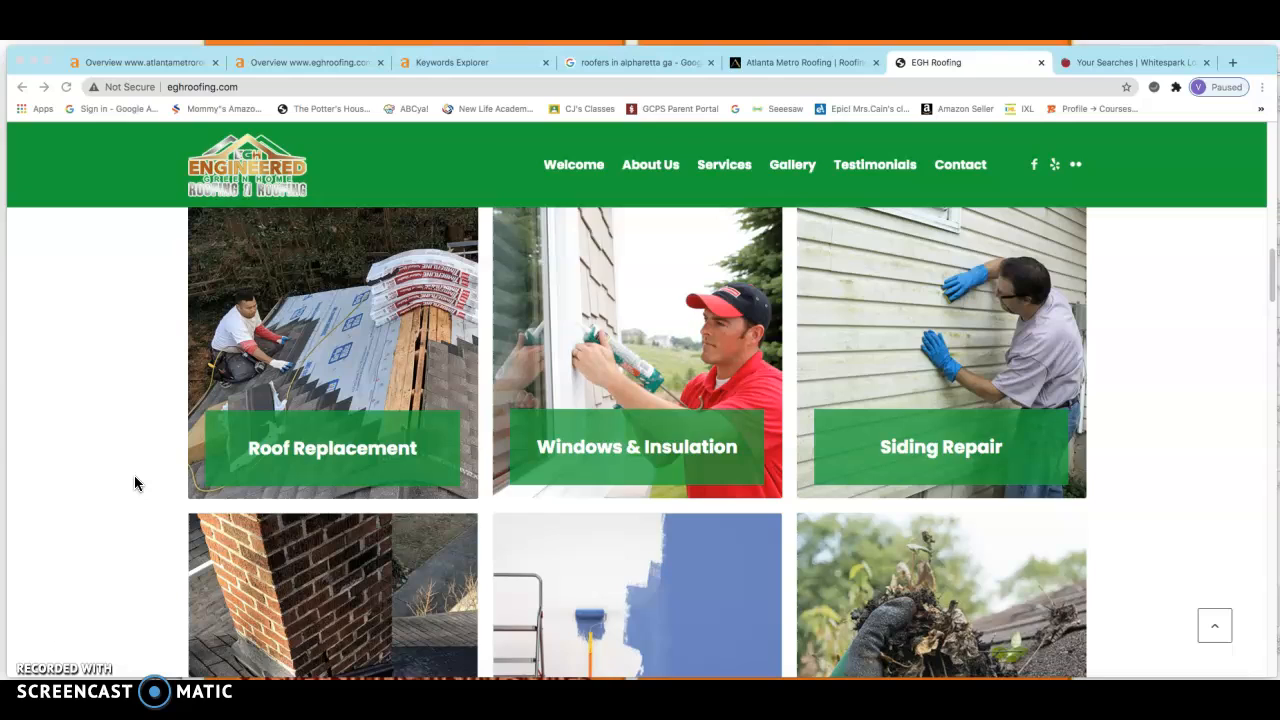
{"action": "scroll", "scroll_direction": "down", "scroll_amount": 3}
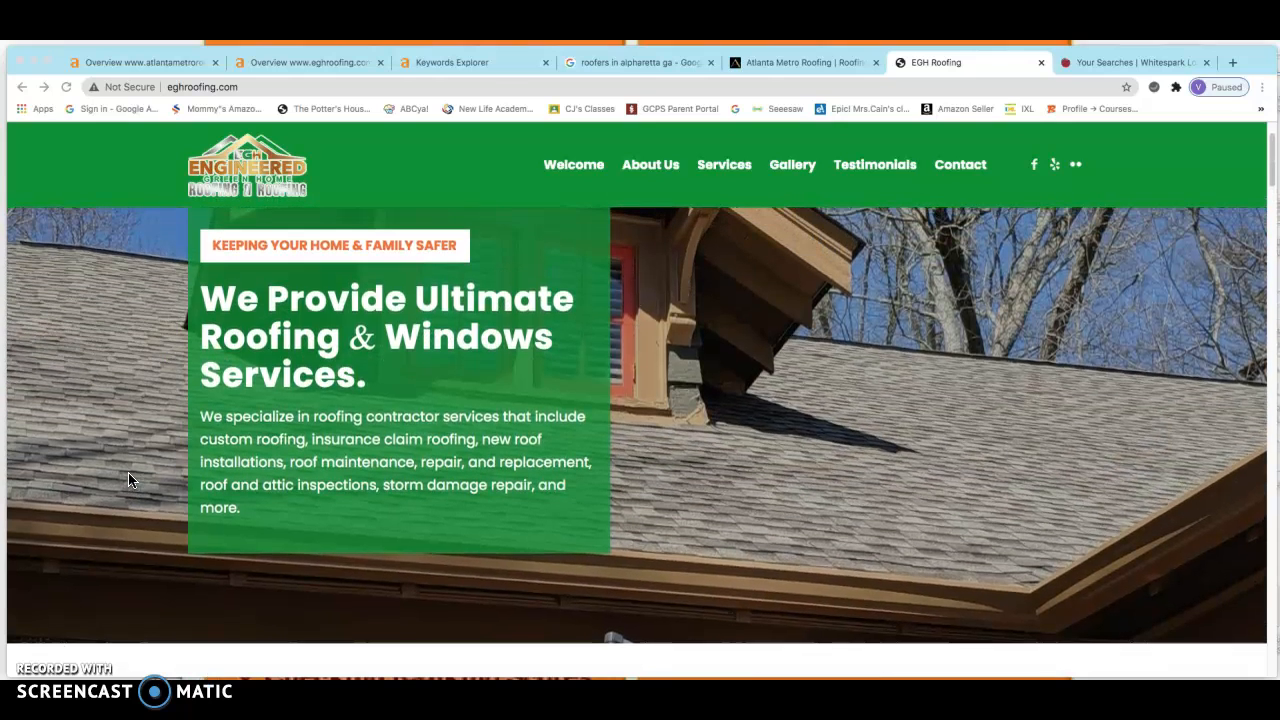
{"action": "scroll", "scroll_direction": "down", "scroll_amount": 3}
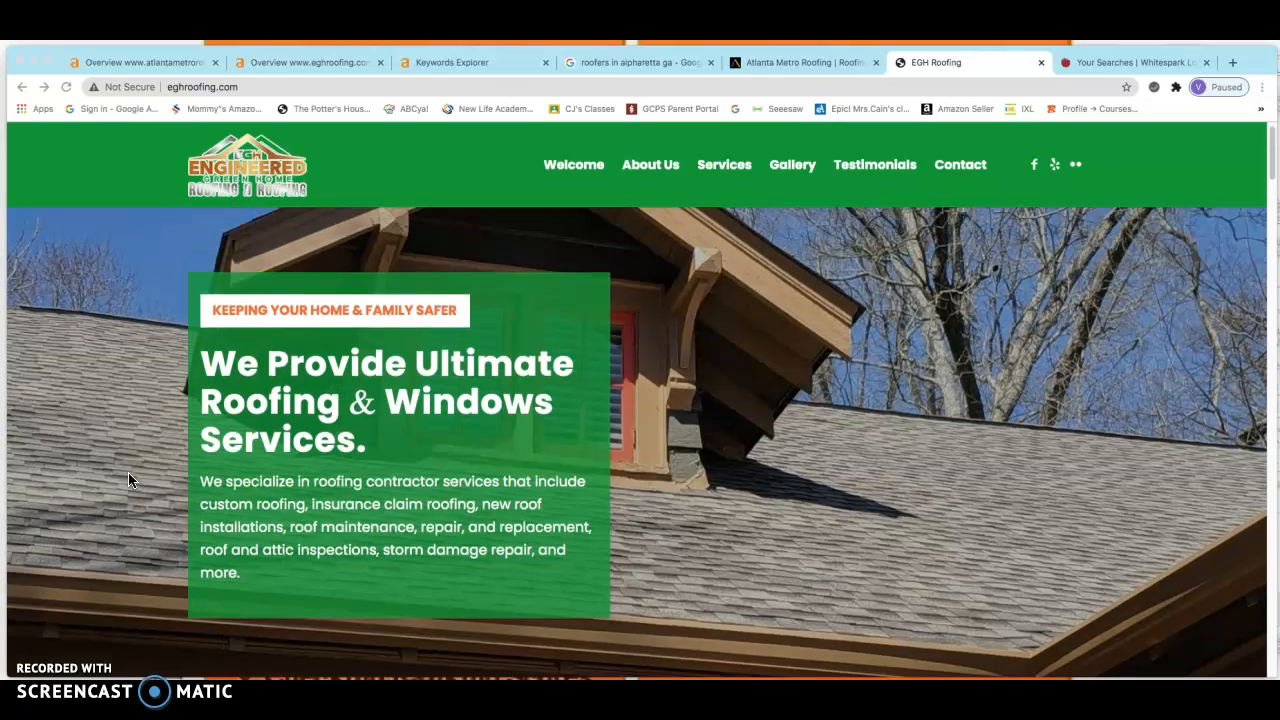
{"action": "scroll", "scroll_direction": "down", "scroll_amount": 3}
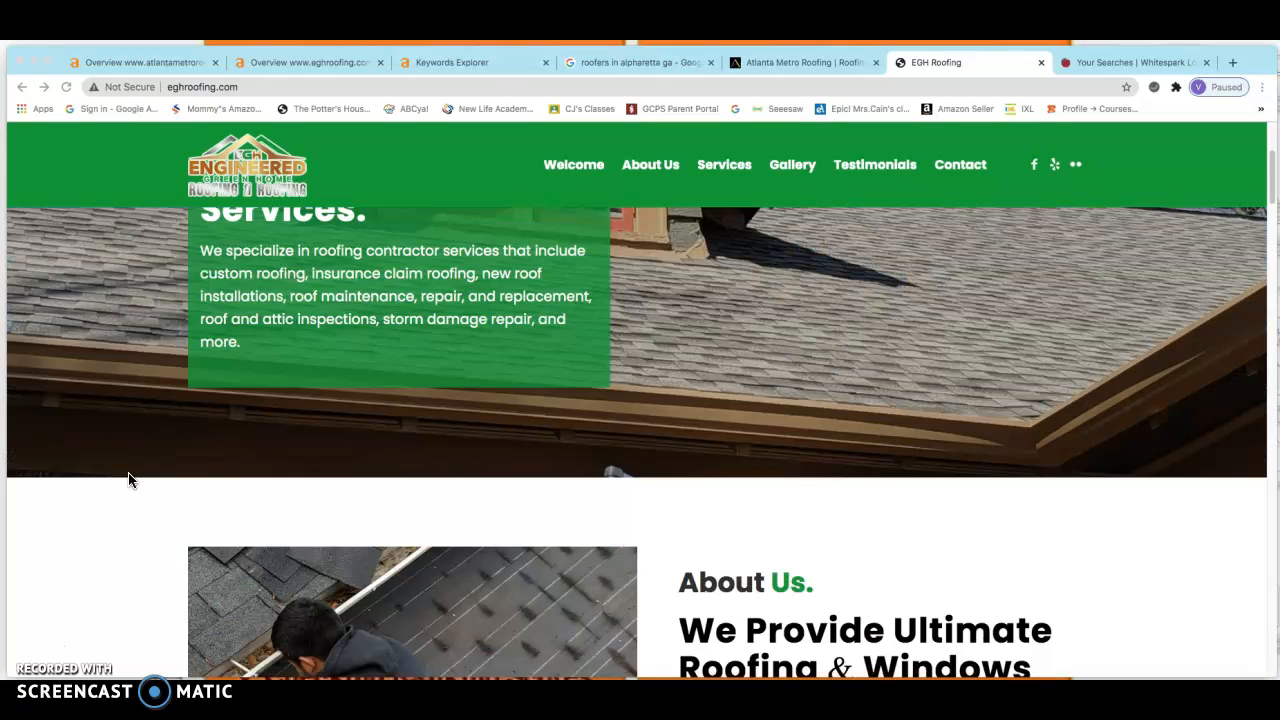
{"action": "scroll", "scroll_direction": "down", "scroll_amount": 3}
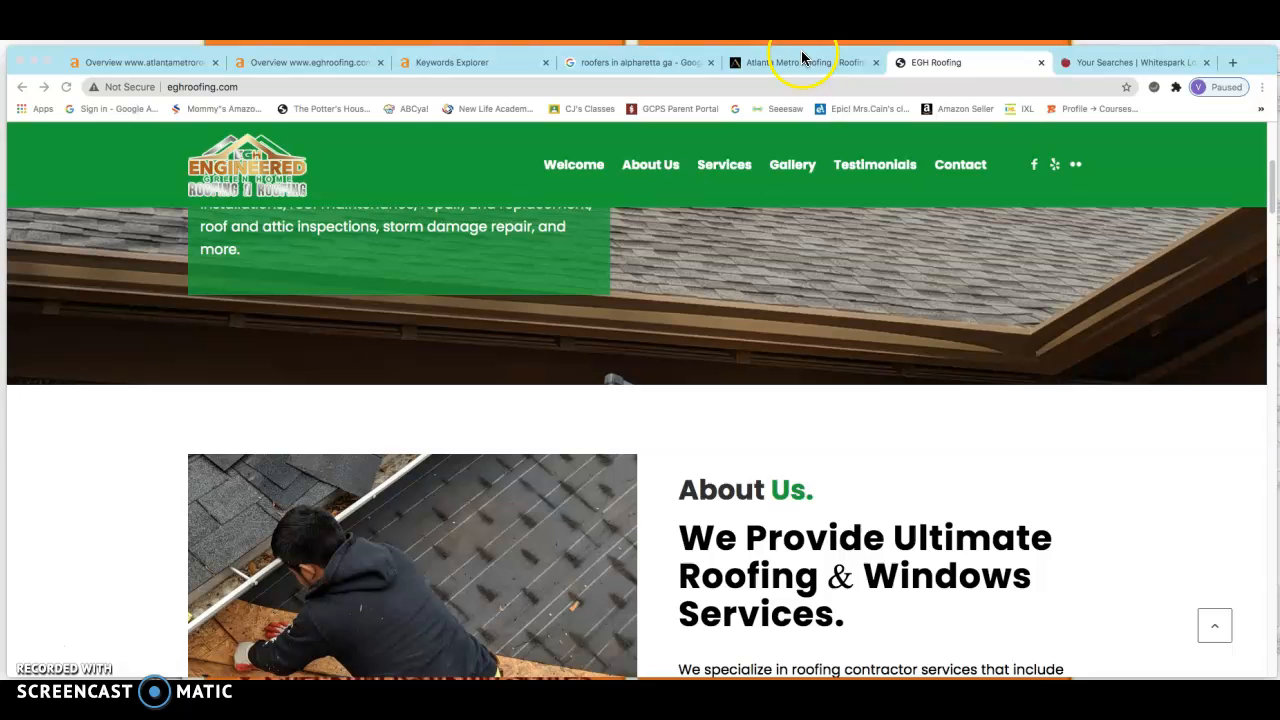
Review the Atlanta Metro Roofing homepage down to its reviews, contact form and map.
{"action": "left_click", "coordinate": [800, 62]}
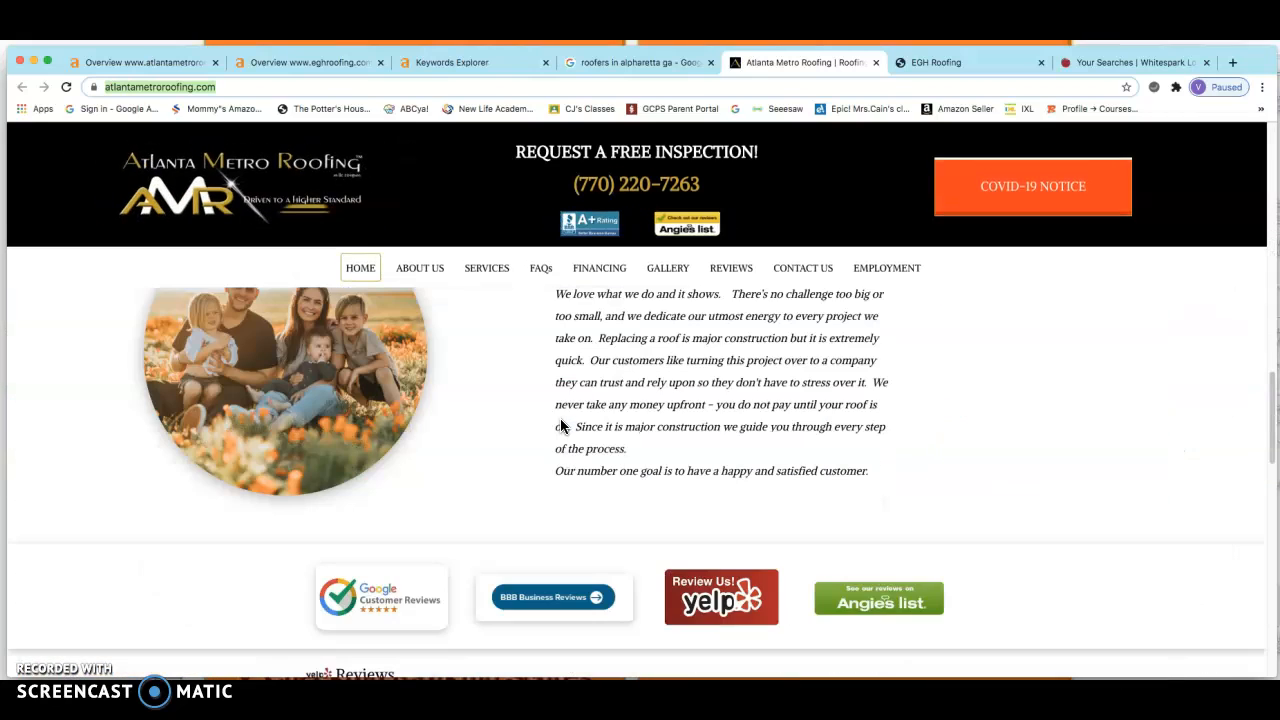
{"action": "scroll", "scroll_direction": "down", "scroll_amount": 3}
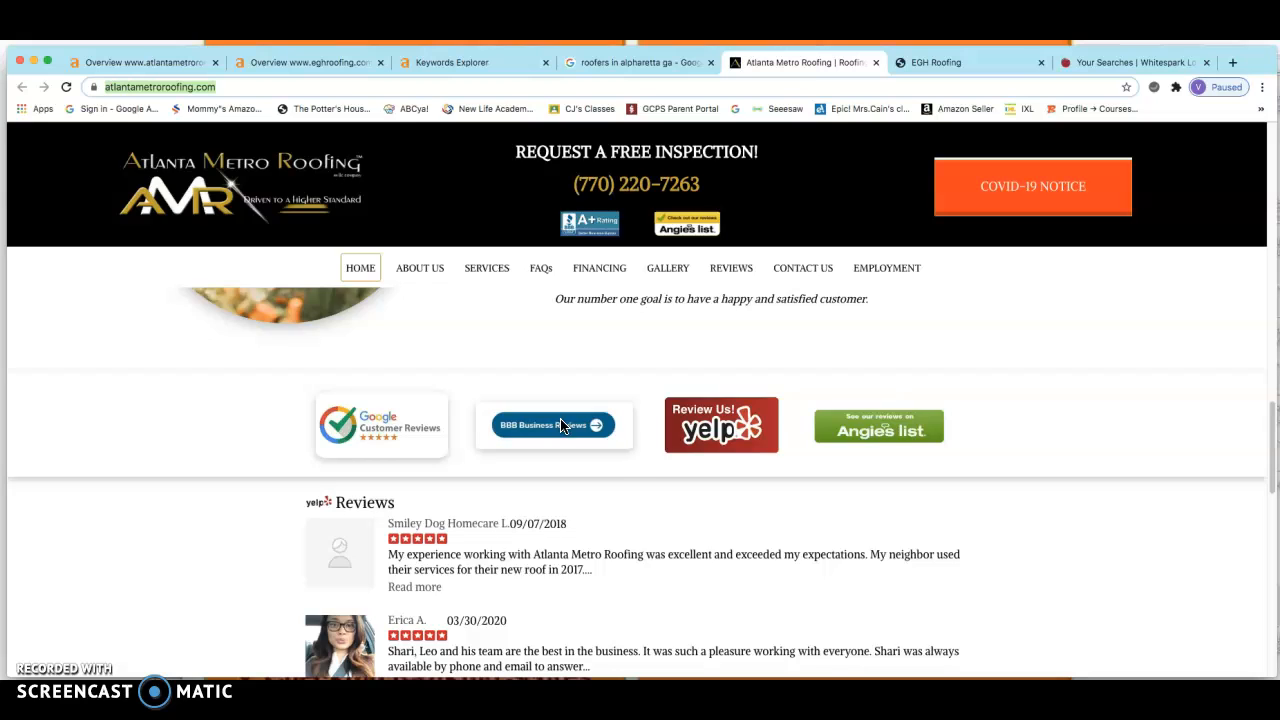
{"action": "scroll", "scroll_direction": "down", "scroll_amount": 3}
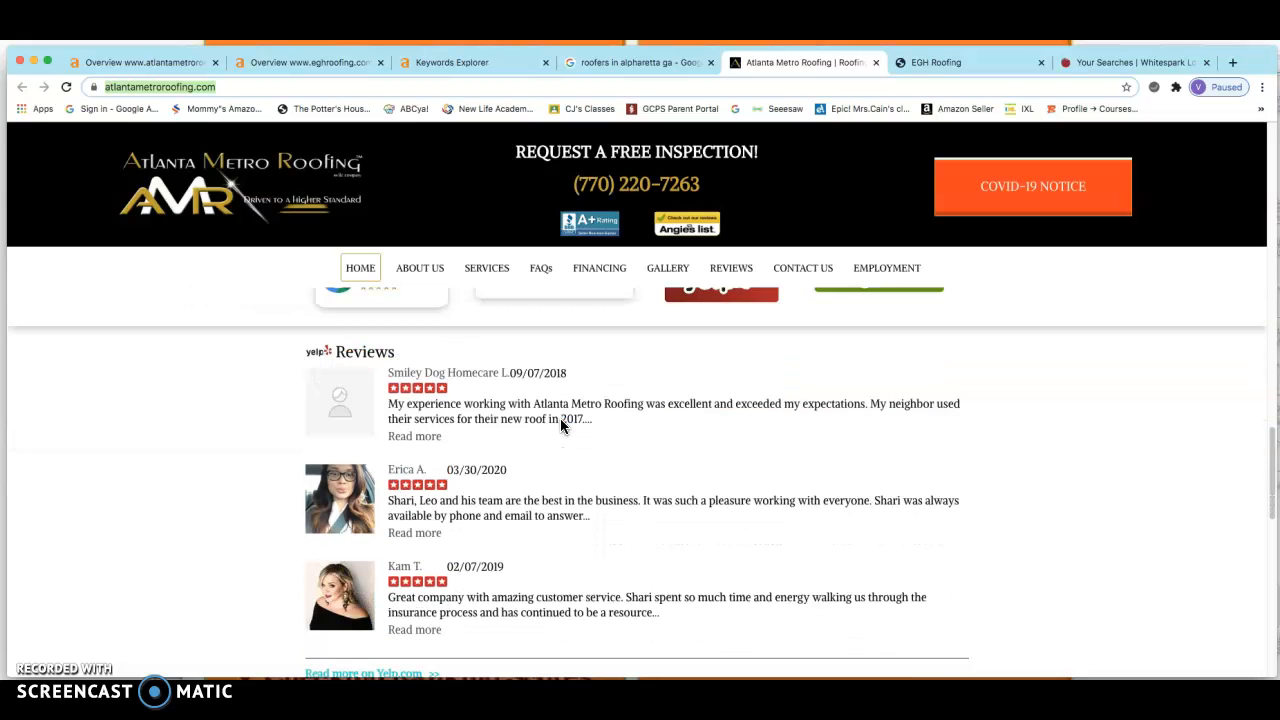
{"action": "scroll", "scroll_direction": "down", "scroll_amount": 3}
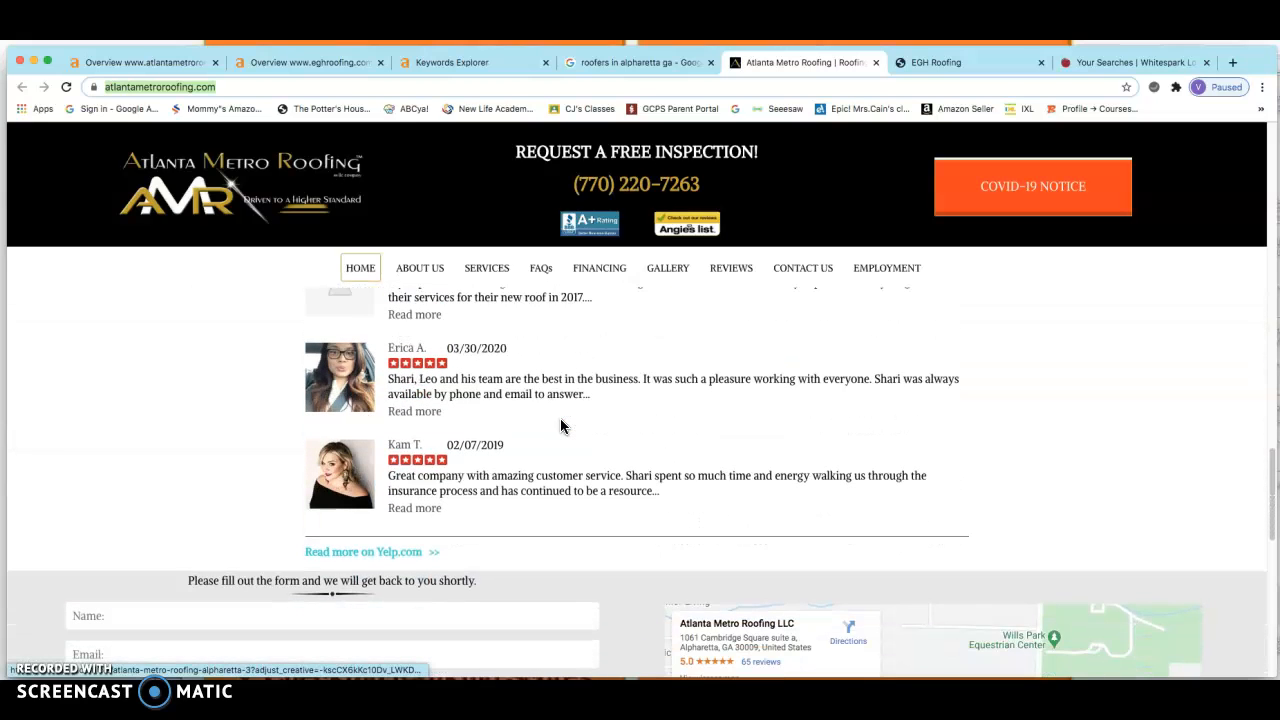
{"action": "scroll", "scroll_direction": "down", "scroll_amount": 3}
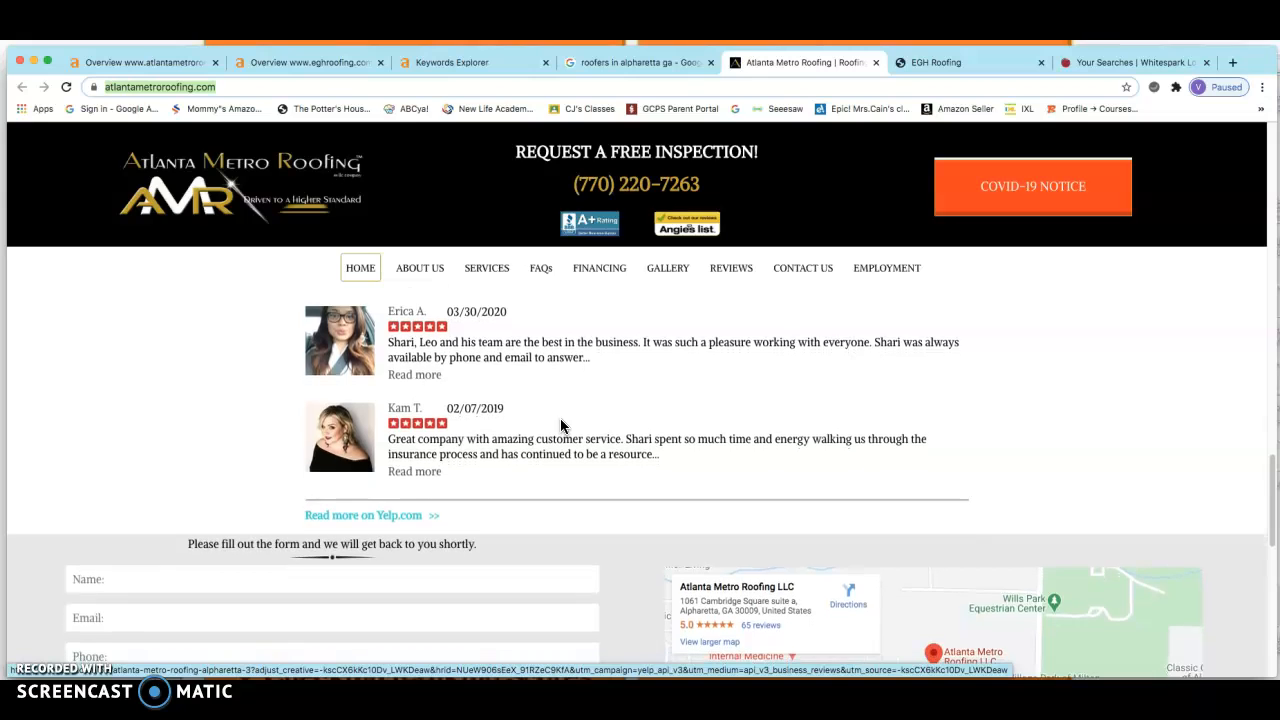
{"action": "scroll", "scroll_direction": "down", "scroll_amount": 3}
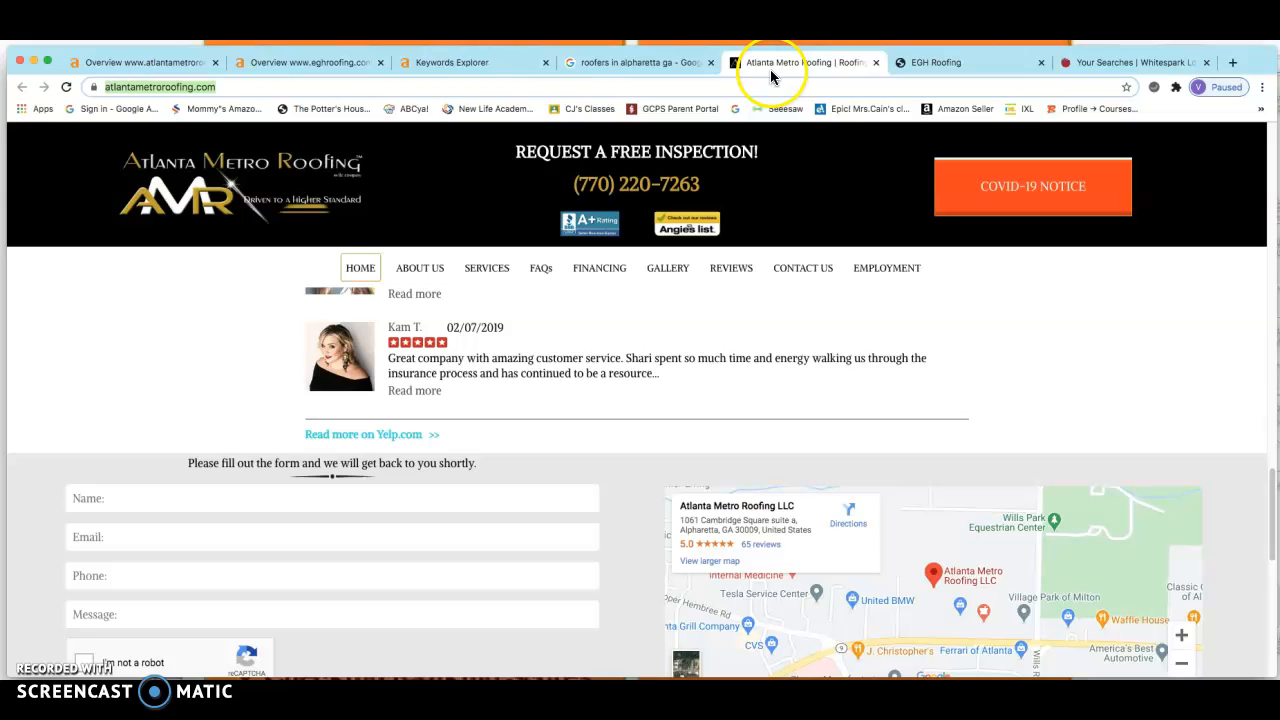
{"action": "mouse_move", "coordinate": [756, 80]}
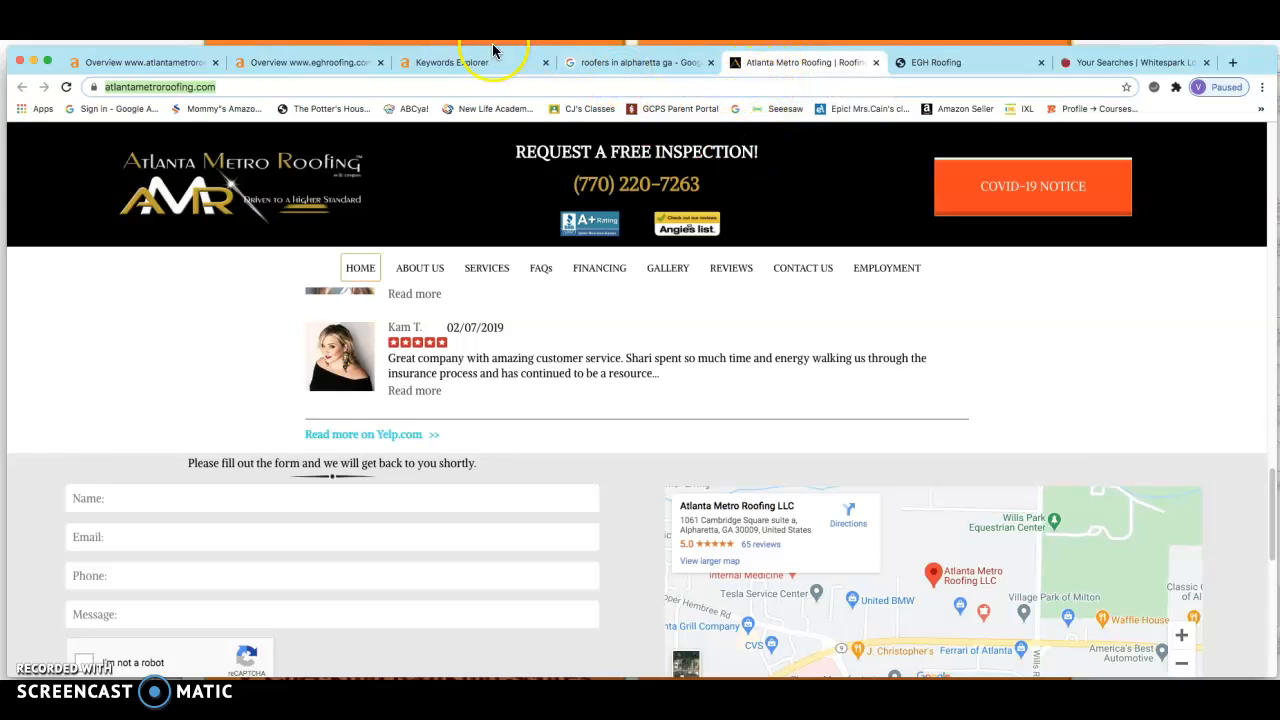
View the 'roofing alpharetta ga' keyword overview: difficulty 8, volume 250, CPC $20.
{"action": "left_click", "coordinate": [470, 62]}
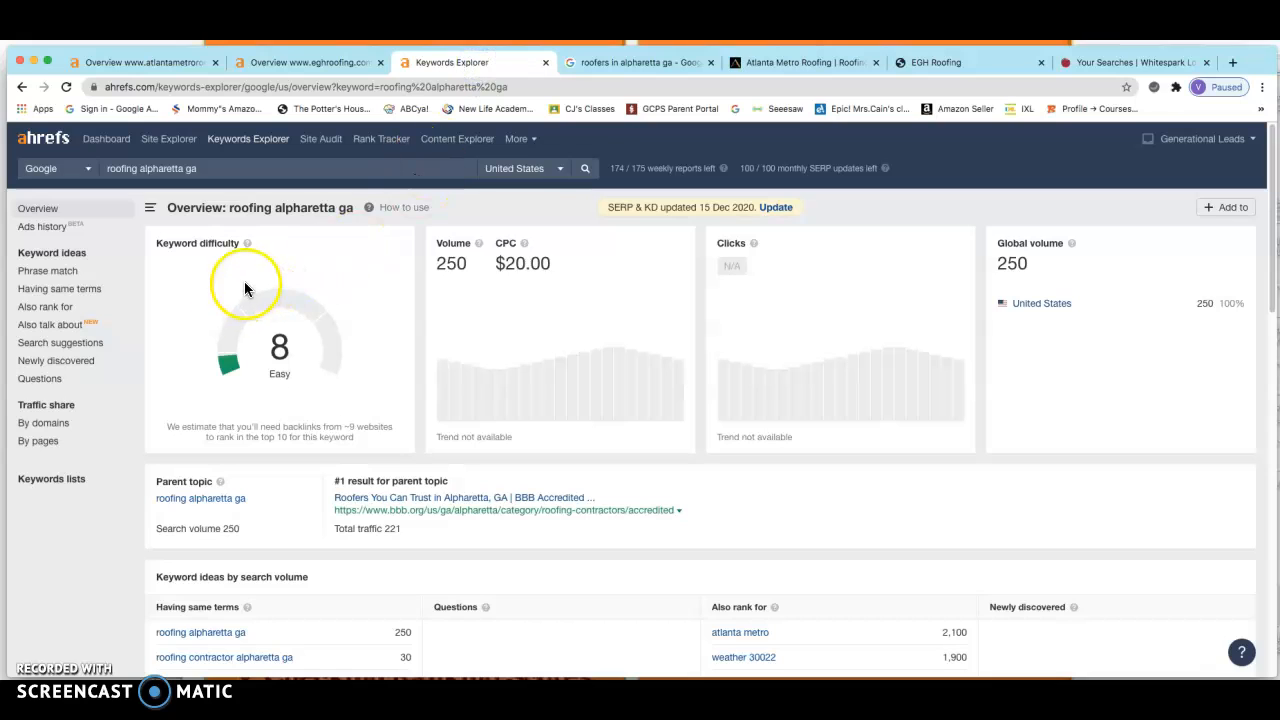
{"action": "mouse_move", "coordinate": [296, 258]}
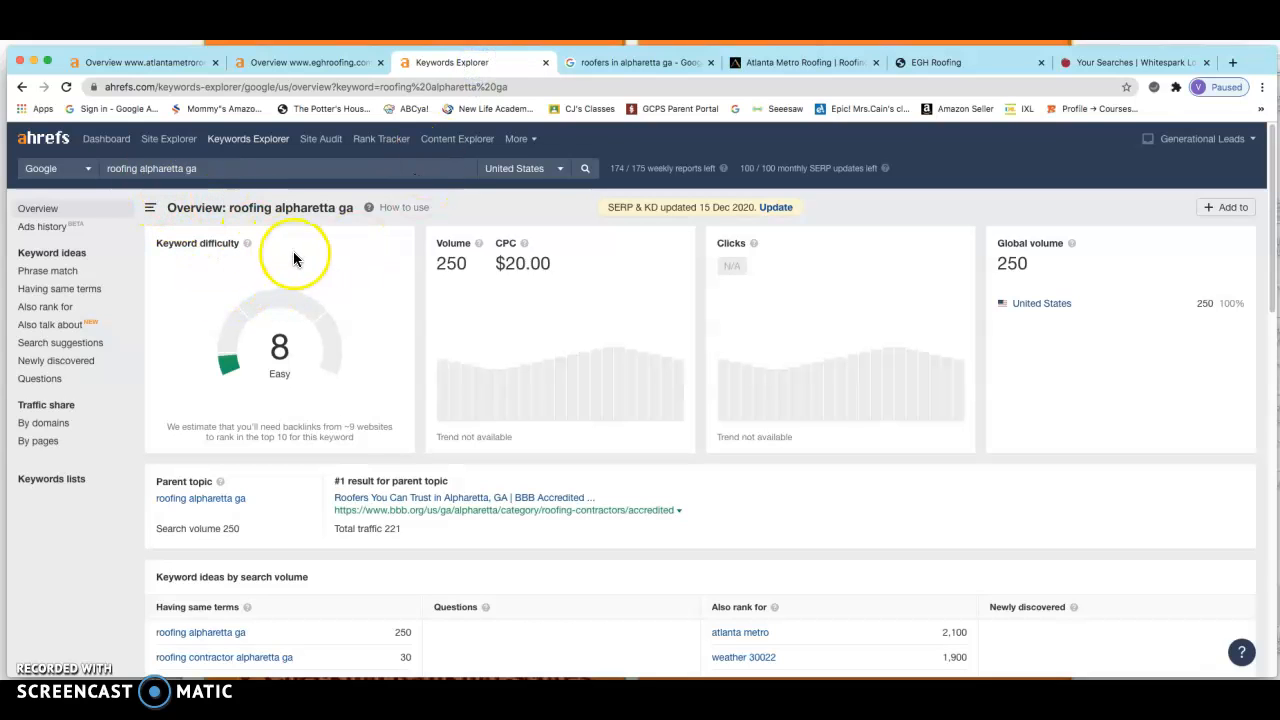
{"action": "mouse_move", "coordinate": [474, 250]}
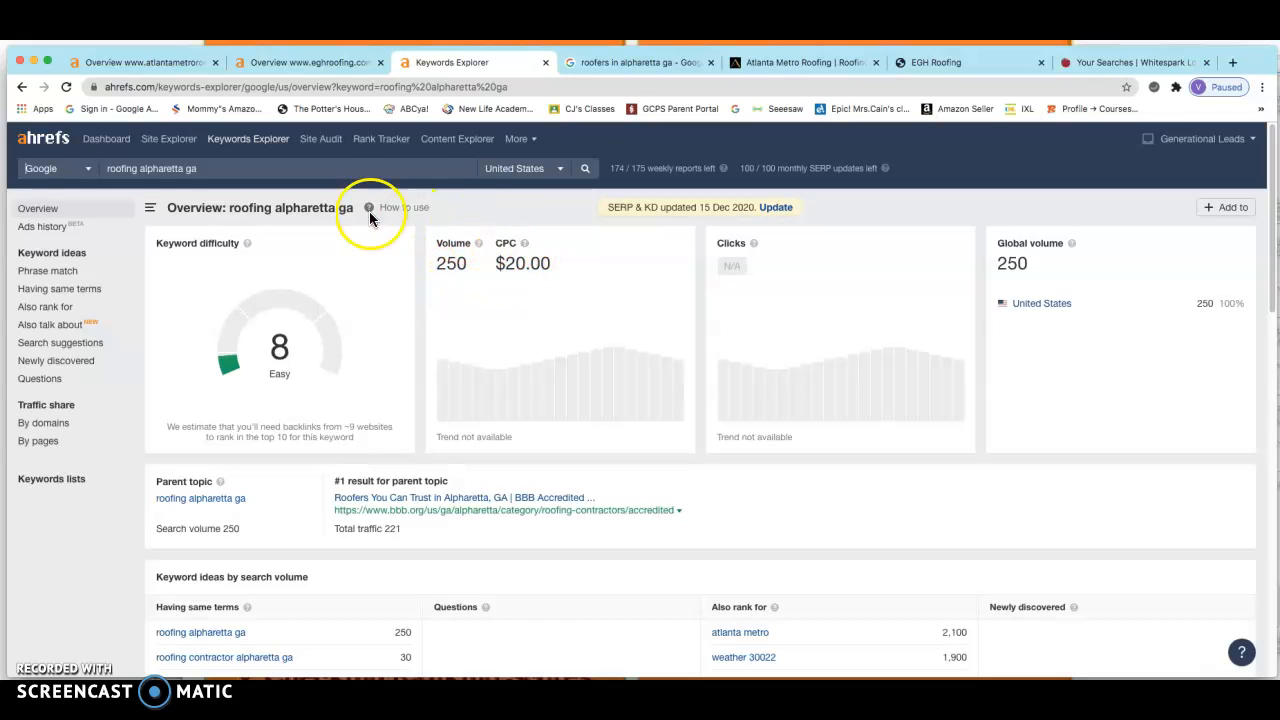
{"action": "mouse_move", "coordinate": [42, 156]}
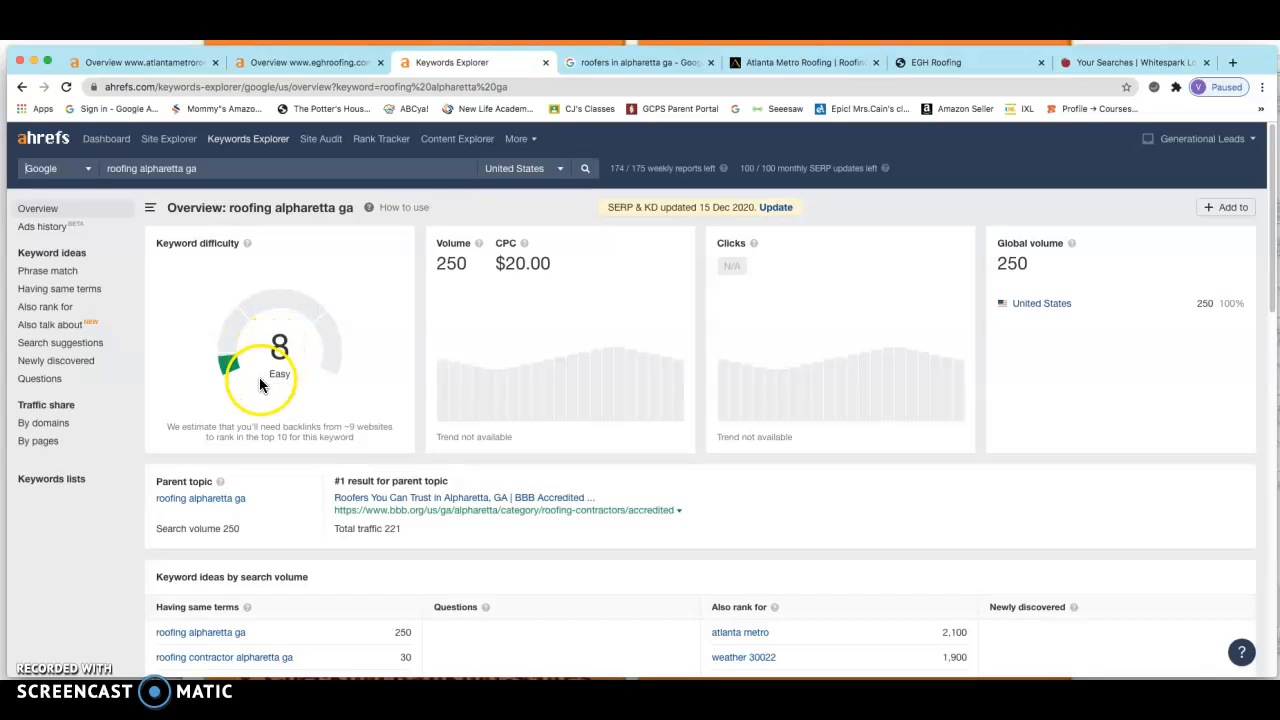
{"action": "mouse_move", "coordinate": [336, 388]}
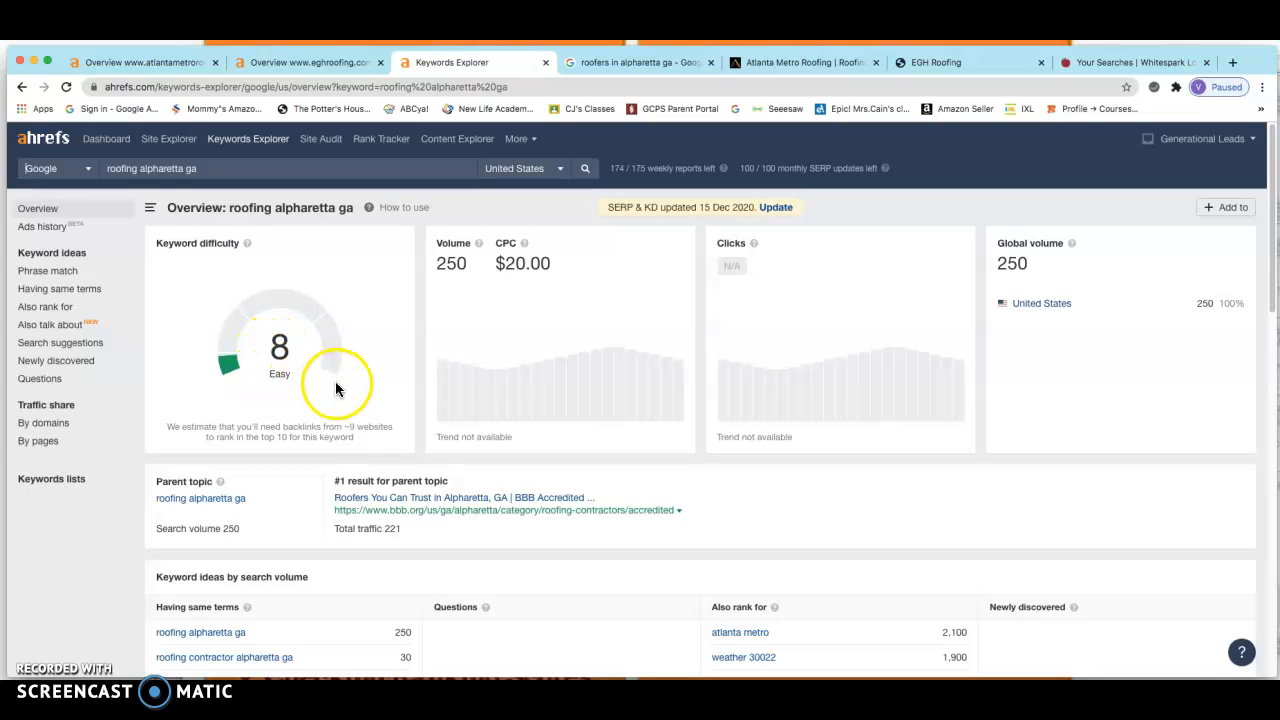
{"action": "mouse_move", "coordinate": [280, 372]}
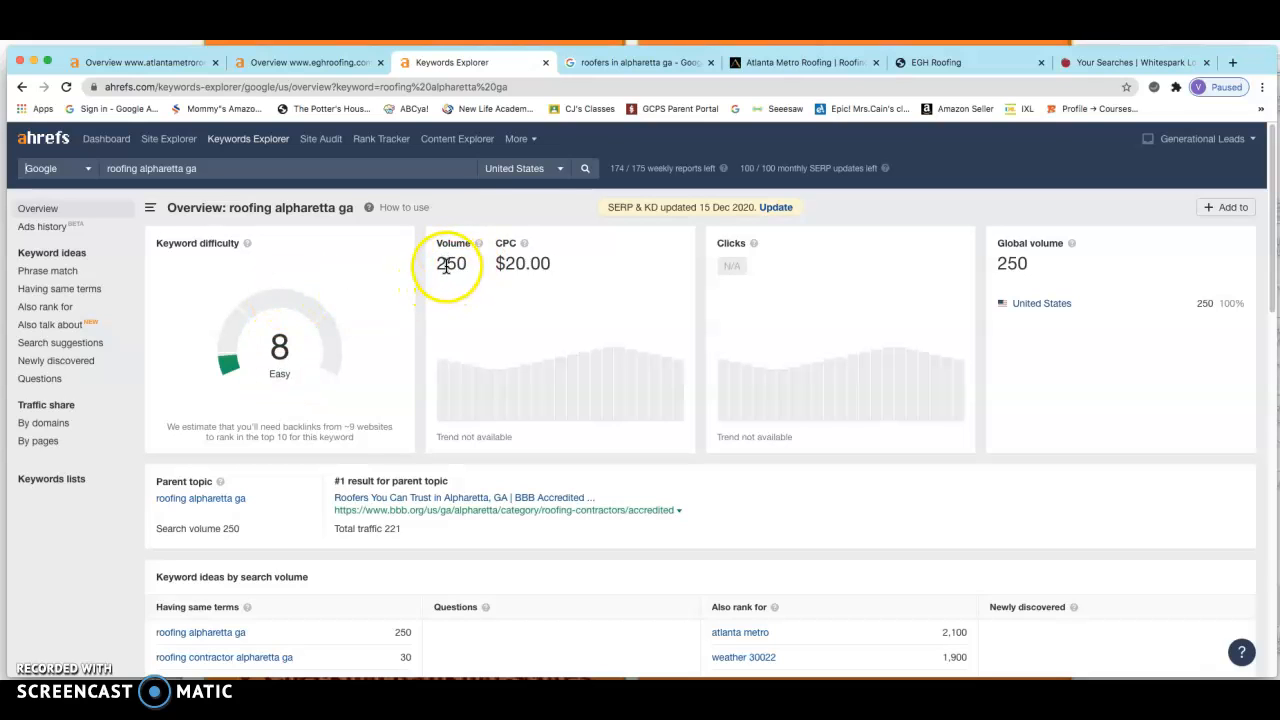
{"action": "mouse_move", "coordinate": [426, 266]}
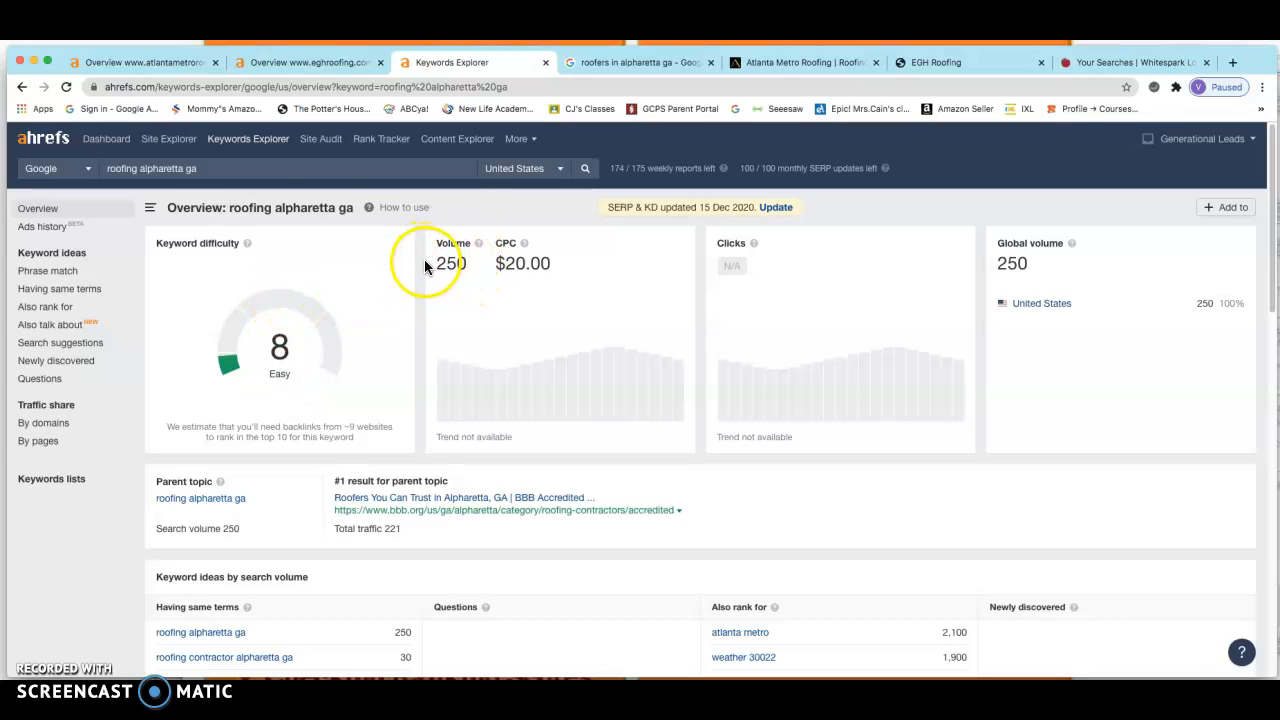
{"action": "mouse_move", "coordinate": [248, 120]}
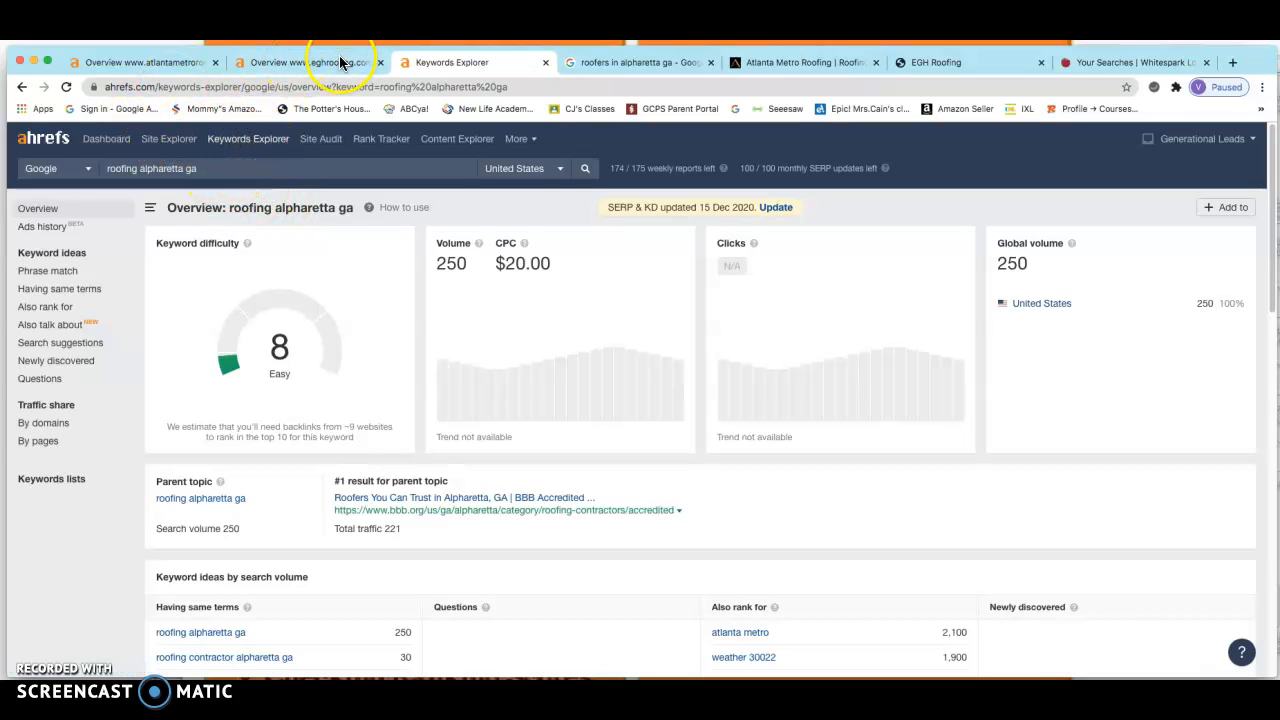
Compare EGH Roofing's overview with Atlanta Metro Roofing's: DR 20, 467 backlinks, 188 keywords.
{"action": "left_click", "coordinate": [308, 62]}
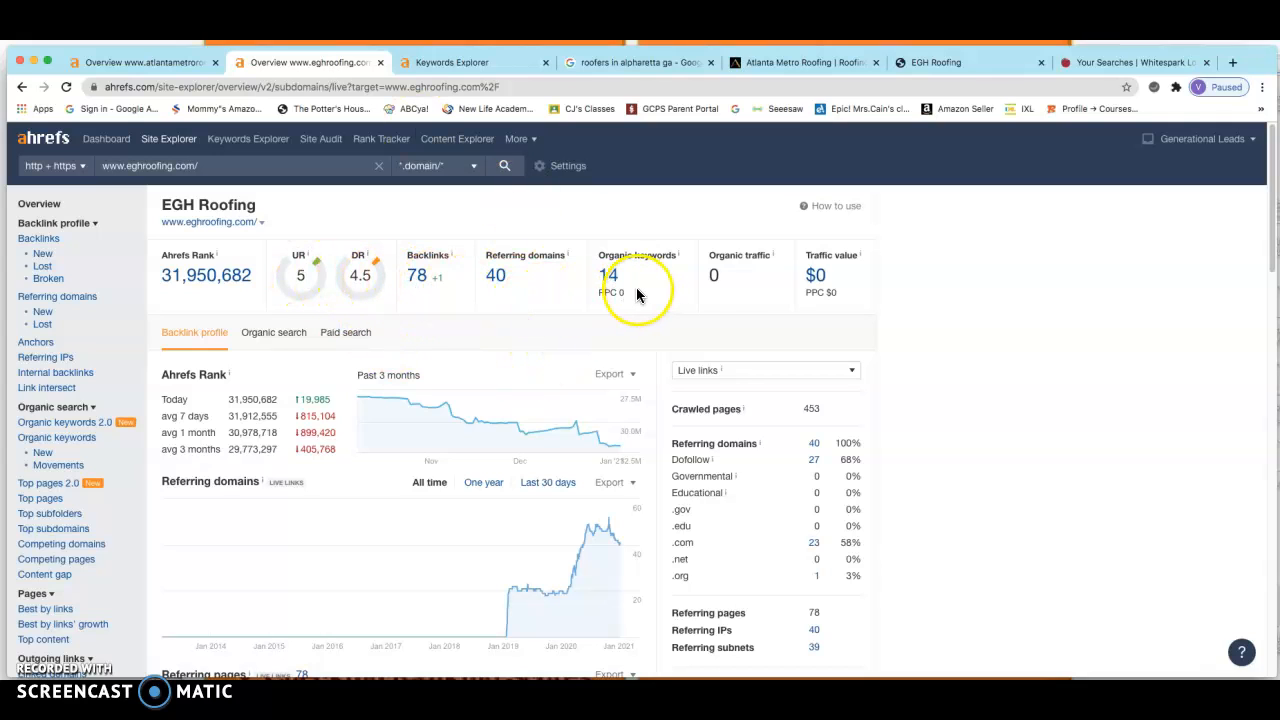
{"action": "mouse_move", "coordinate": [758, 278]}
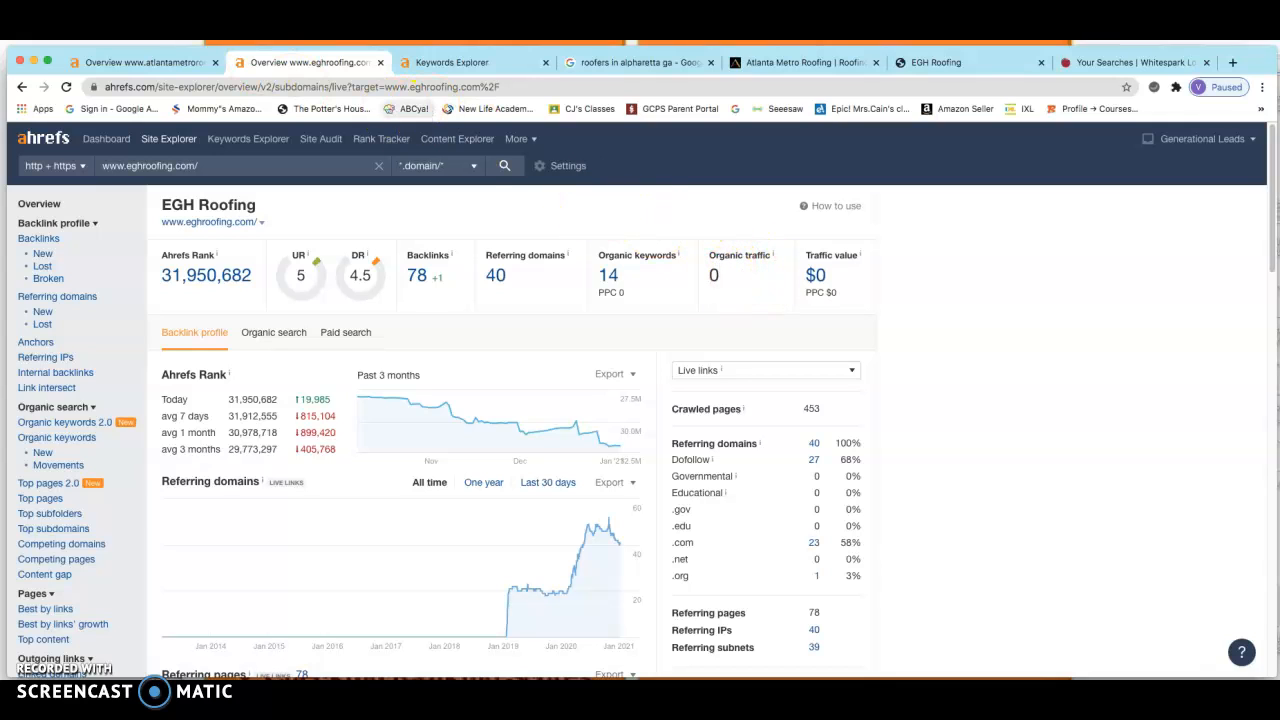
{"action": "left_click", "coordinate": [140, 62]}
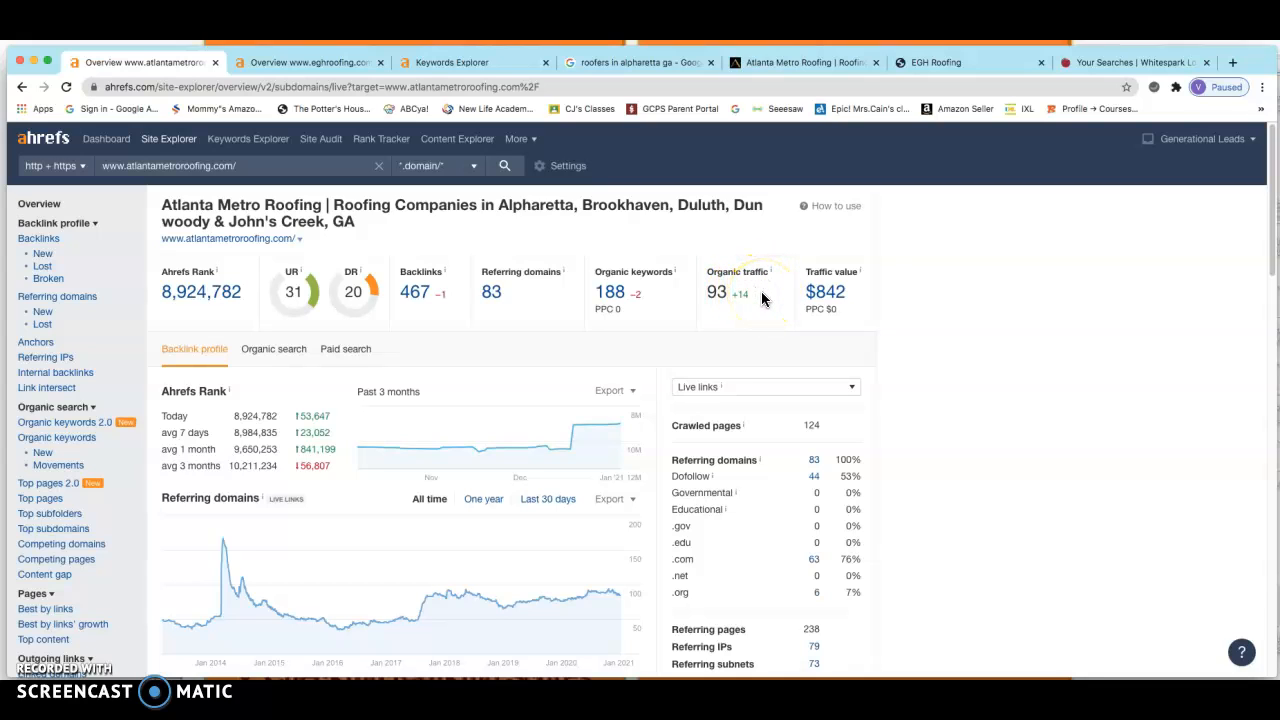
{"action": "mouse_move", "coordinate": [678, 310]}
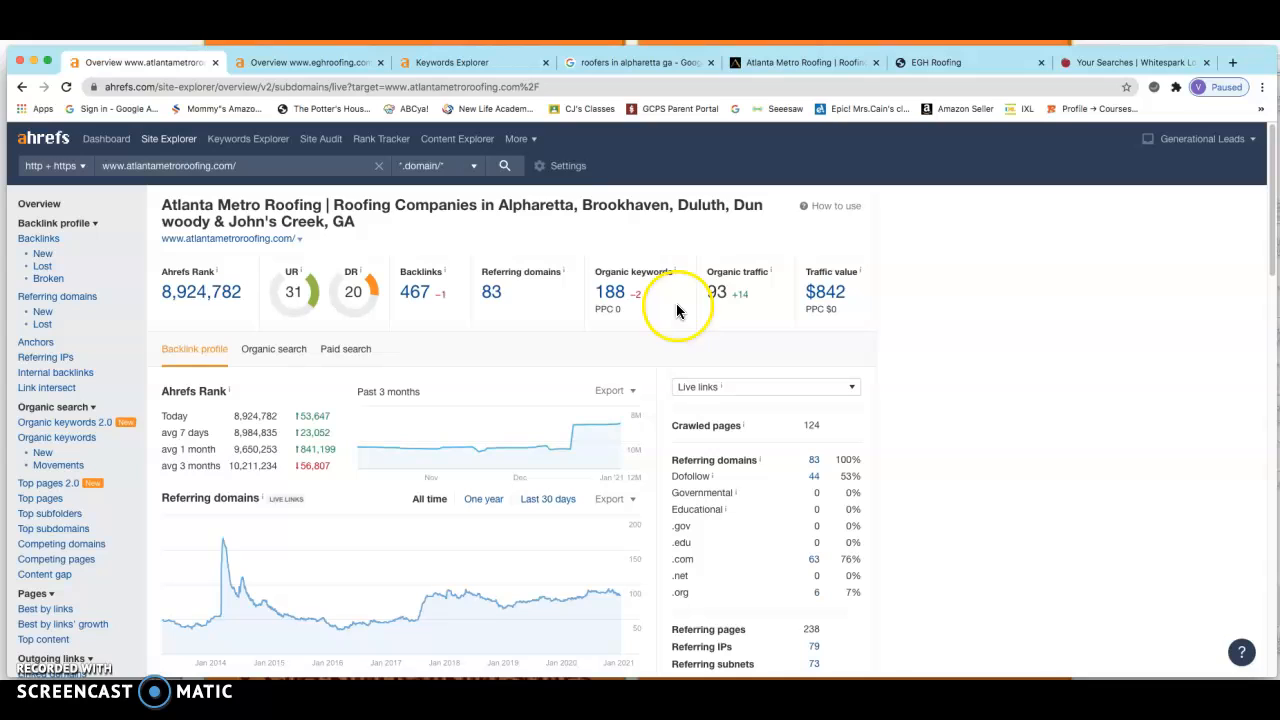
{"action": "mouse_move", "coordinate": [604, 88]}
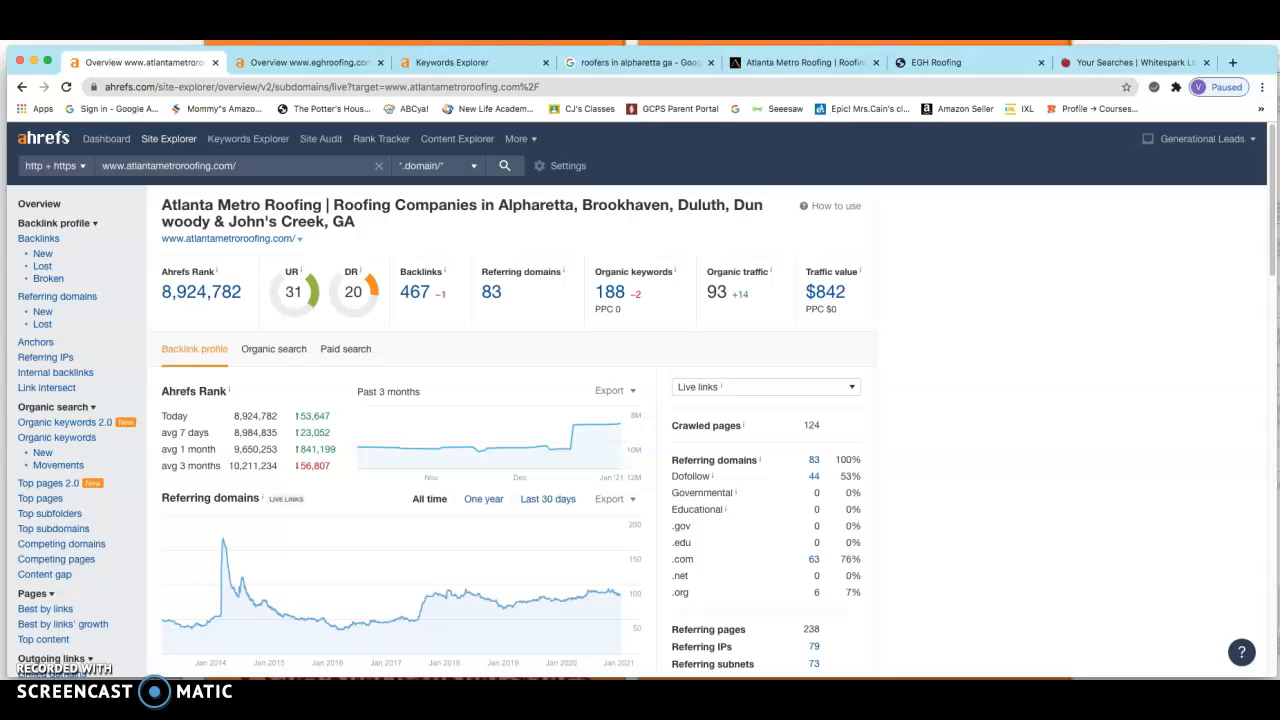
Return to the 'roofers in alpharetta ga' results and review the Map Pack listings.
{"action": "left_click", "coordinate": [636, 62]}
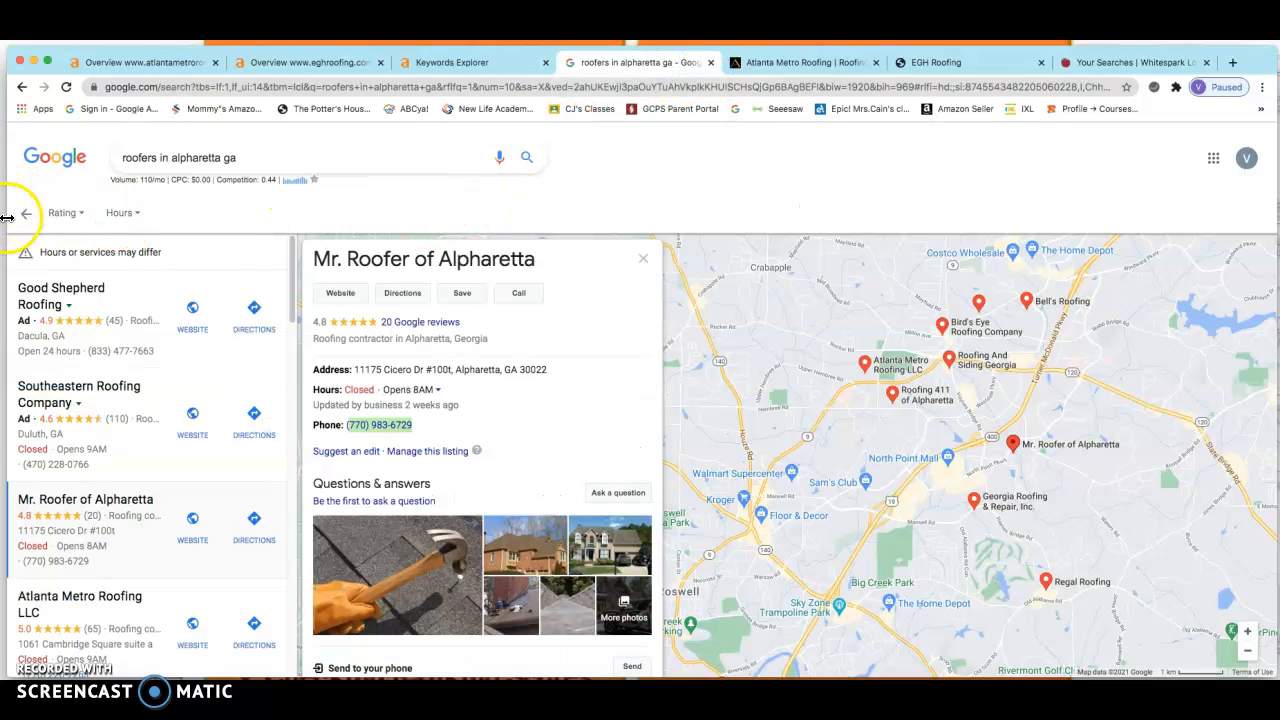
{"action": "left_click", "coordinate": [26, 212]}
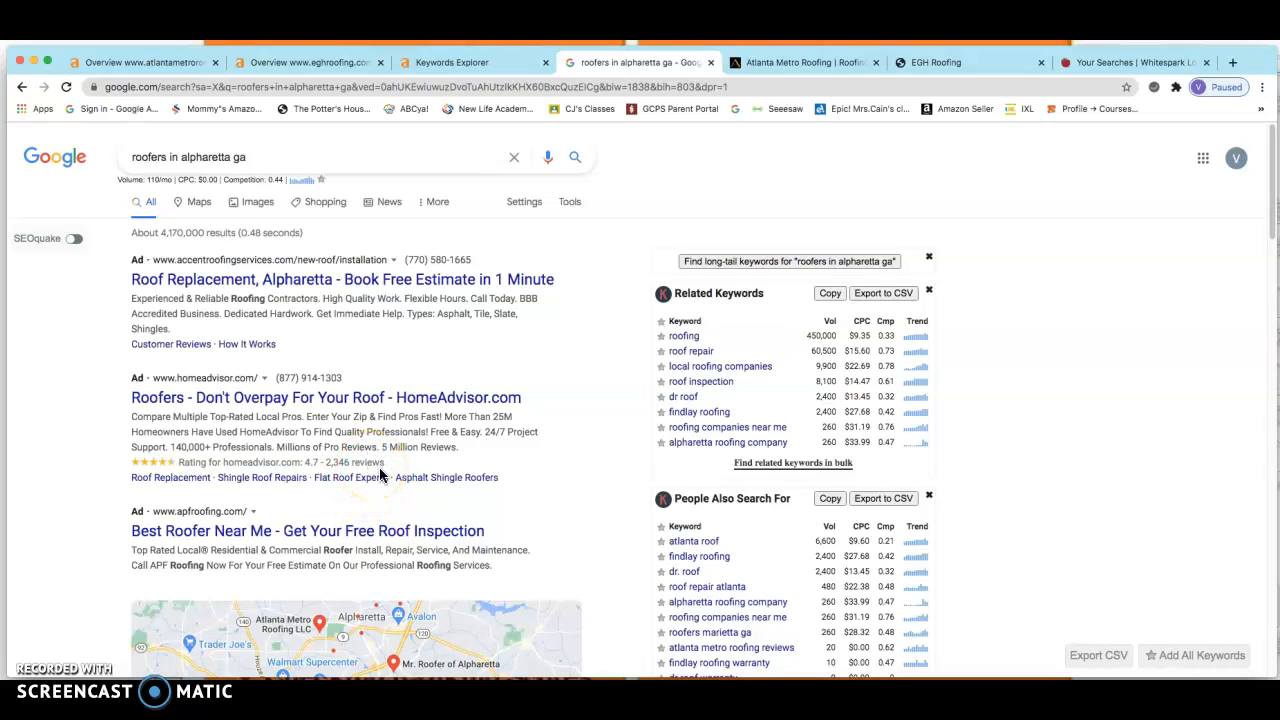
{"action": "scroll", "scroll_direction": "down", "scroll_amount": 3}
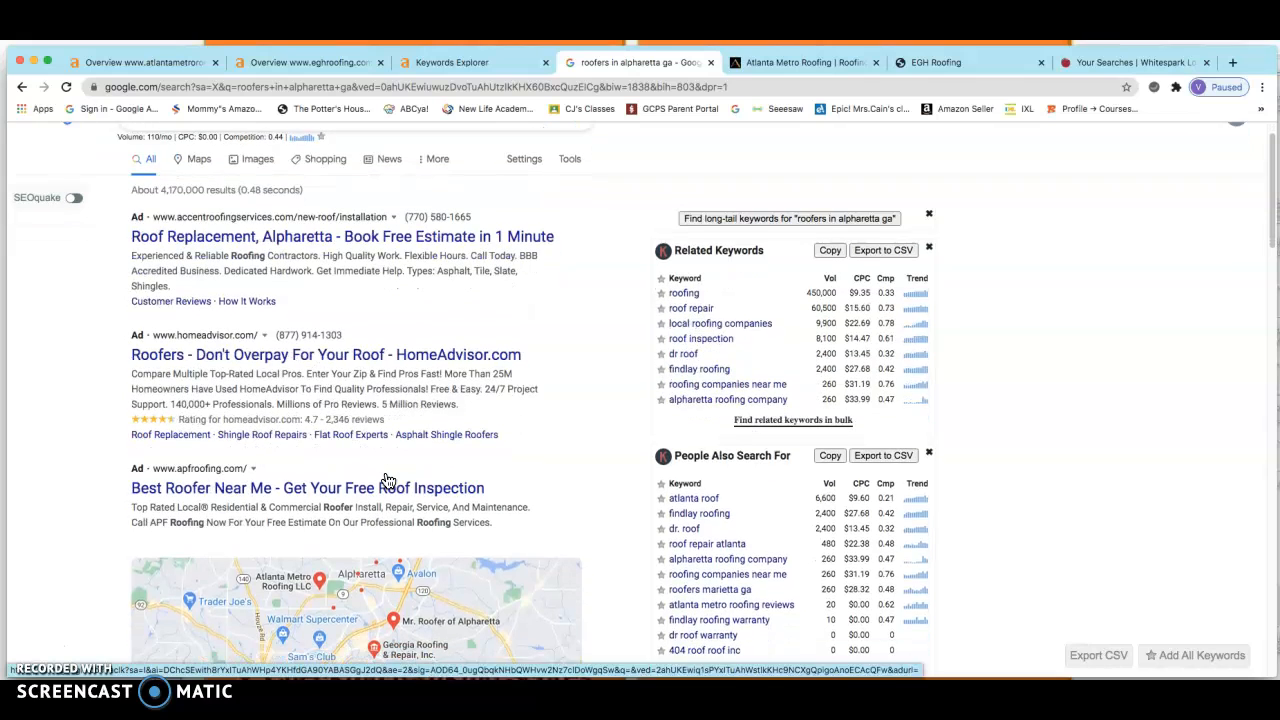
{"action": "scroll", "scroll_direction": "down", "scroll_amount": 3}
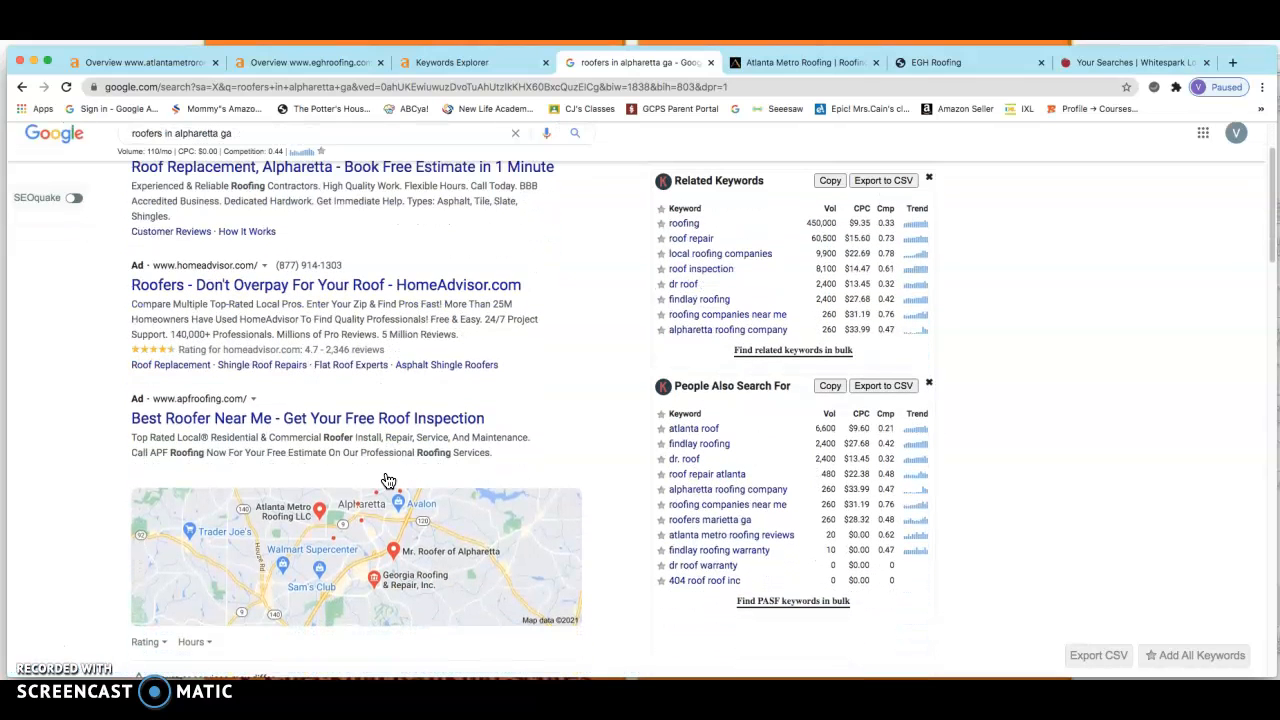
{"action": "scroll", "scroll_direction": "down", "scroll_amount": 3}
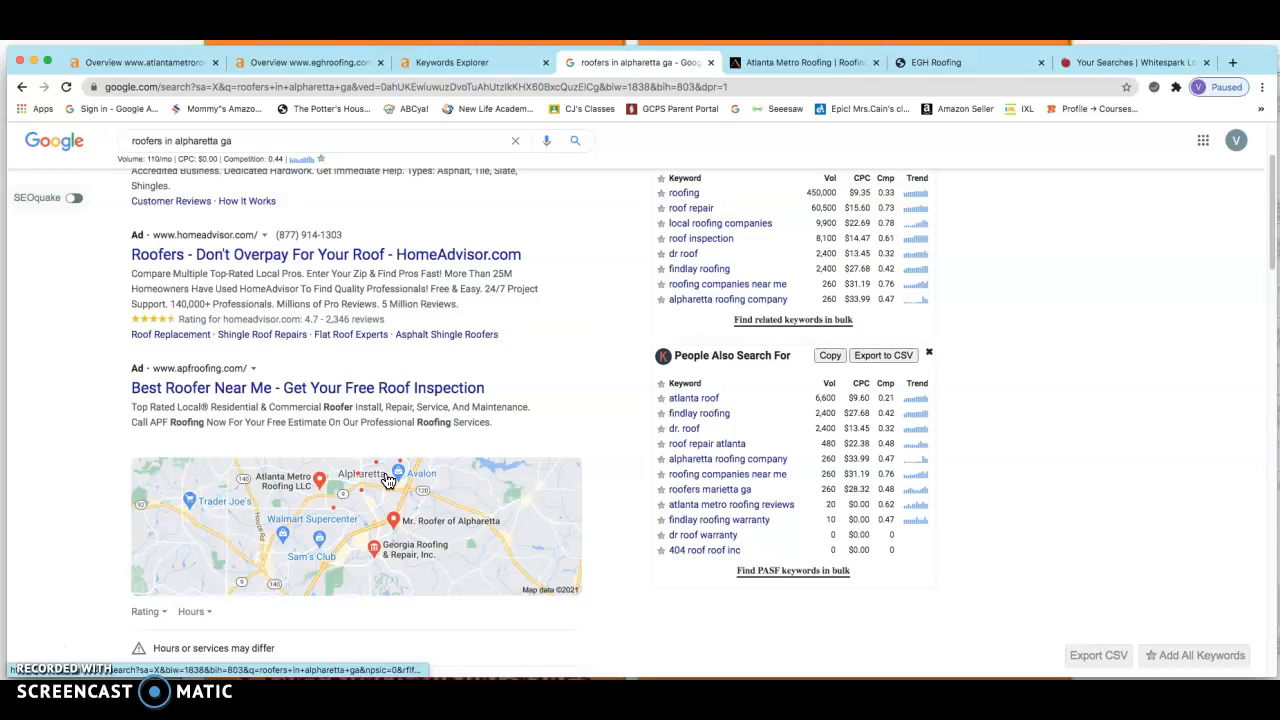
{"action": "scroll", "scroll_direction": "down", "scroll_amount": 3}
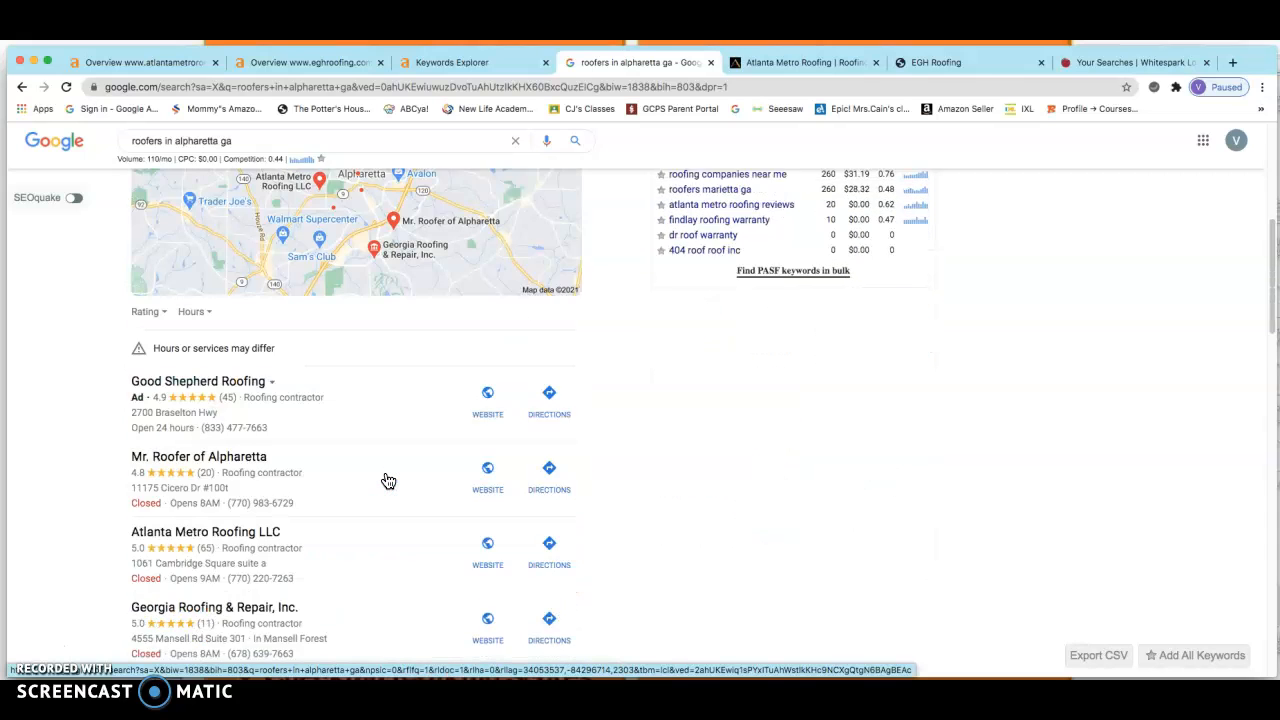
{"action": "scroll", "scroll_direction": "down", "scroll_amount": 3}
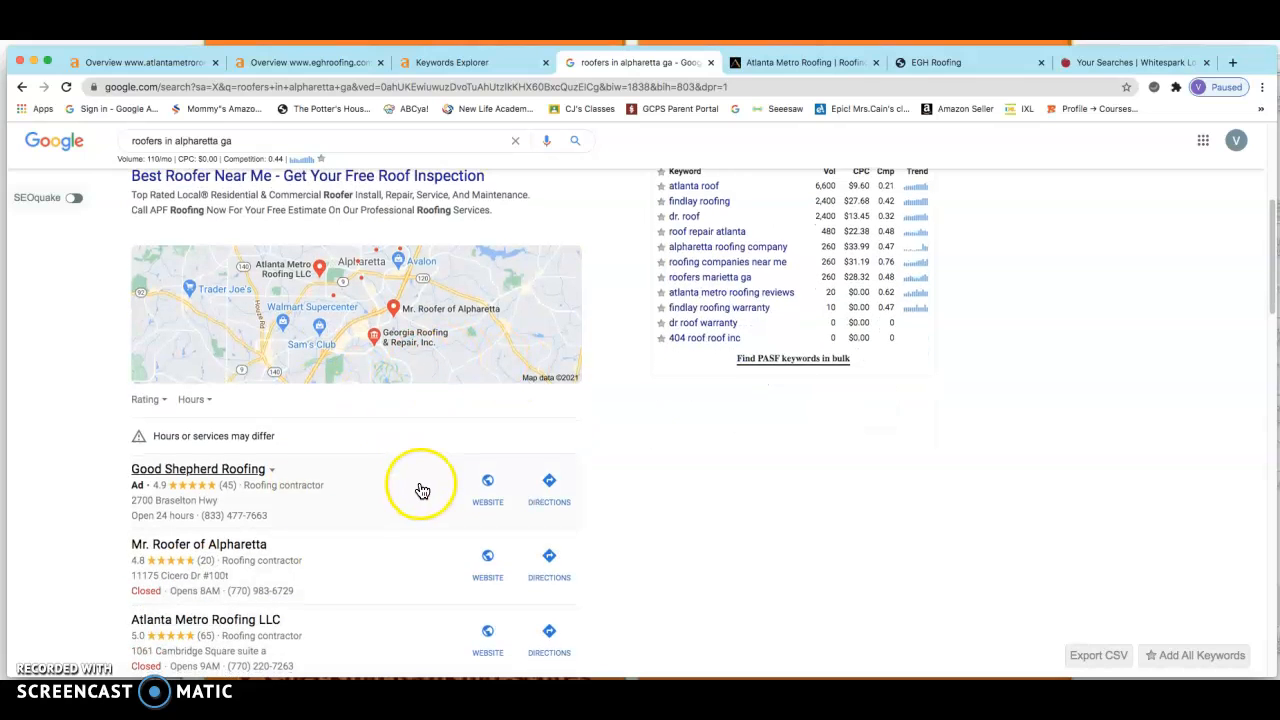
{"action": "scroll", "scroll_direction": "down", "scroll_amount": 3}
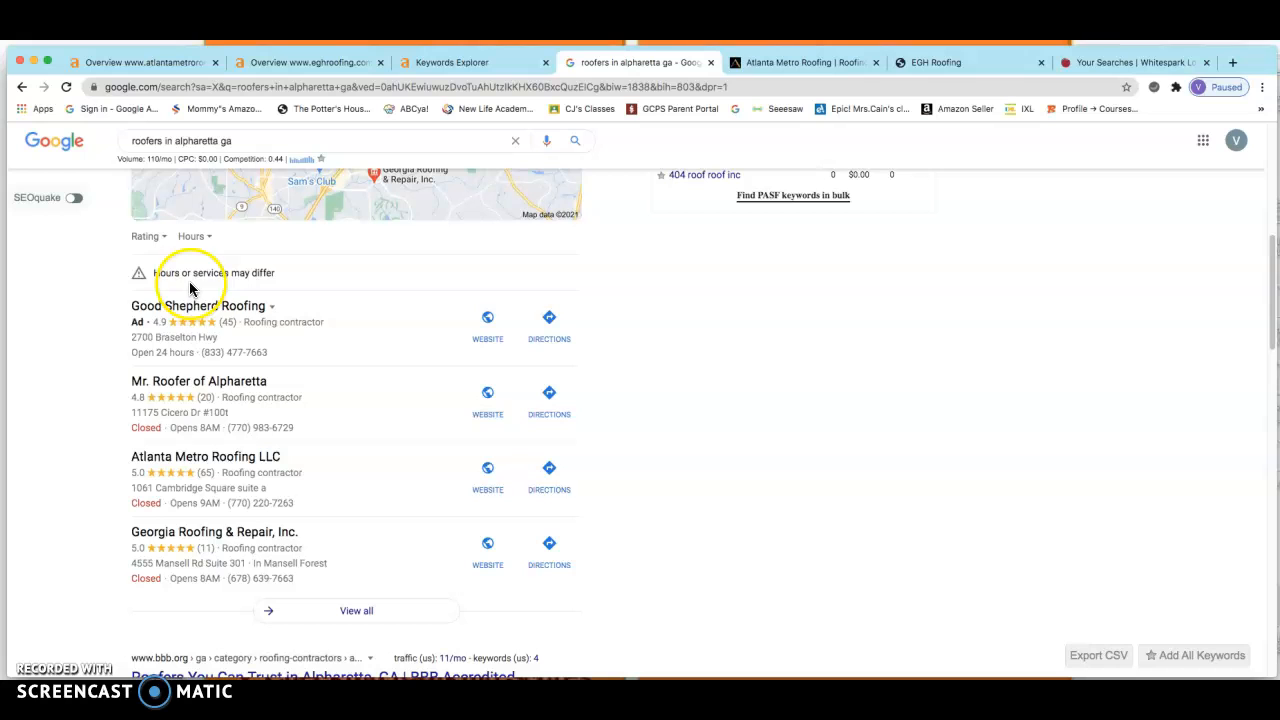
{"action": "mouse_move", "coordinate": [284, 204]}
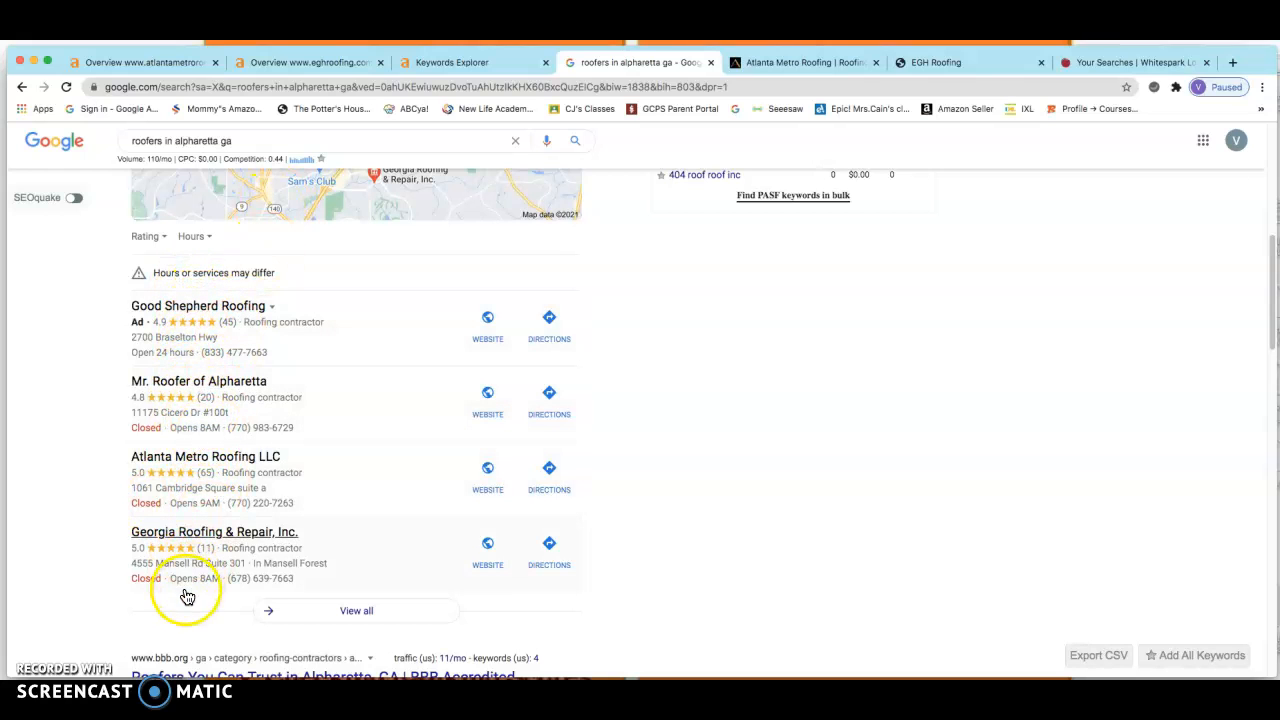
{"action": "mouse_move", "coordinate": [204, 400]}
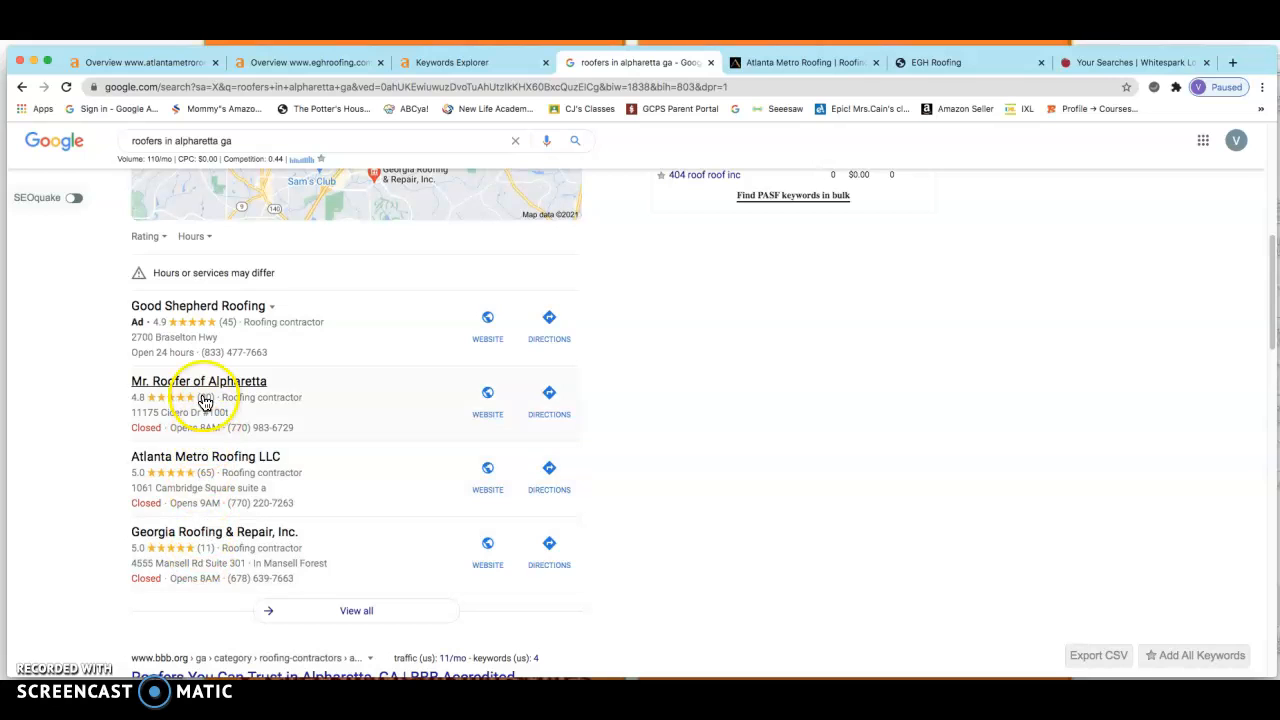
{"action": "mouse_move", "coordinate": [248, 492]}
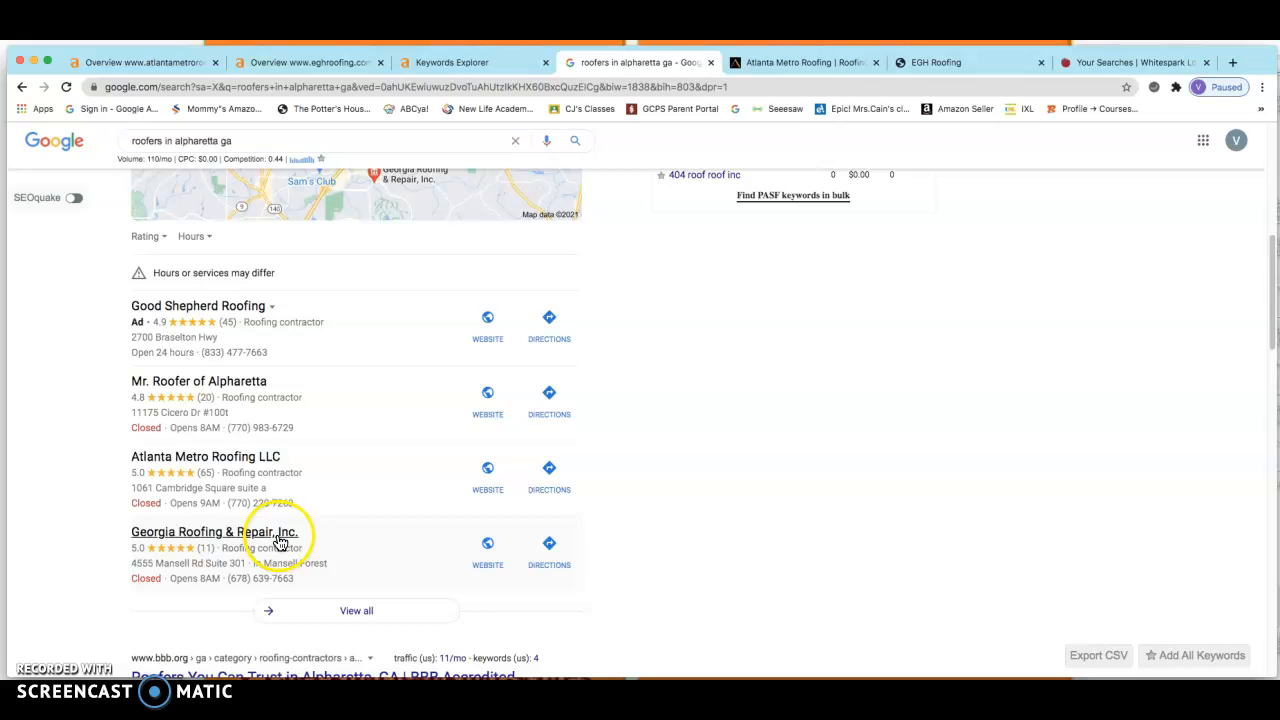
{"action": "mouse_move", "coordinate": [360, 588]}
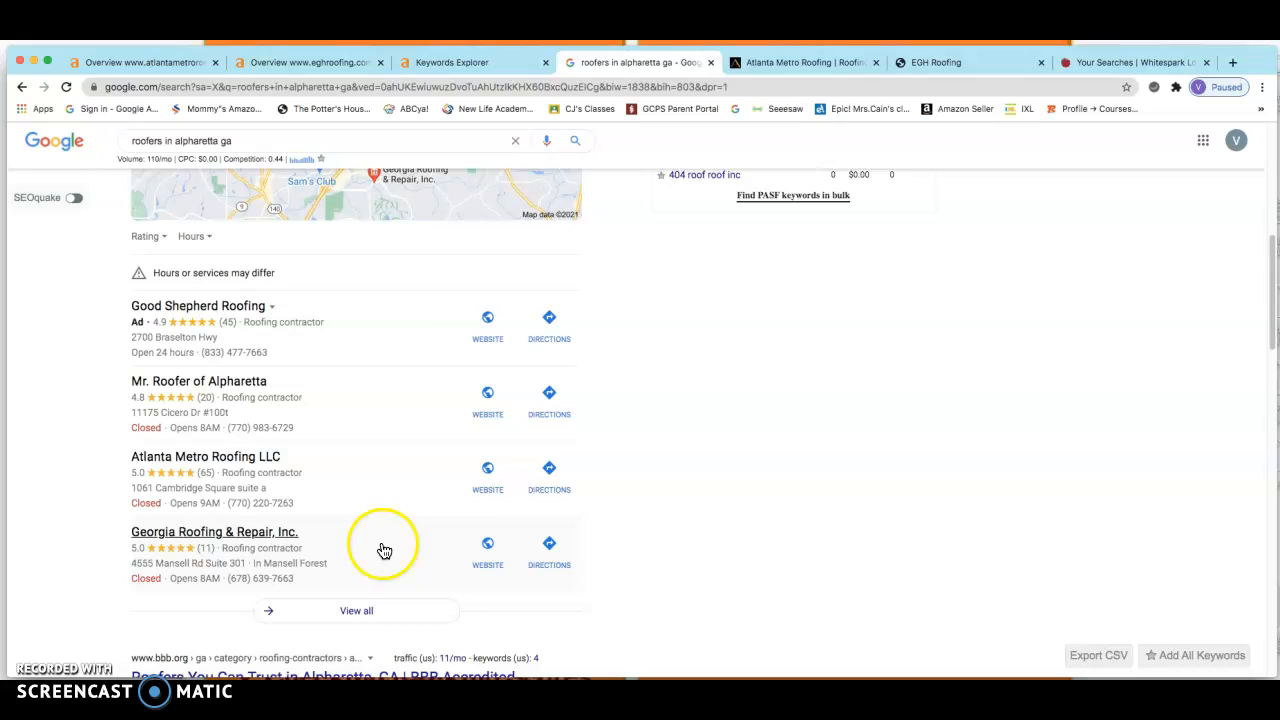
{"action": "mouse_move", "coordinate": [516, 456]}
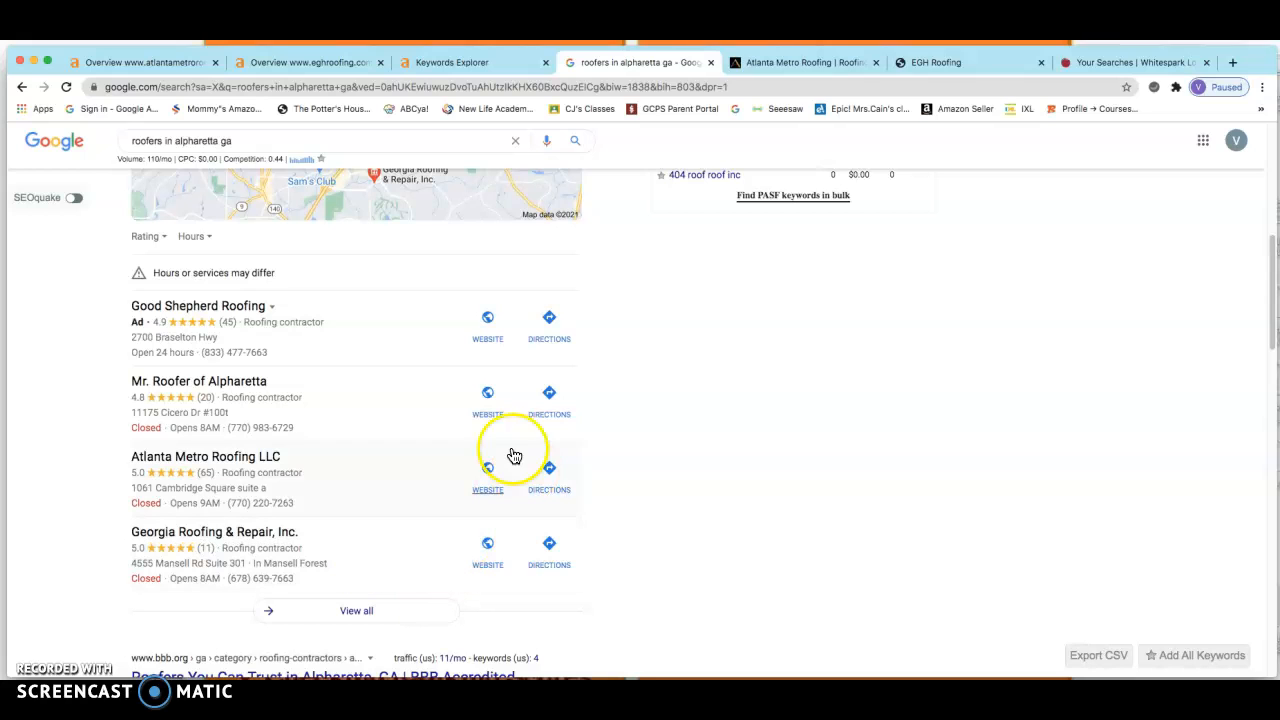
{"action": "mouse_move", "coordinate": [768, 444]}
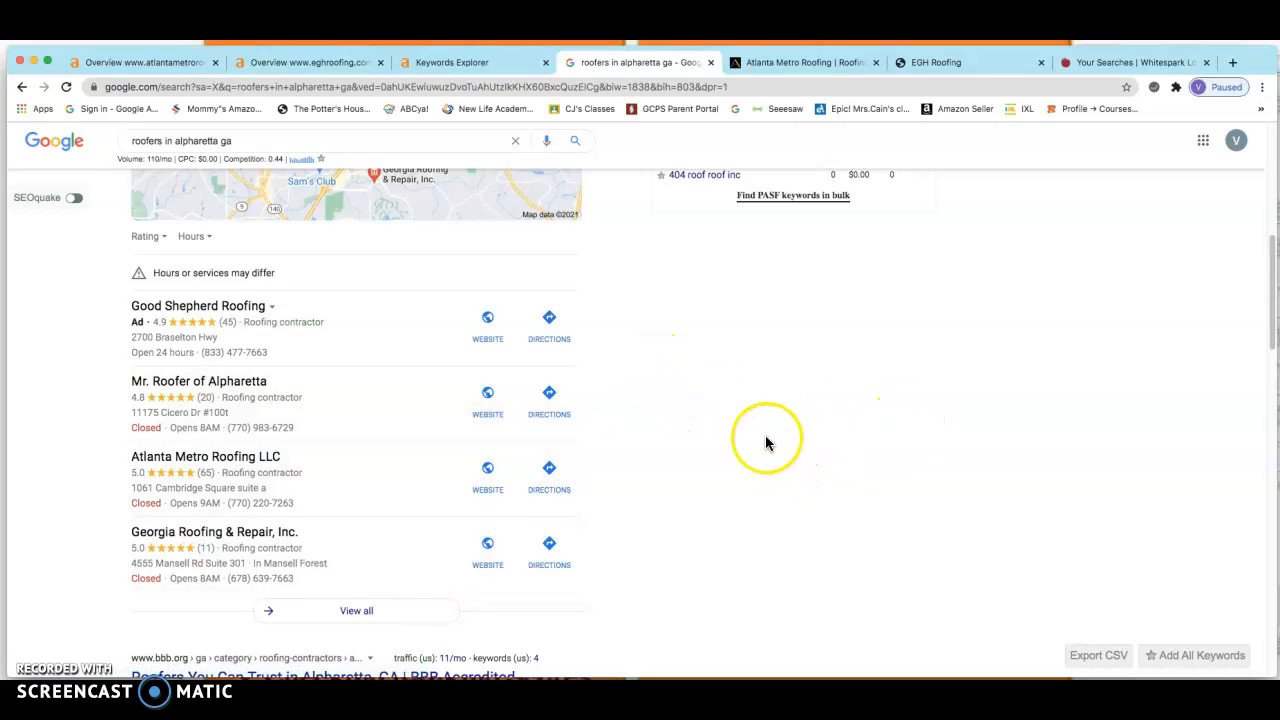
{"action": "mouse_move", "coordinate": [268, 470]}
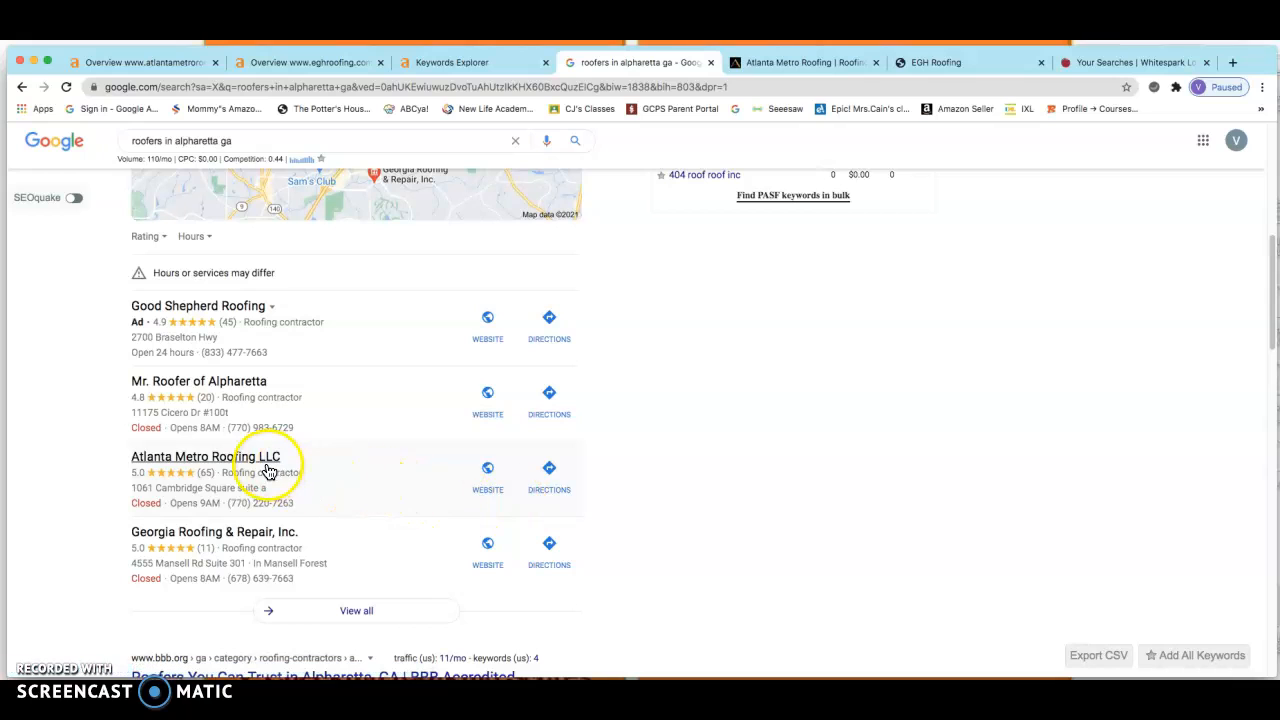
{"action": "mouse_move", "coordinate": [300, 500]}
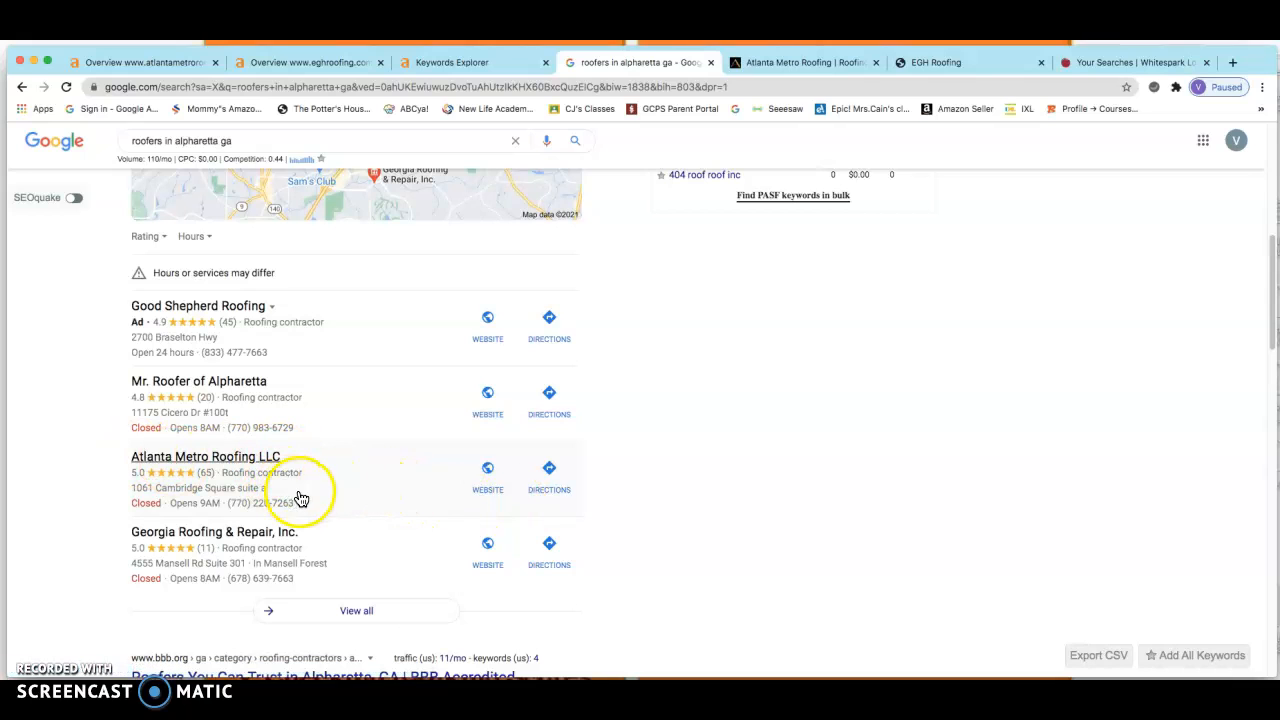
{"action": "mouse_move", "coordinate": [272, 518]}
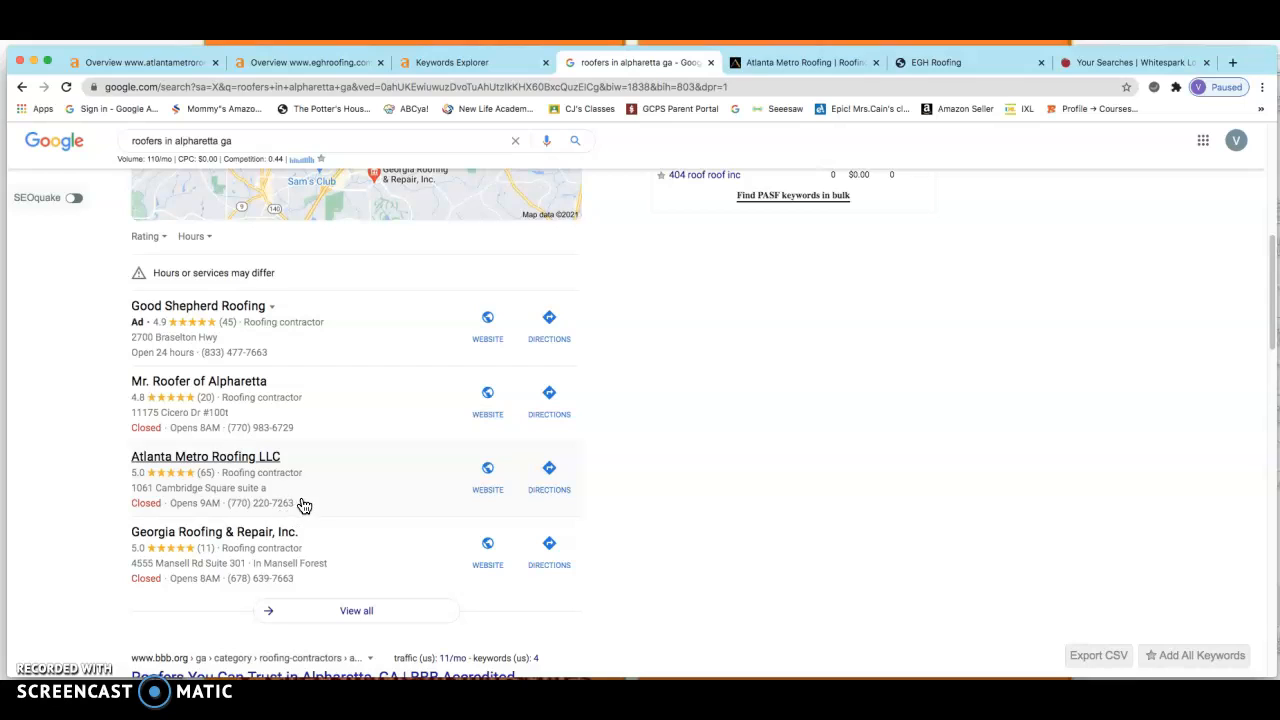
{"action": "mouse_move", "coordinate": [328, 476]}
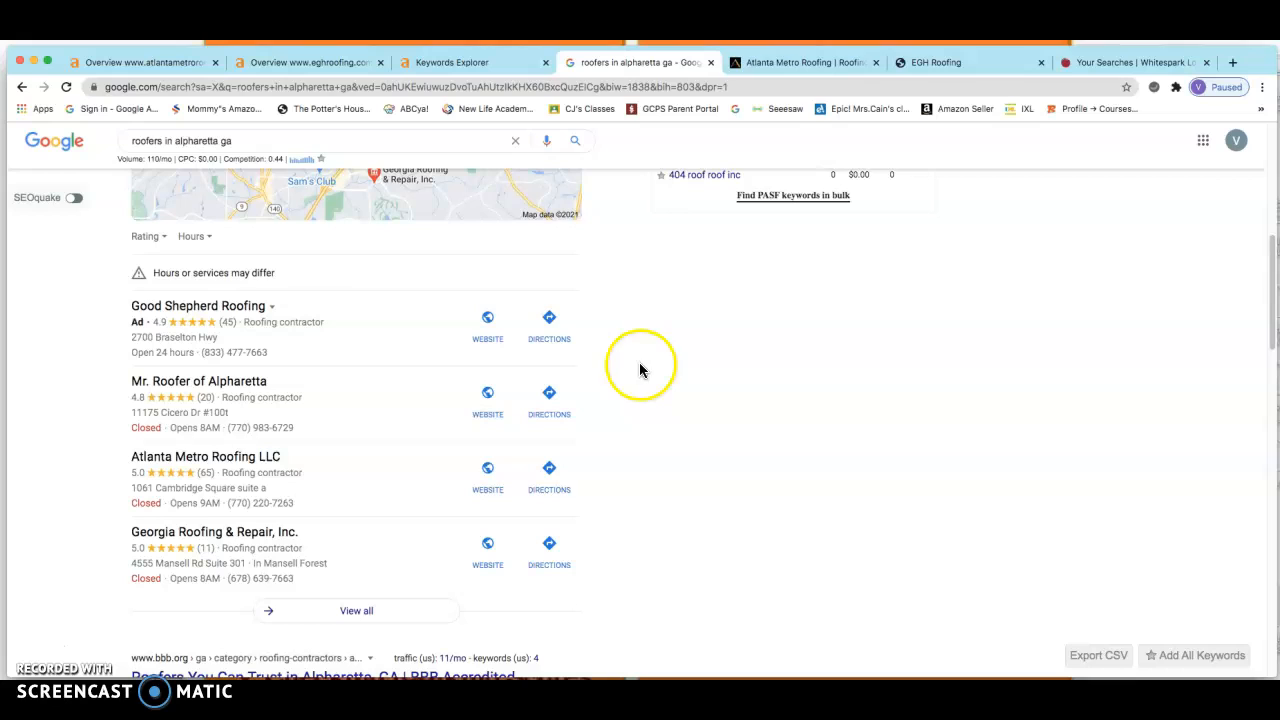
{"action": "mouse_move", "coordinate": [624, 308]}
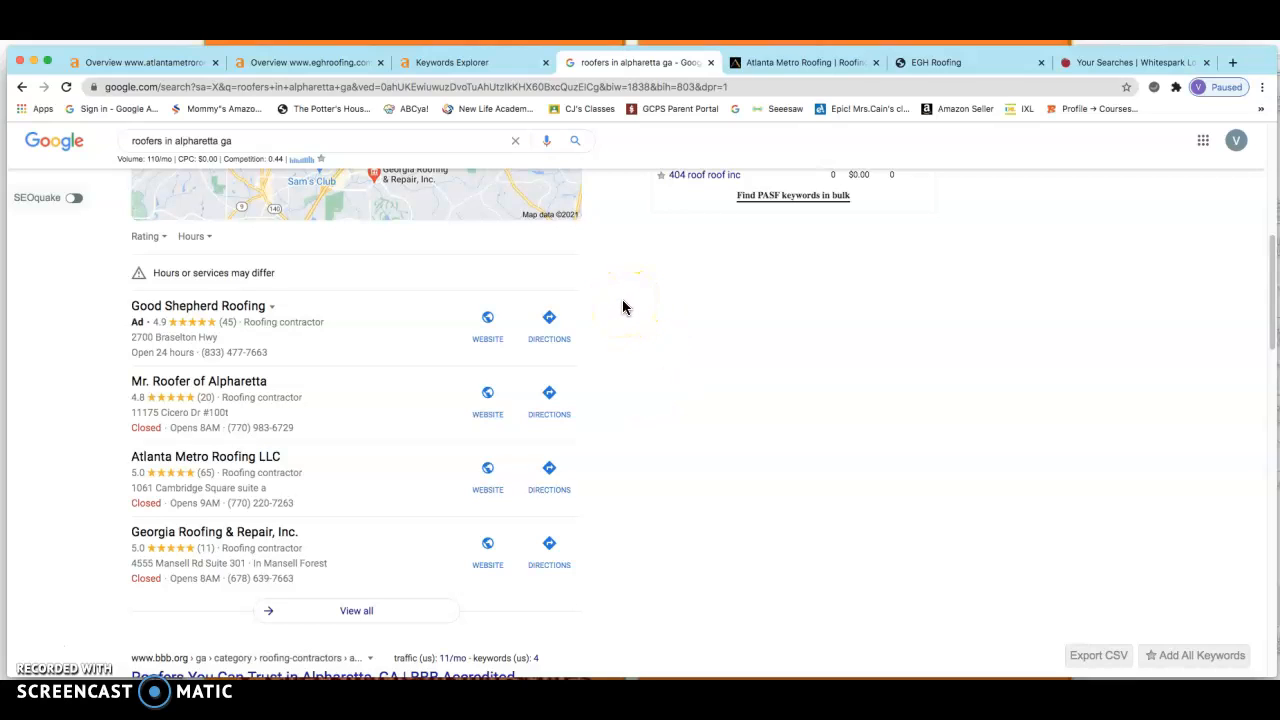
{"action": "mouse_move", "coordinate": [624, 308]}
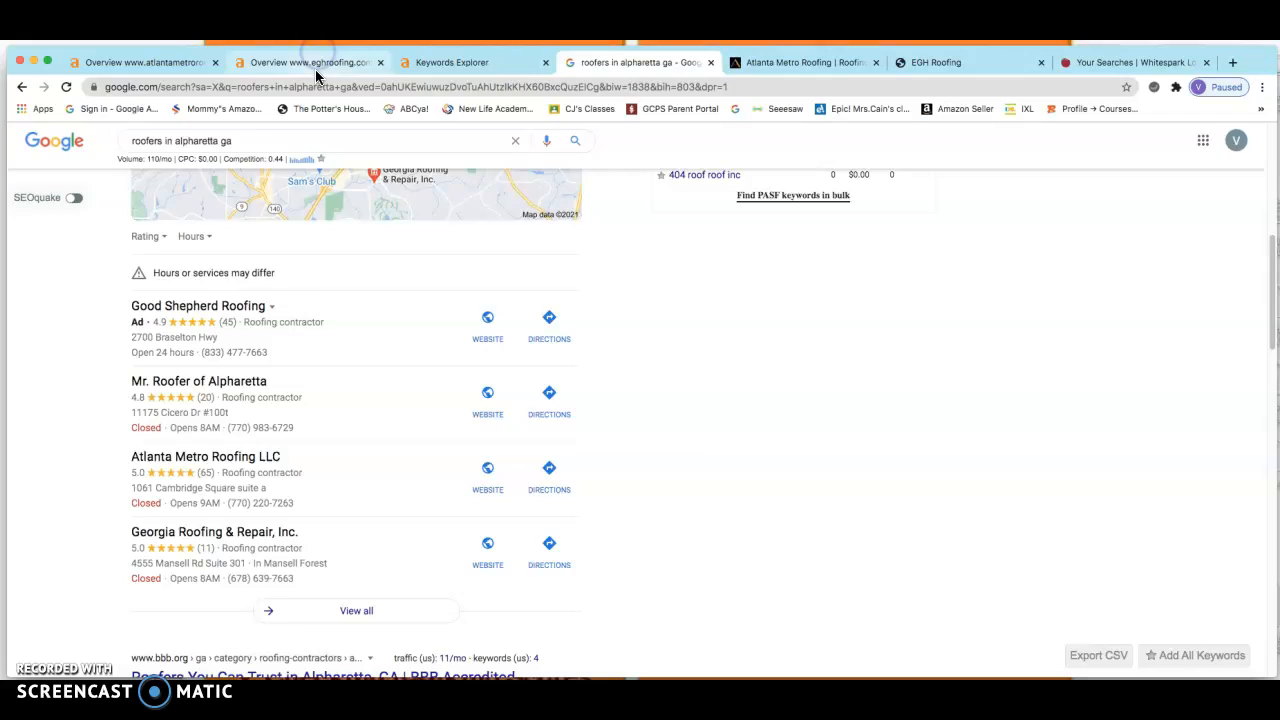
{"action": "left_click", "coordinate": [310, 62]}
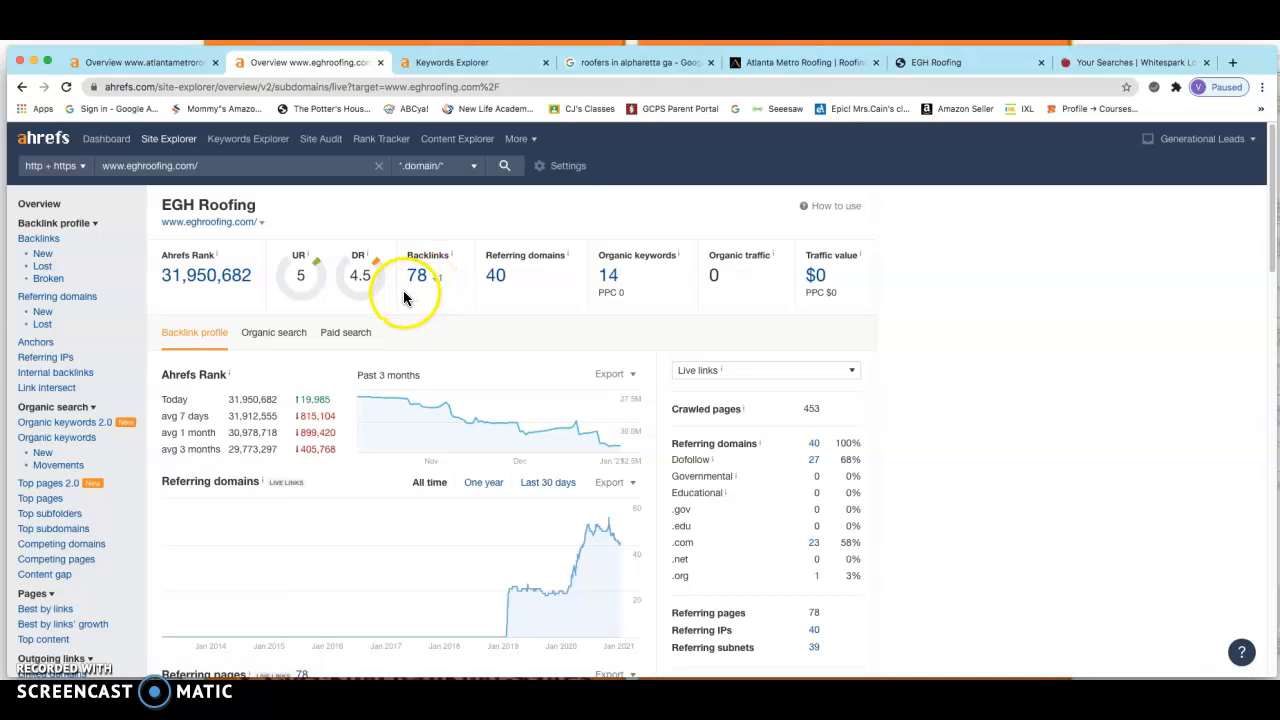
{"action": "mouse_move", "coordinate": [358, 262]}
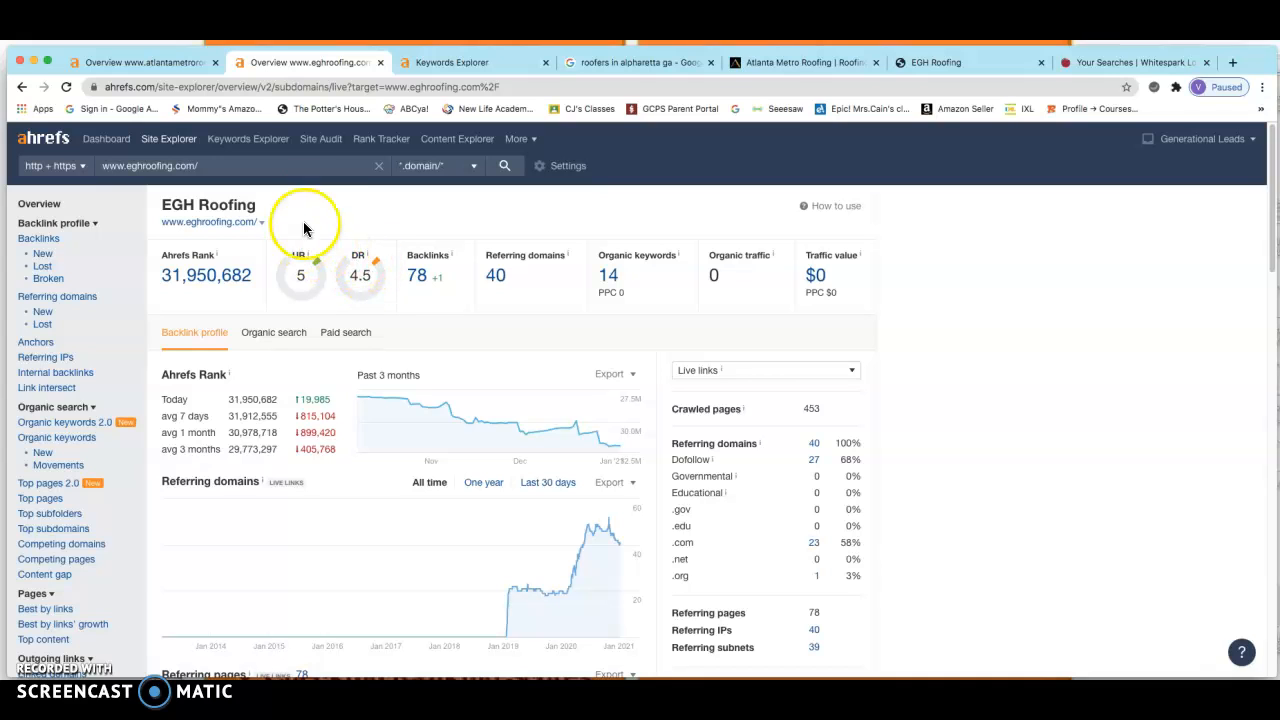
{"action": "left_click", "coordinate": [140, 62]}
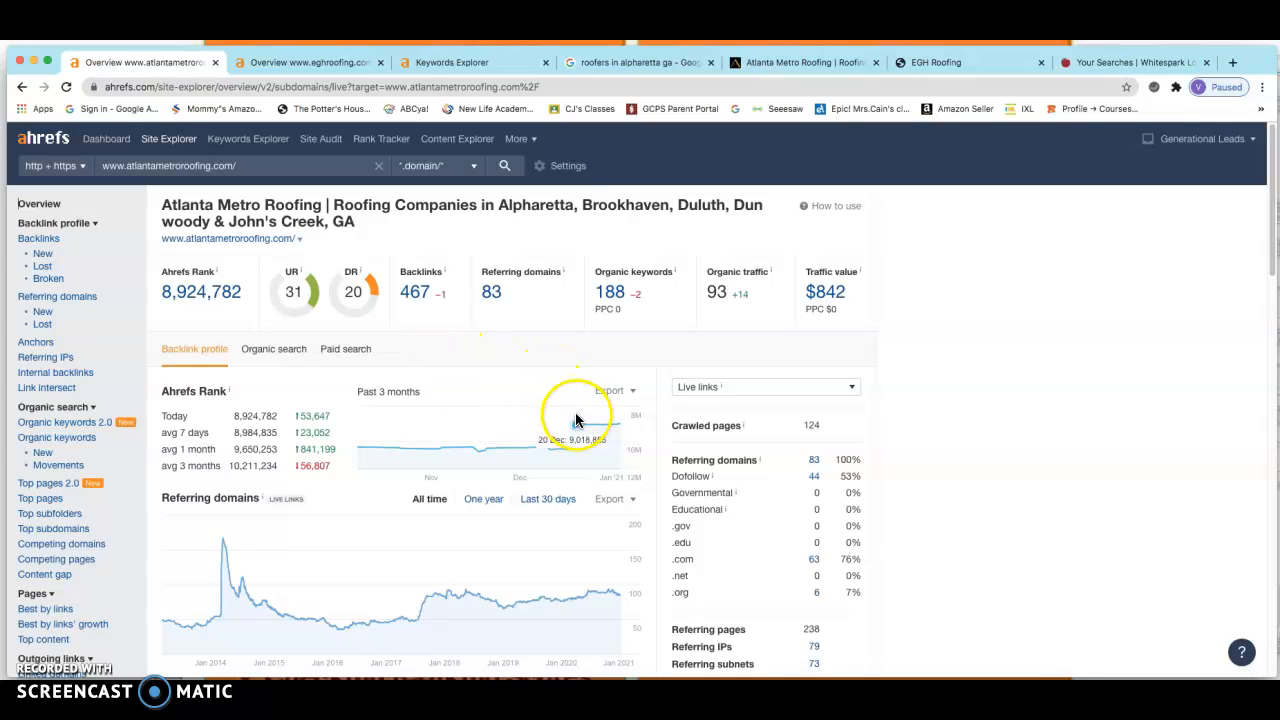
{"action": "scroll", "scroll_direction": "down", "scroll_amount": 3}
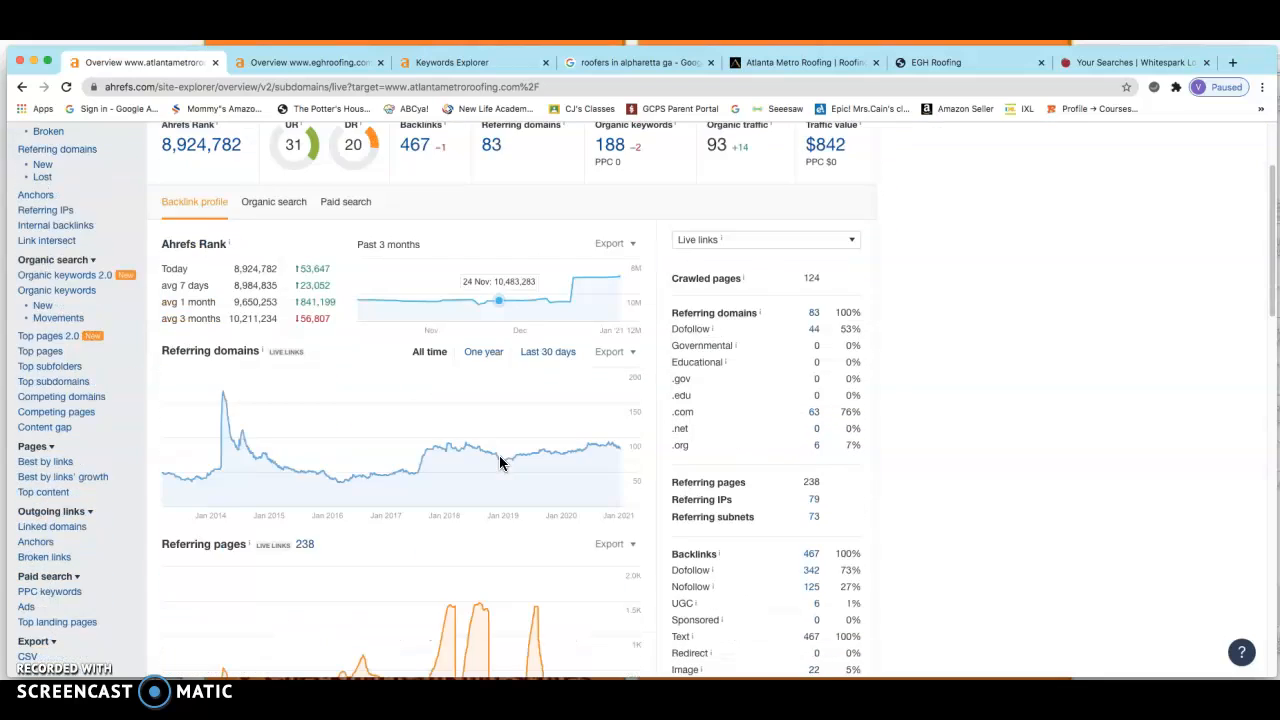
{"action": "scroll", "scroll_direction": "up", "scroll_amount": 3}
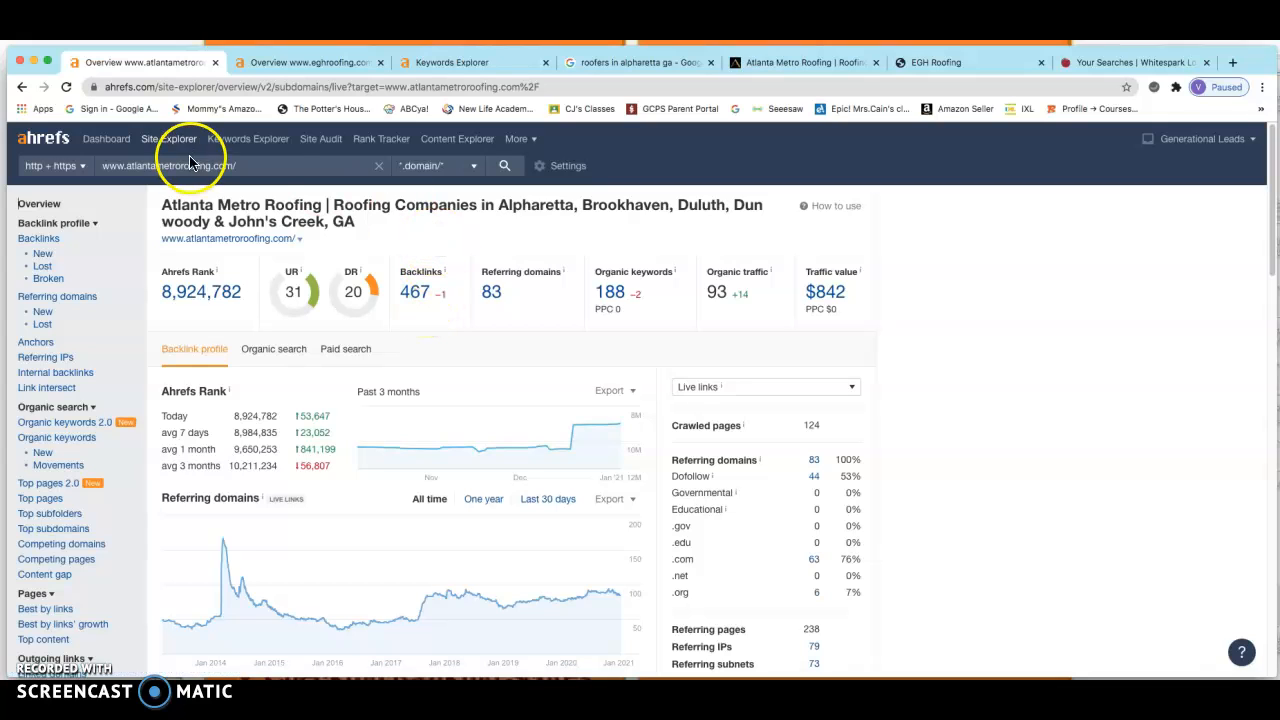
{"action": "left_click", "coordinate": [304, 62]}
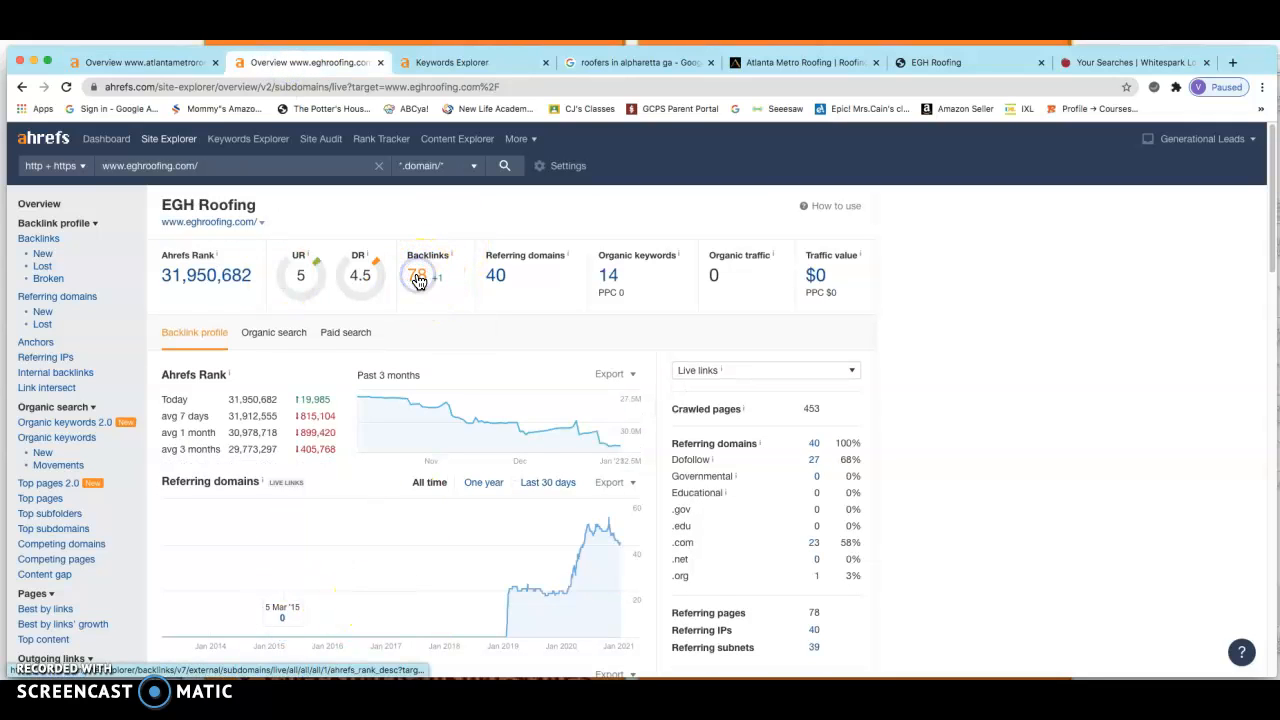
{"action": "left_click", "coordinate": [416, 280]}
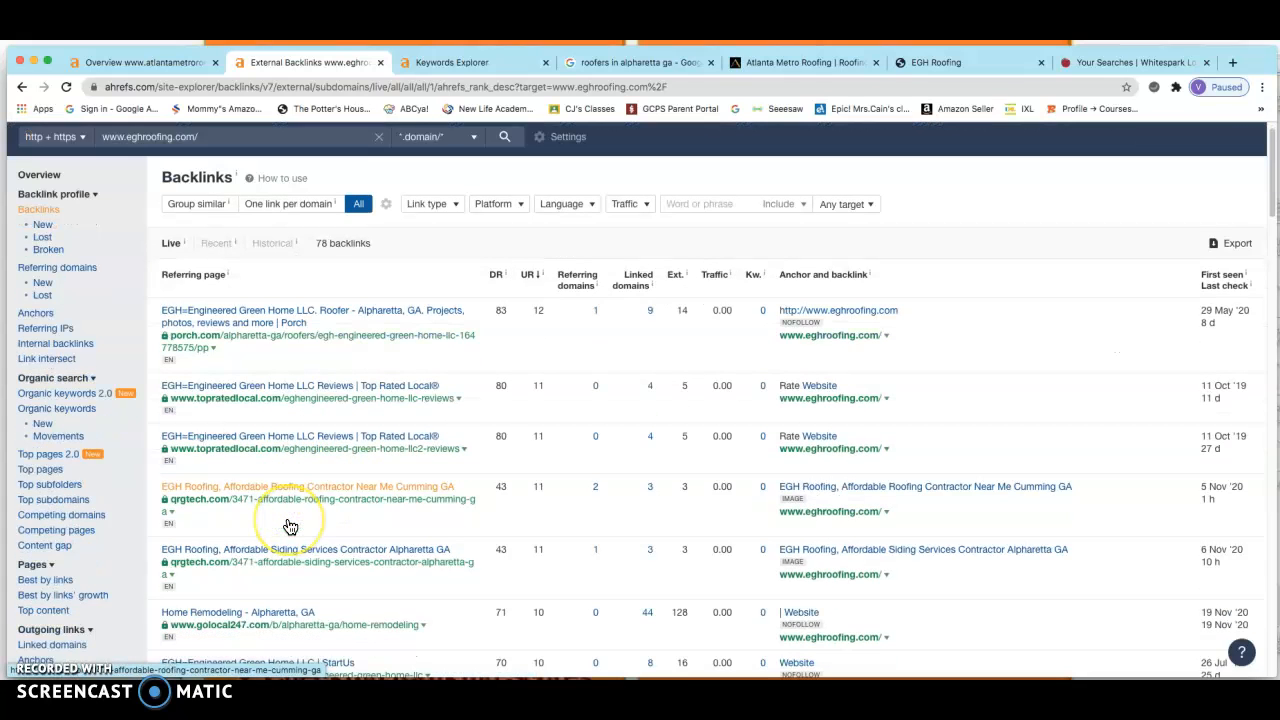
{"action": "scroll", "scroll_direction": "down", "scroll_amount": 3}
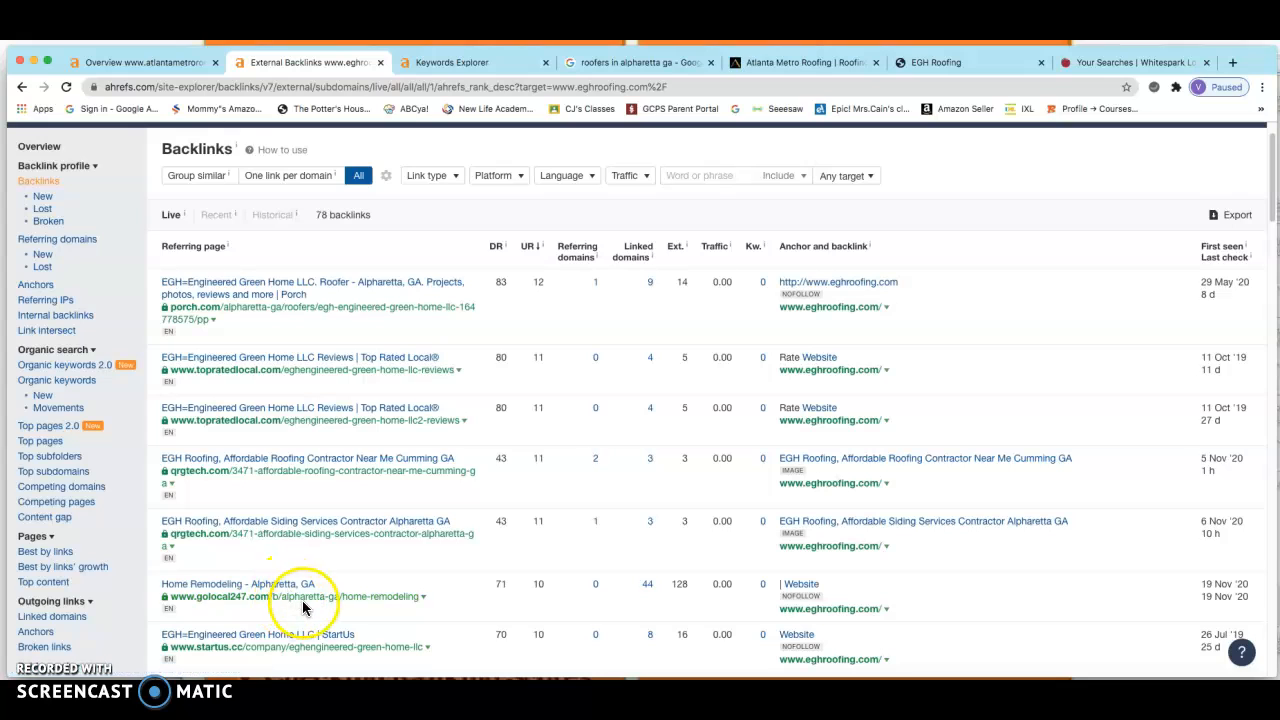
{"action": "mouse_move", "coordinate": [432, 622]}
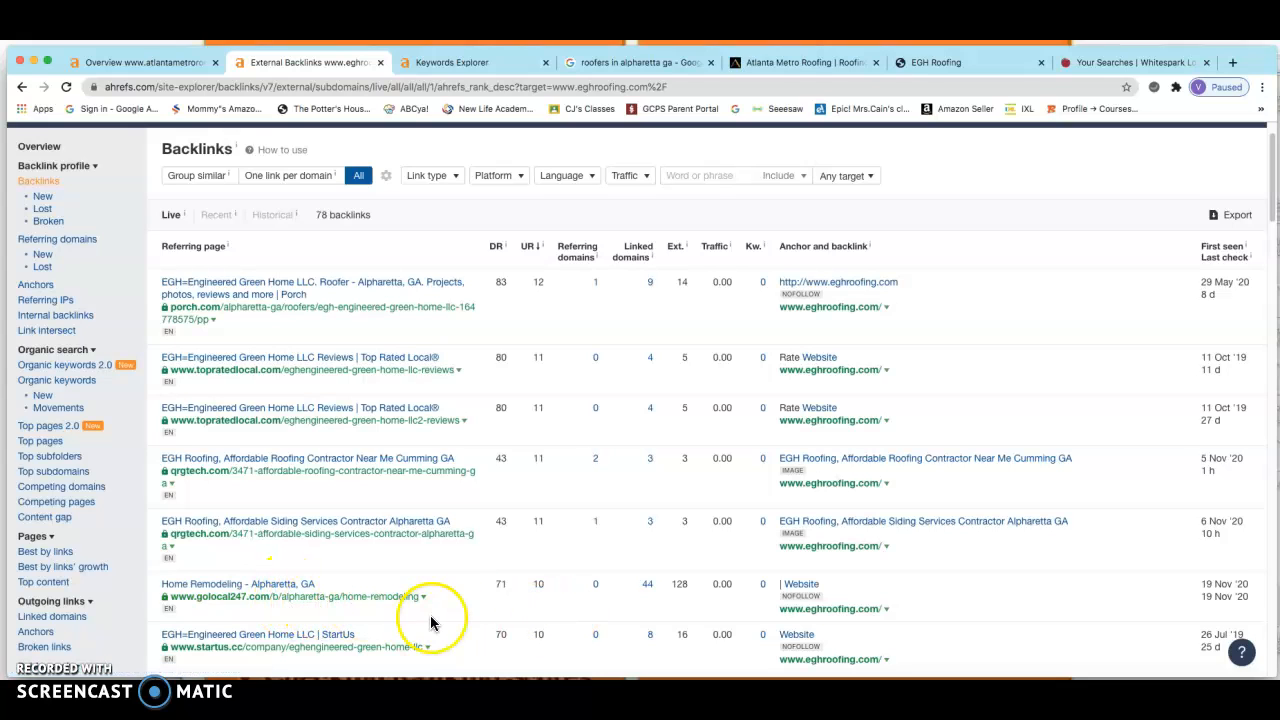
{"action": "mouse_move", "coordinate": [490, 610]}
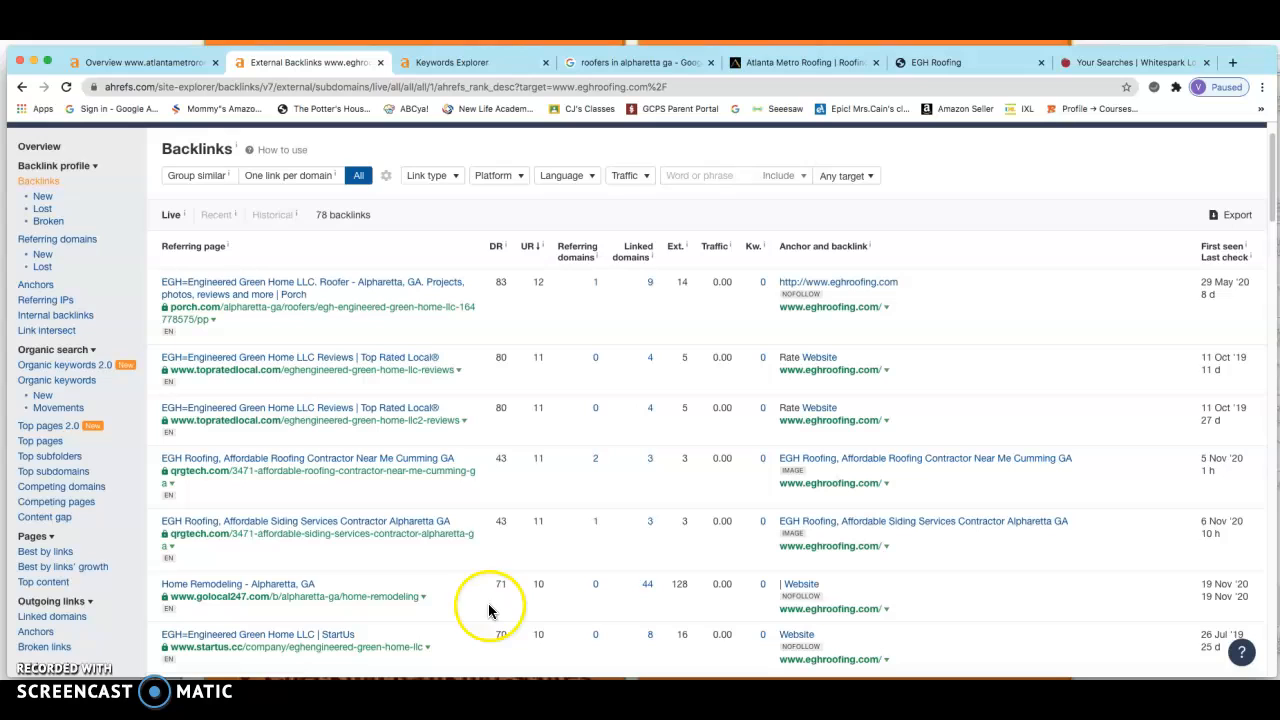
{"action": "mouse_move", "coordinate": [504, 606]}
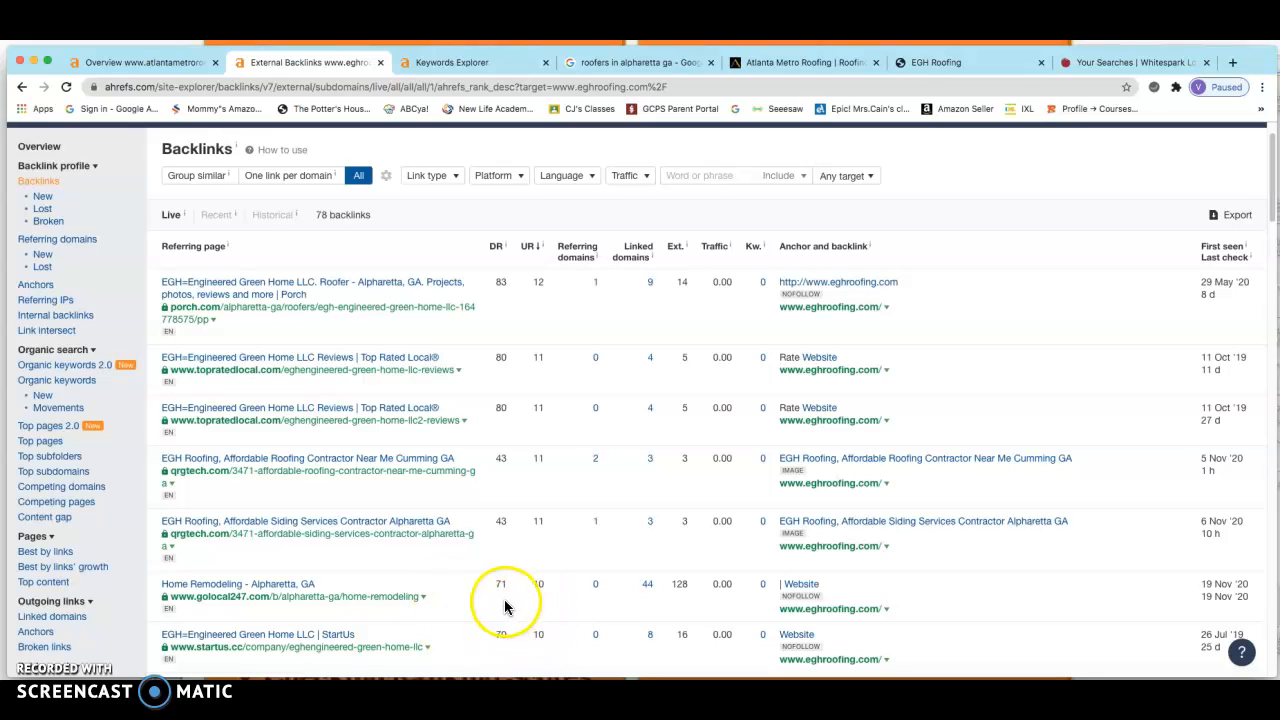
{"action": "mouse_move", "coordinate": [460, 598]}
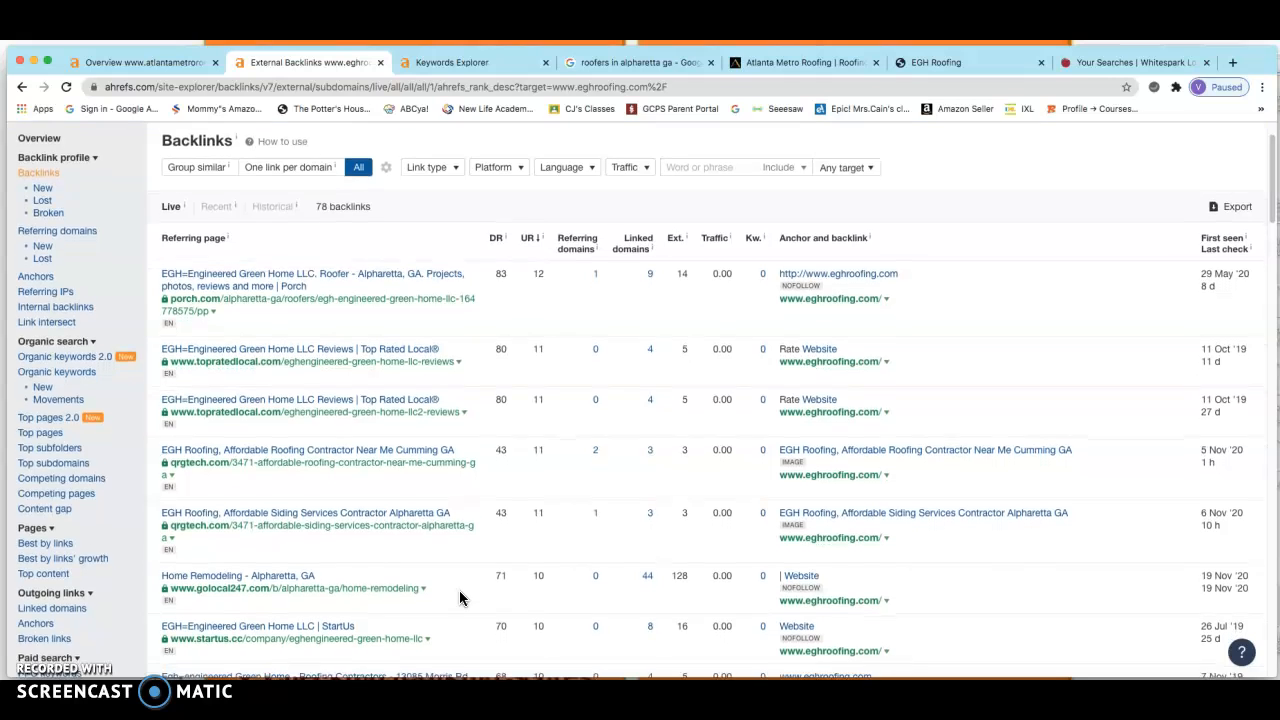
{"action": "scroll", "scroll_direction": "down", "scroll_amount": 3}
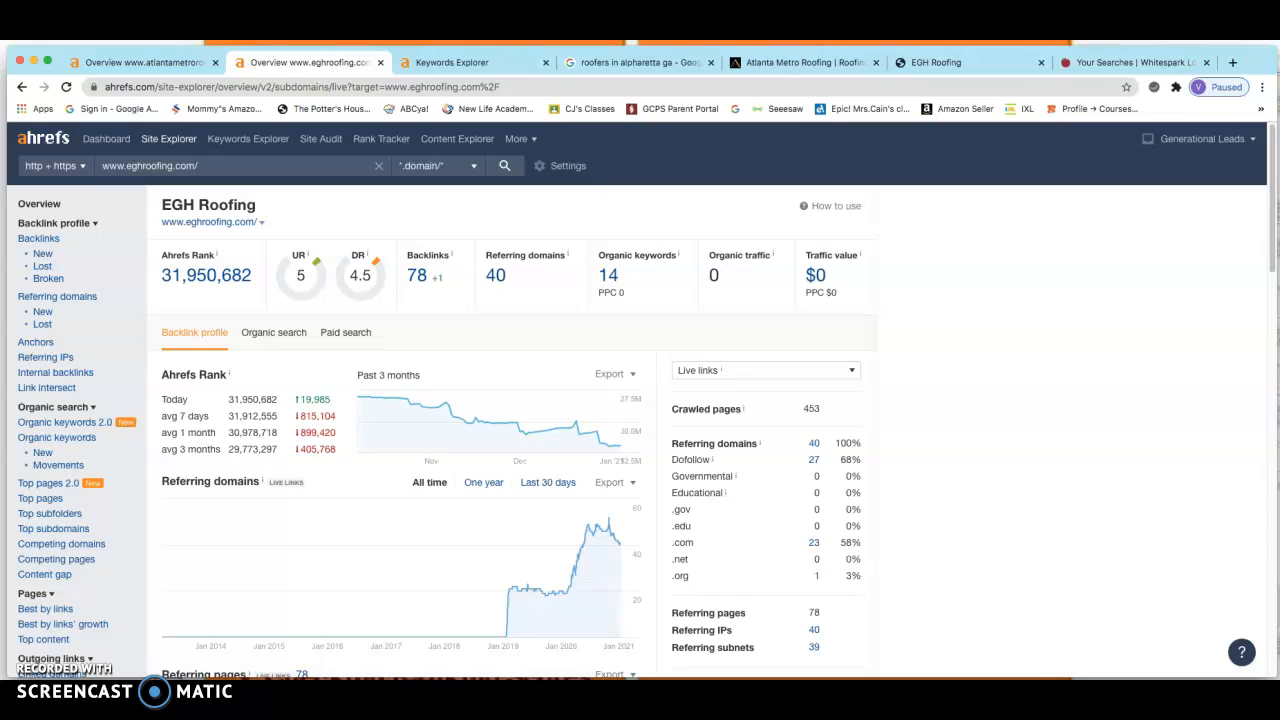
Review Atlanta Metro Roofing's 458 backlinks including the Homestead directory listings.
{"action": "left_click", "coordinate": [140, 62]}
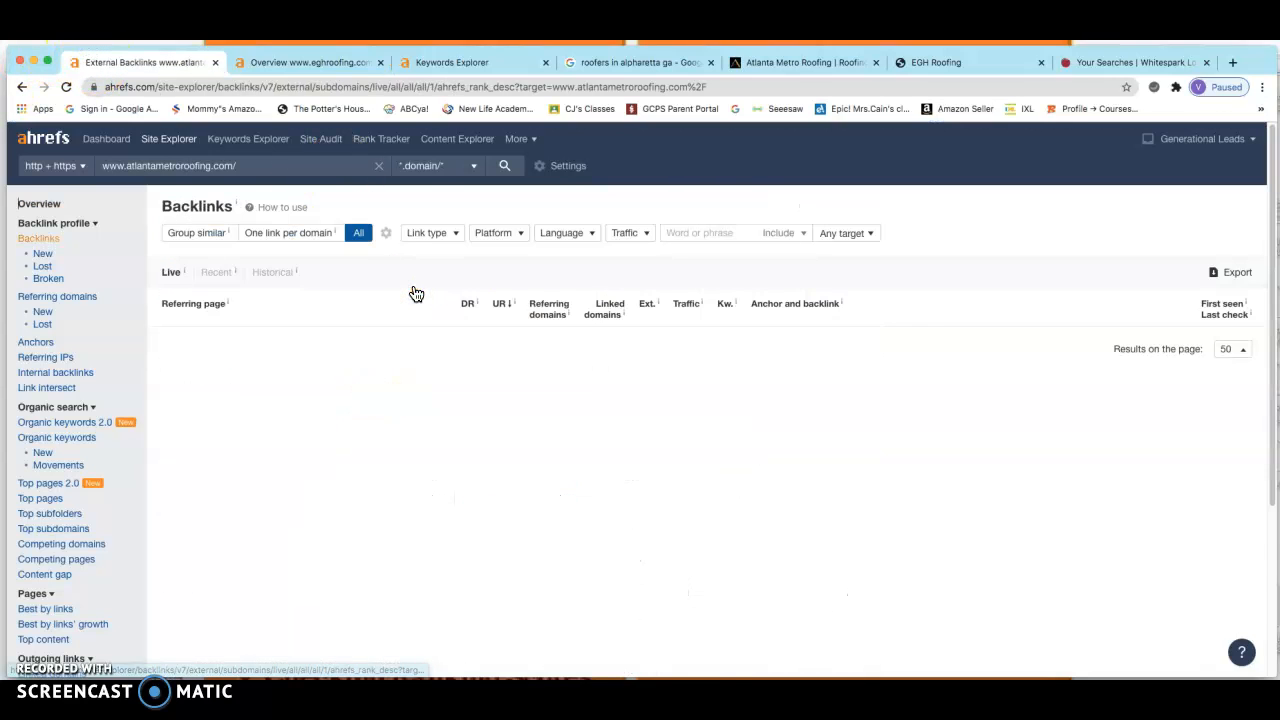
{"action": "scroll", "scroll_direction": "down", "scroll_amount": 3}
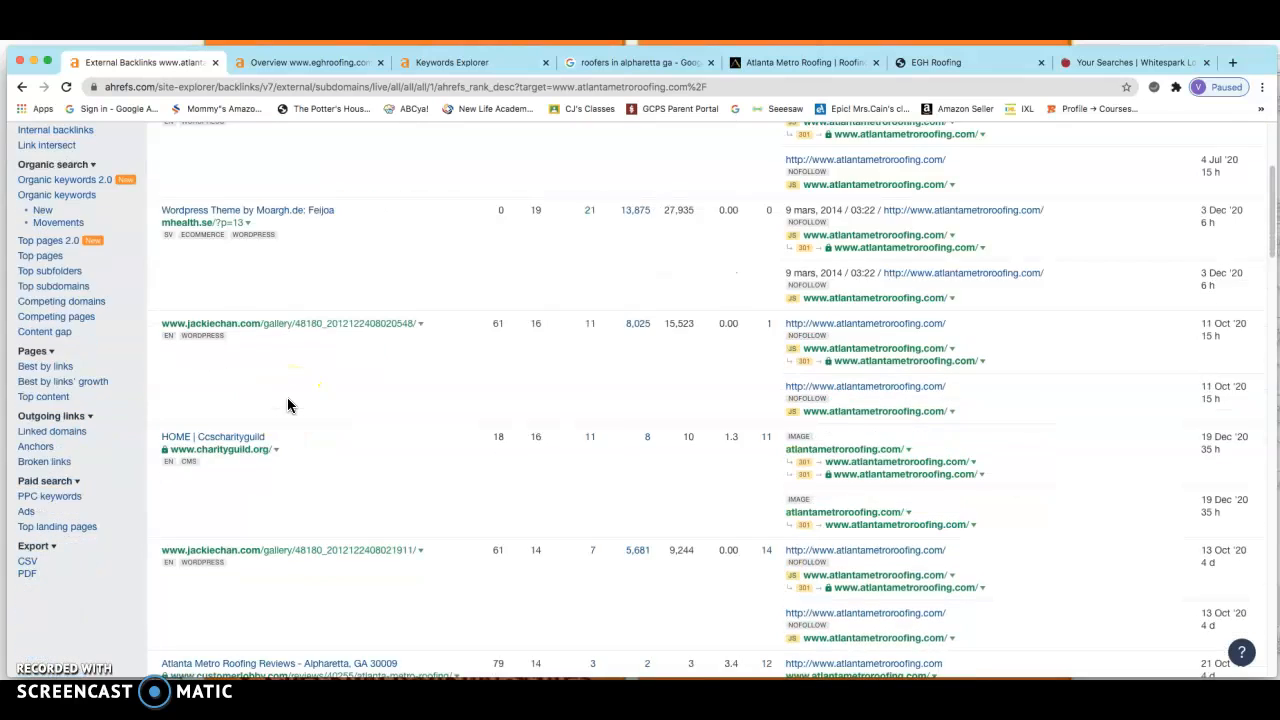
{"action": "scroll", "scroll_direction": "down", "scroll_amount": 3}
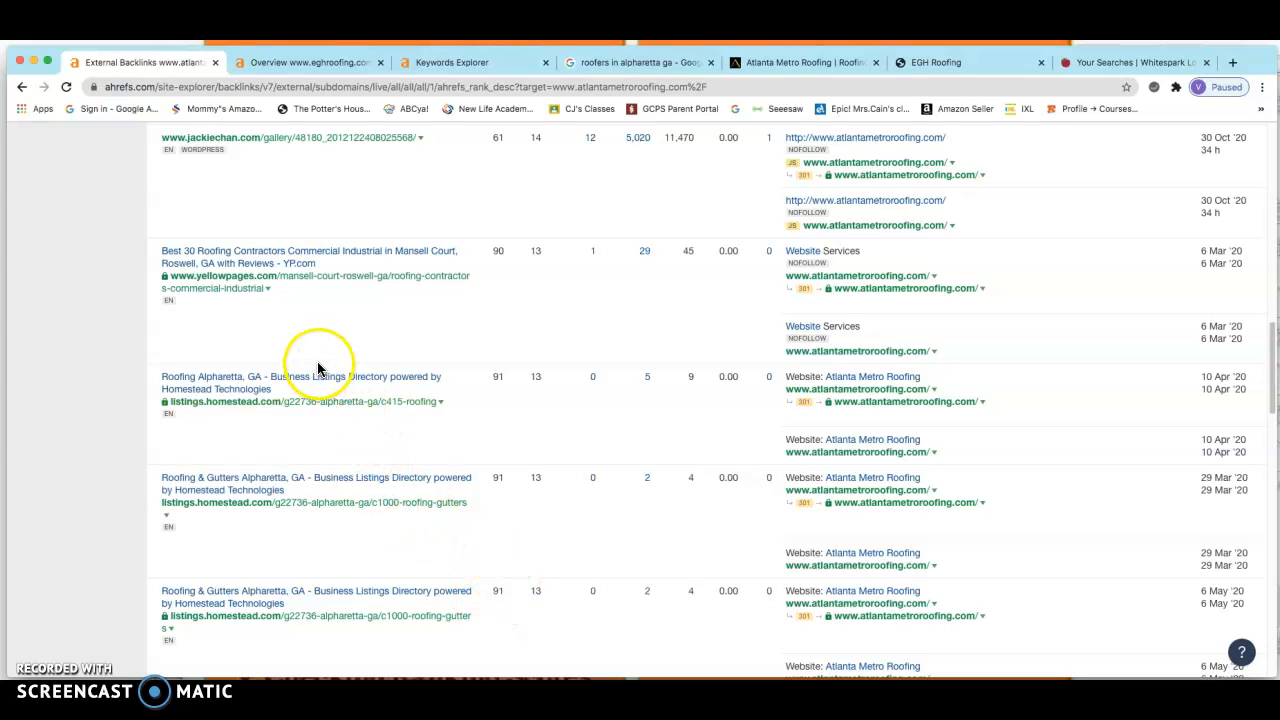
{"action": "scroll", "scroll_direction": "down", "scroll_amount": 3}
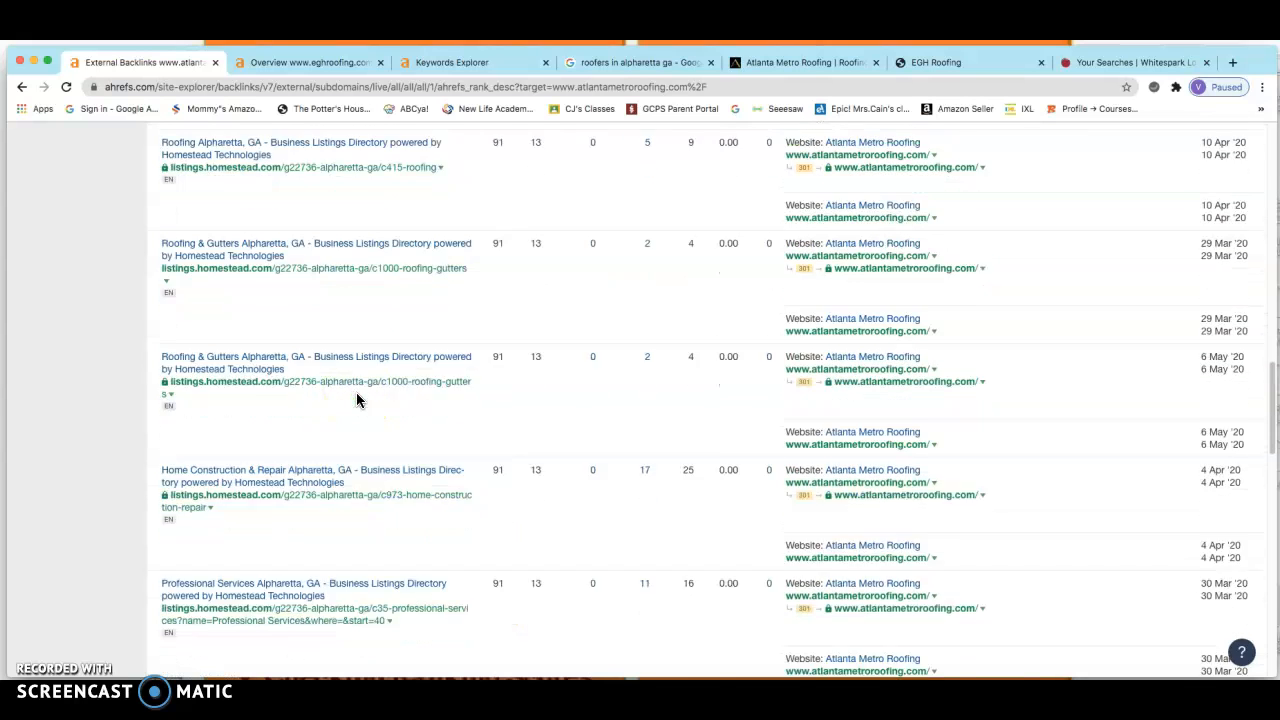
{"action": "scroll", "scroll_direction": "up", "scroll_amount": 3}
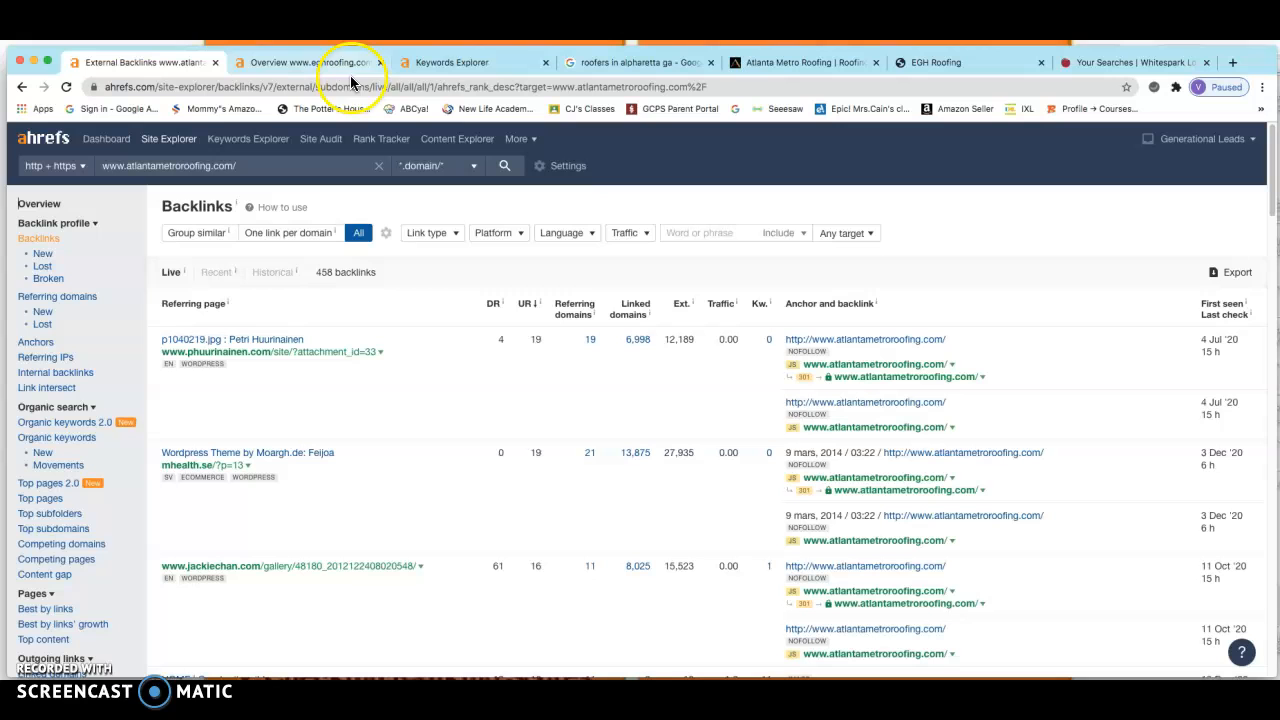
{"action": "mouse_move", "coordinate": [744, 62]}
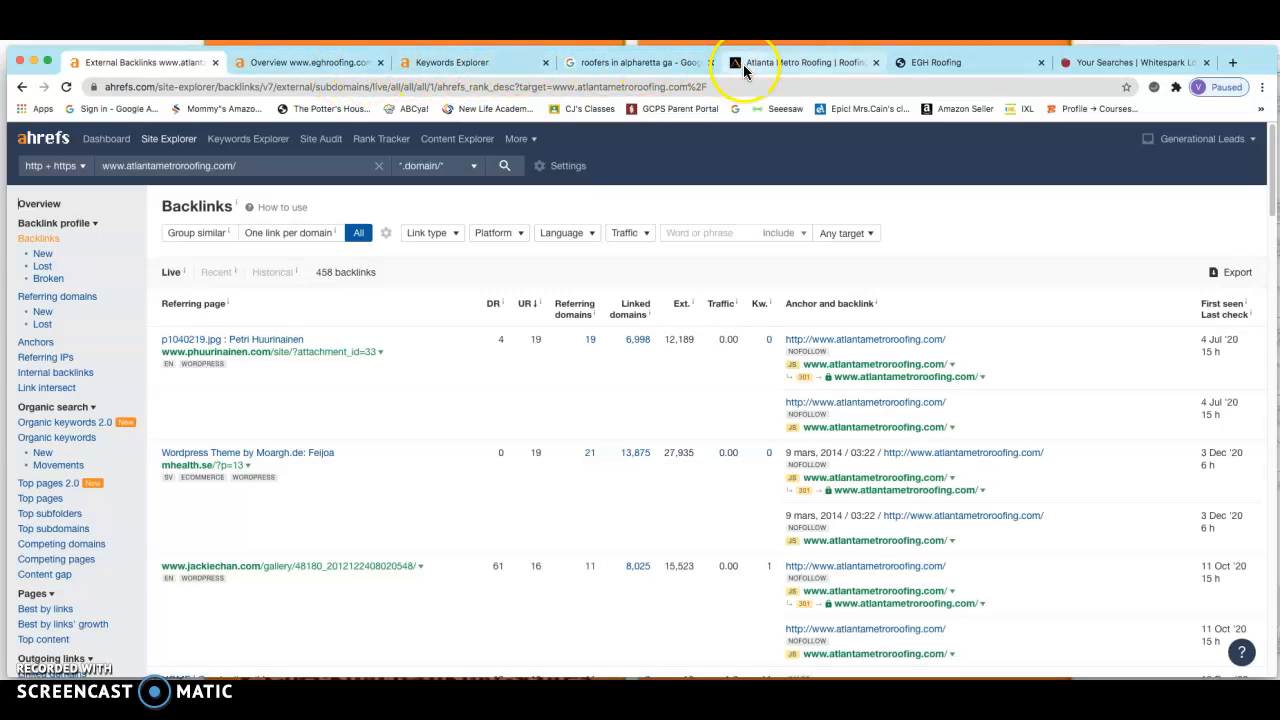
Review the EGH Roofing homepage's Services section and return to the hero banner.
{"action": "left_click", "coordinate": [936, 62]}
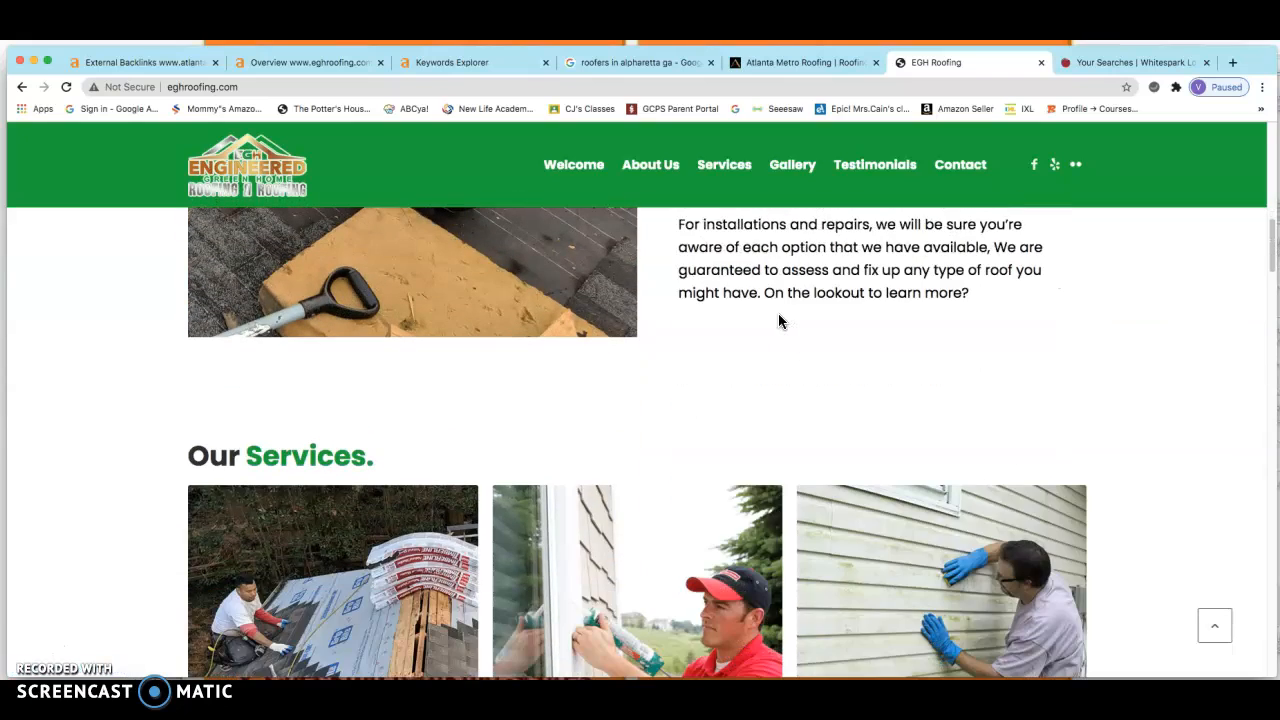
{"action": "scroll", "scroll_direction": "down", "scroll_amount": 3}
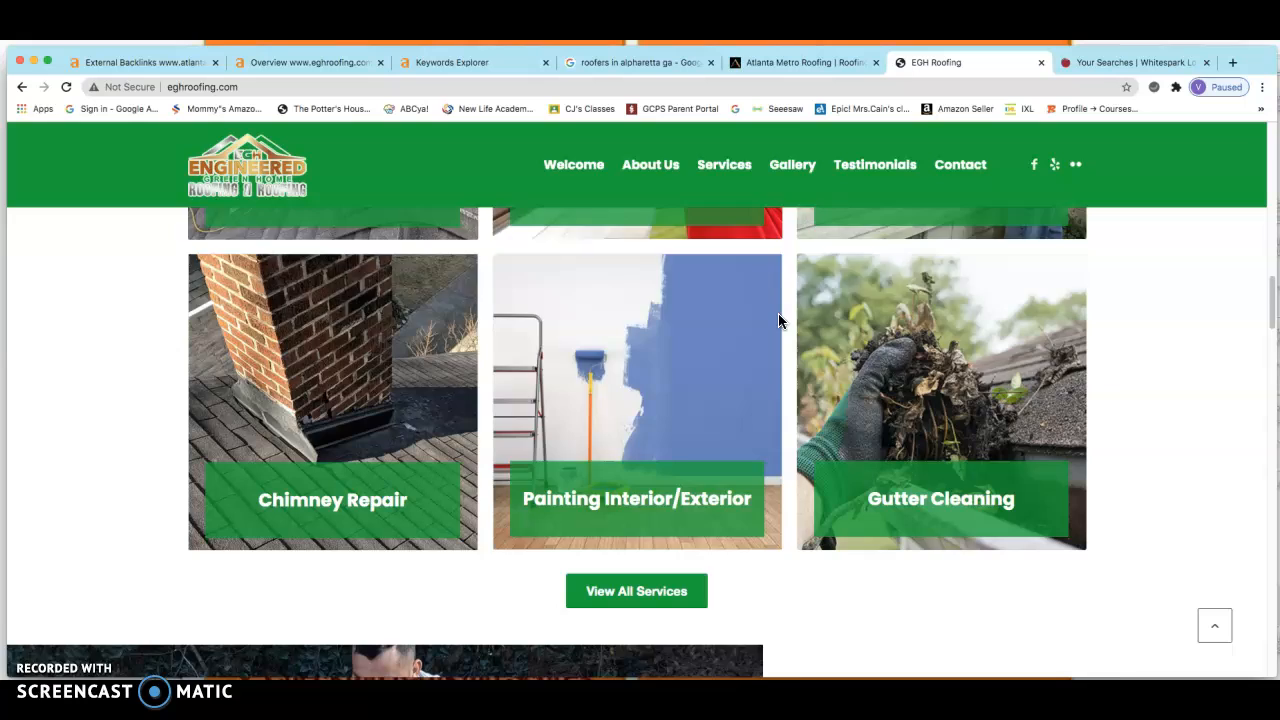
{"action": "scroll", "scroll_direction": "down", "scroll_amount": 3}
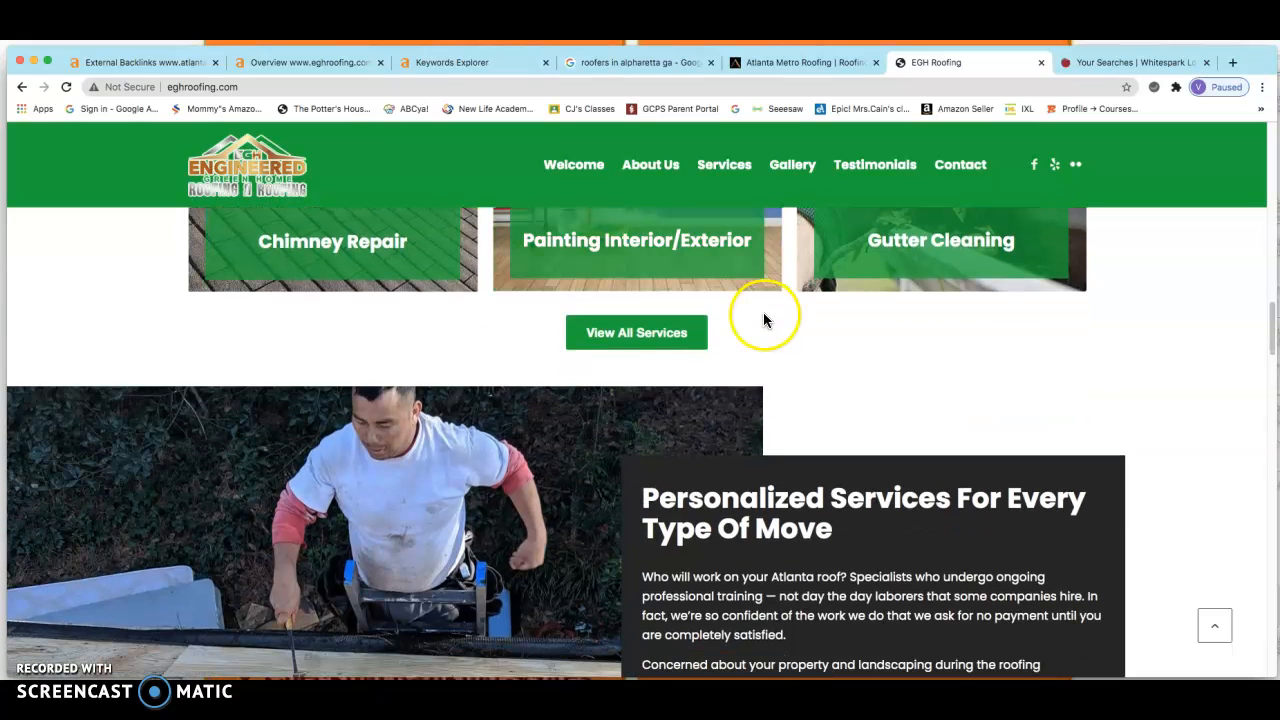
{"action": "mouse_move", "coordinate": [770, 328]}
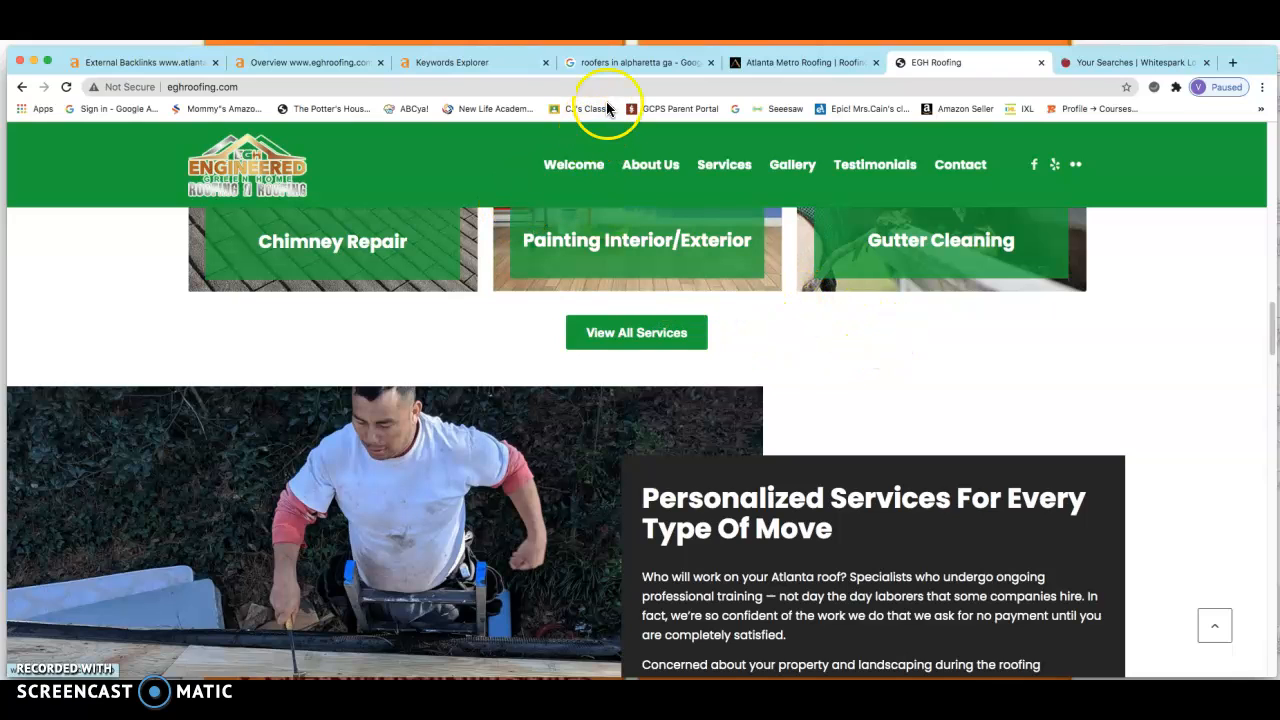
{"action": "mouse_move", "coordinate": [620, 80]}
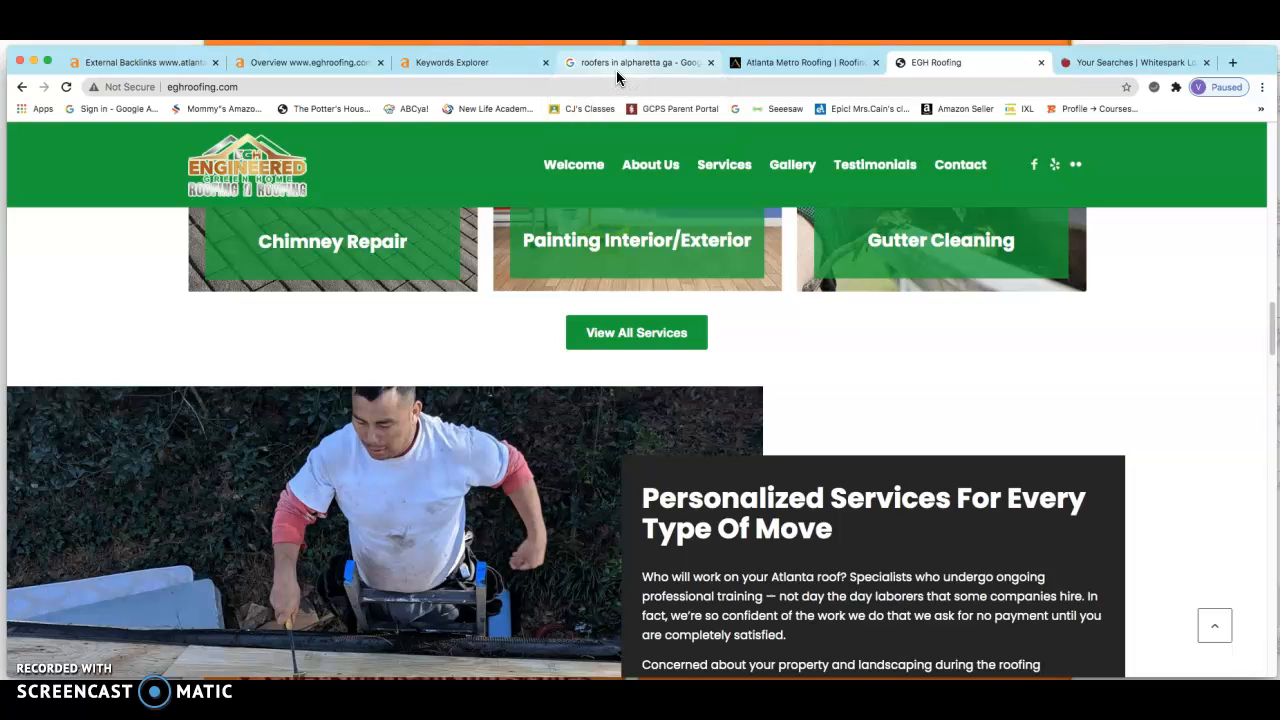
{"action": "mouse_move", "coordinate": [804, 62]}
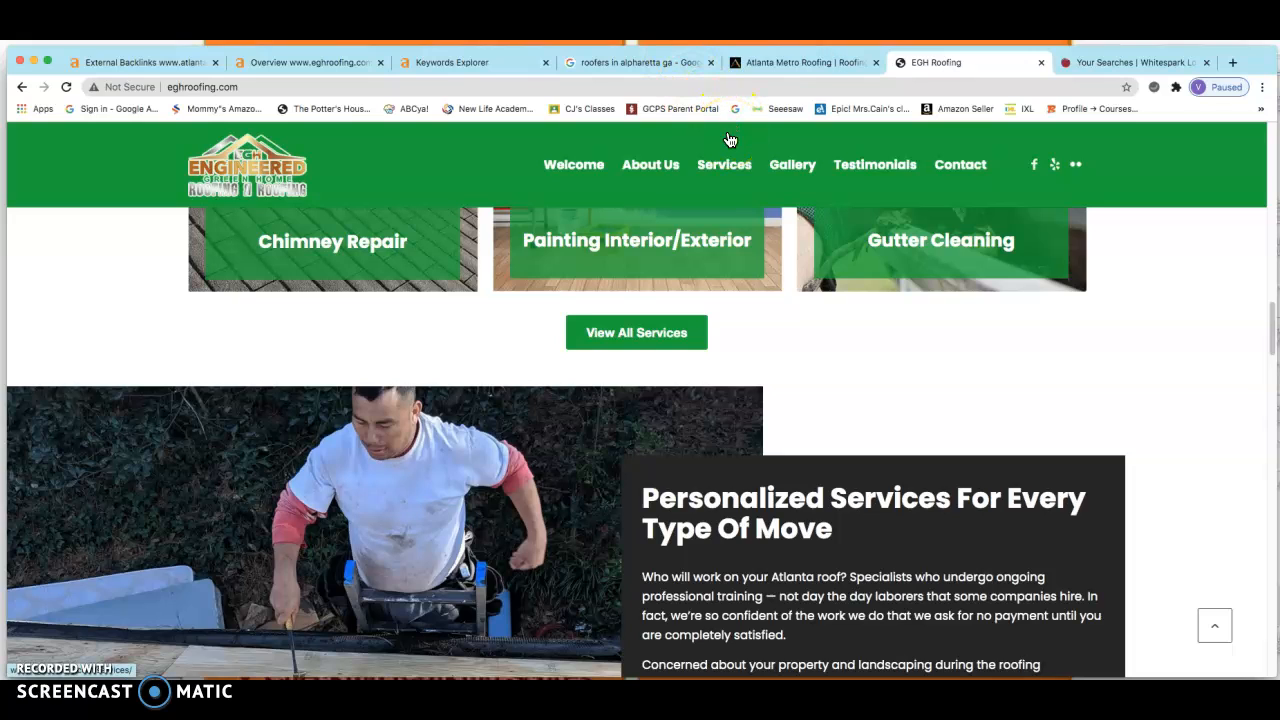
{"action": "scroll", "scroll_direction": "up", "scroll_amount": 3}
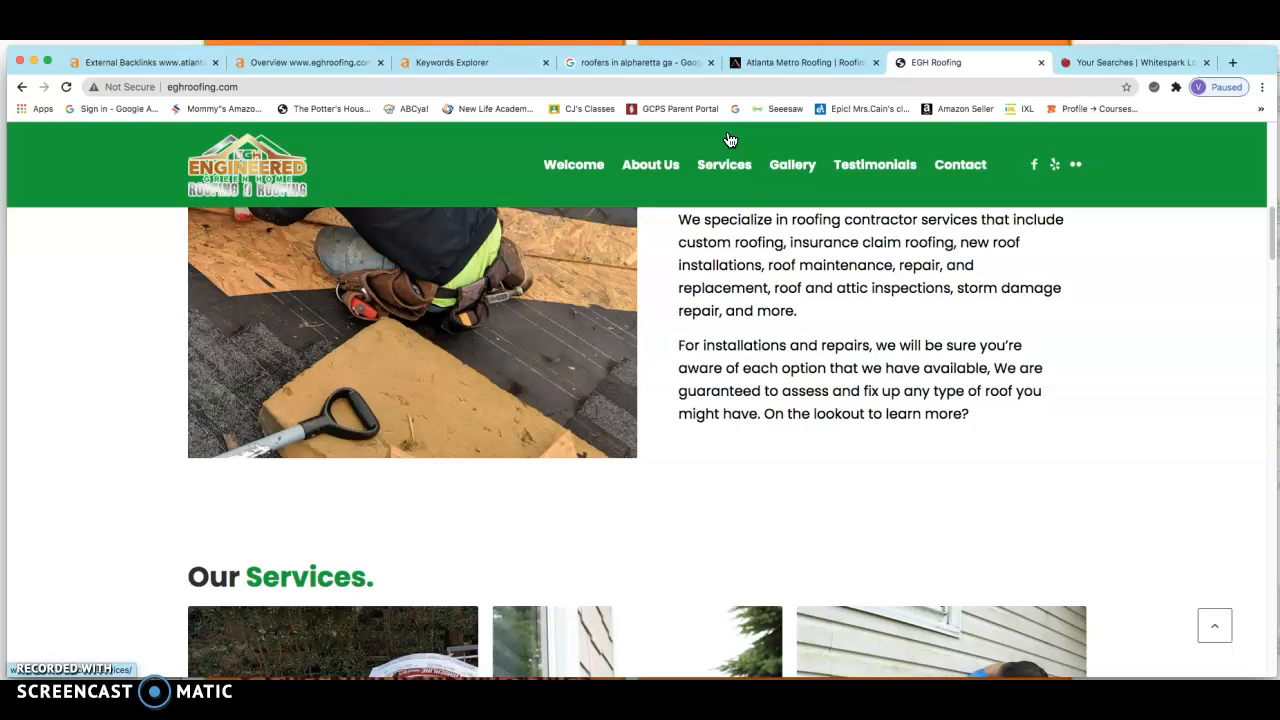
{"action": "scroll", "scroll_direction": "up", "scroll_amount": 3}
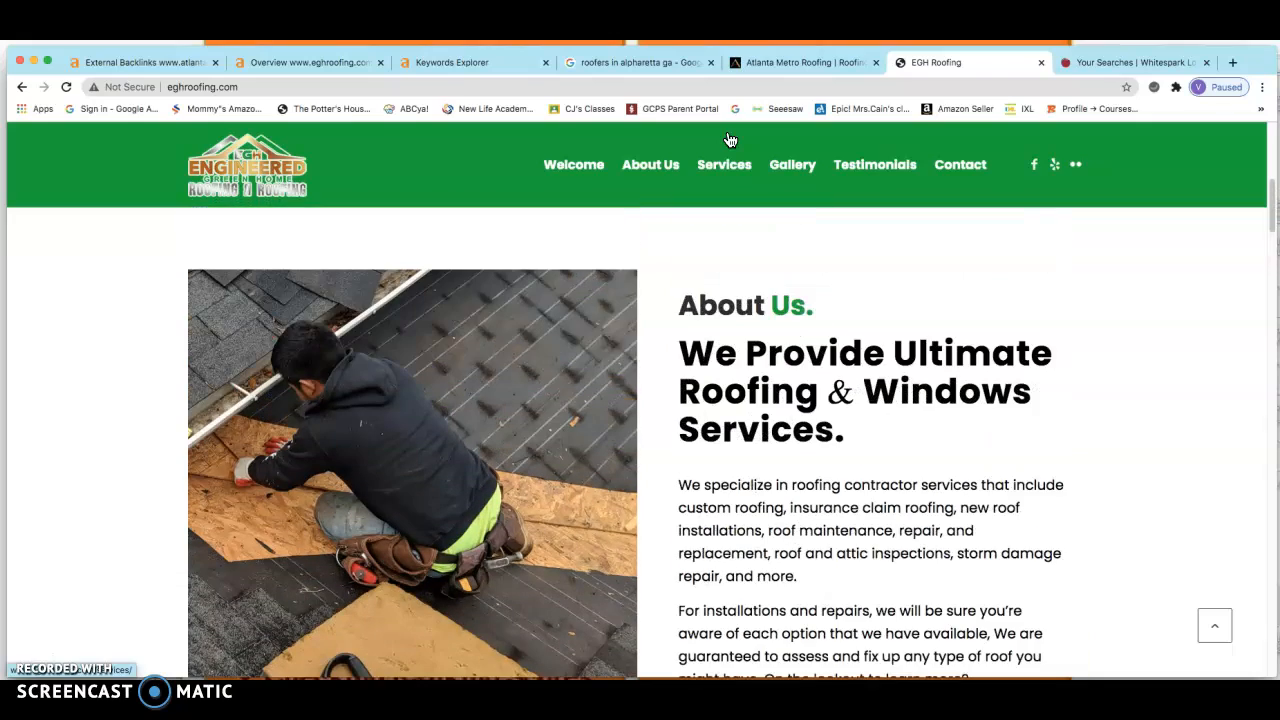
{"action": "scroll", "scroll_direction": "down", "scroll_amount": 3}
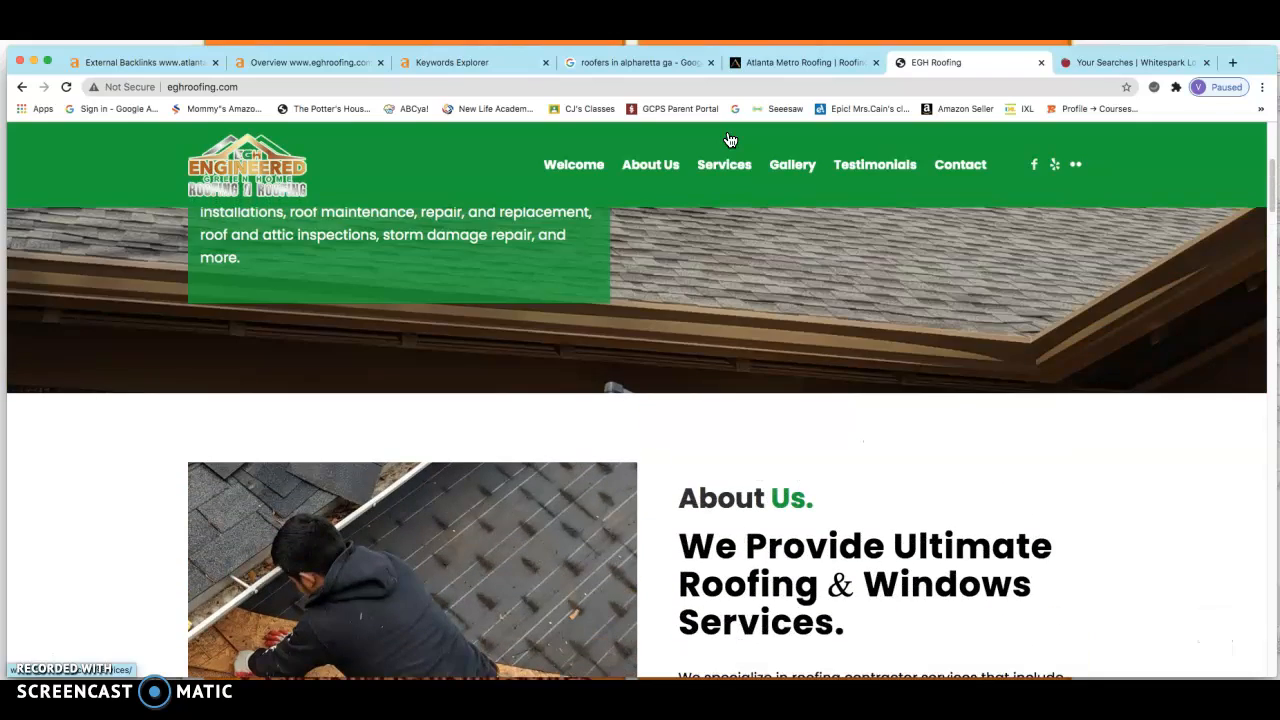
{"action": "scroll", "scroll_direction": "up", "scroll_amount": 3}
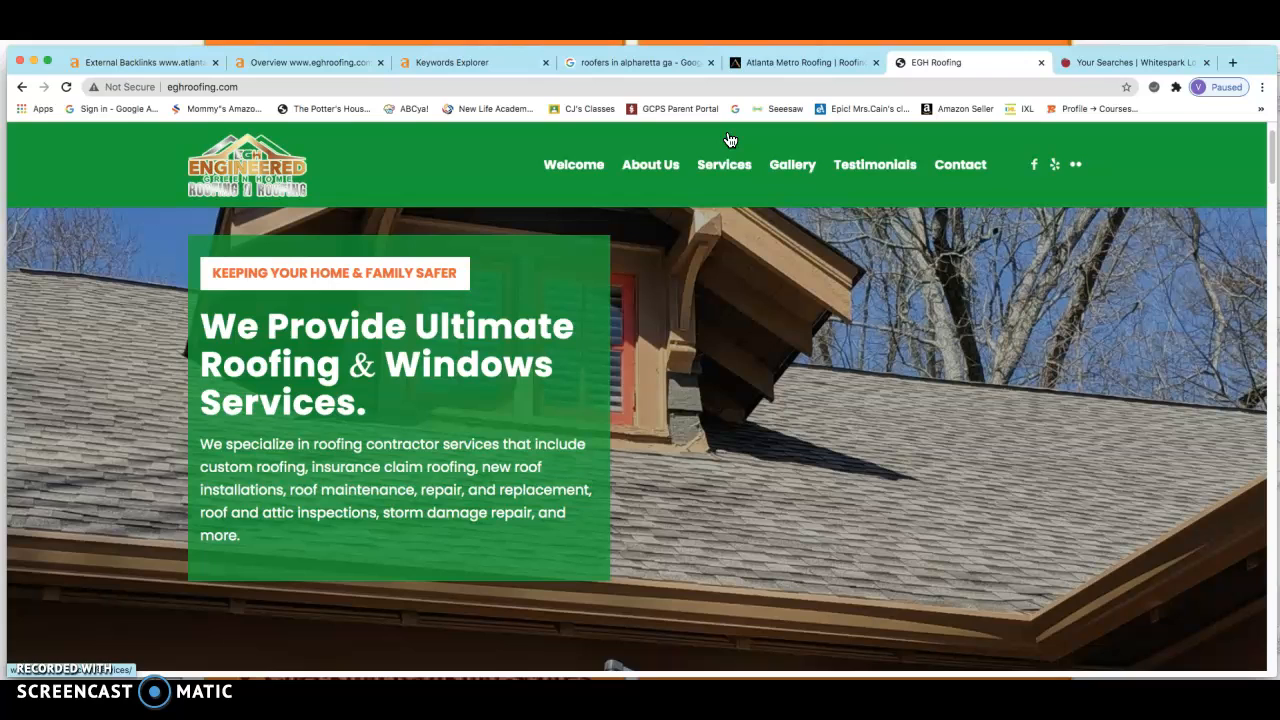